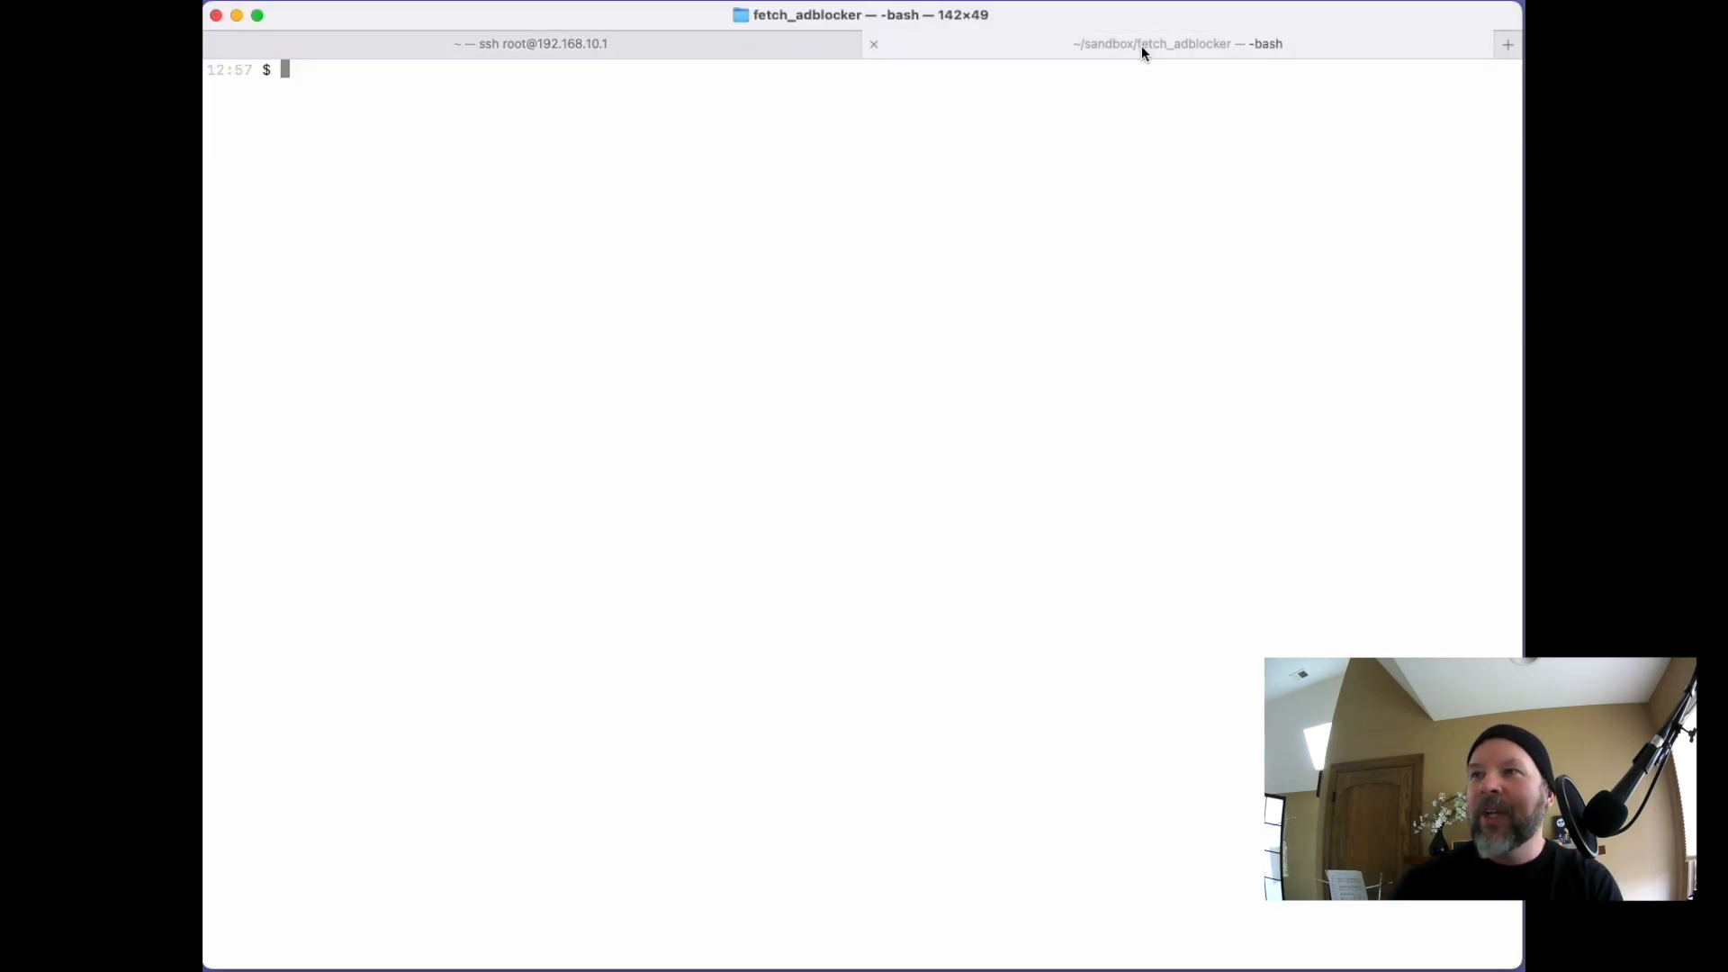
Step: List the fetch_adblocker project files and print bin/update_blocklist.sh
type("ls")
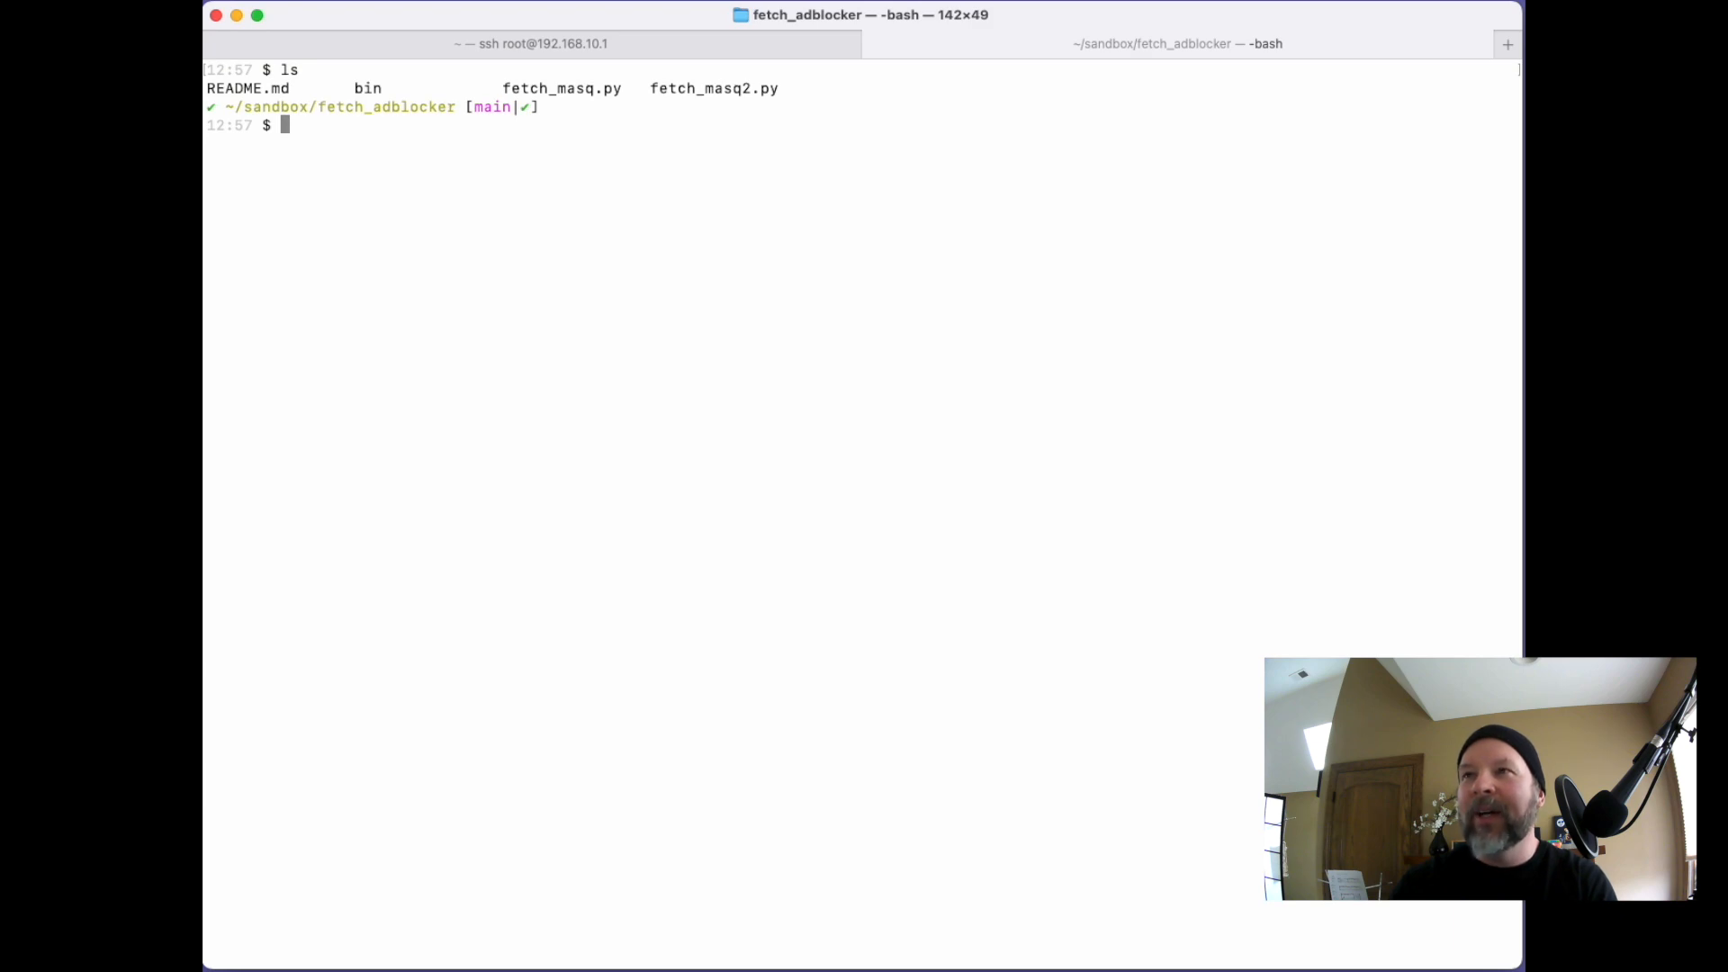
type("cat bin/update_blocklist.sh")
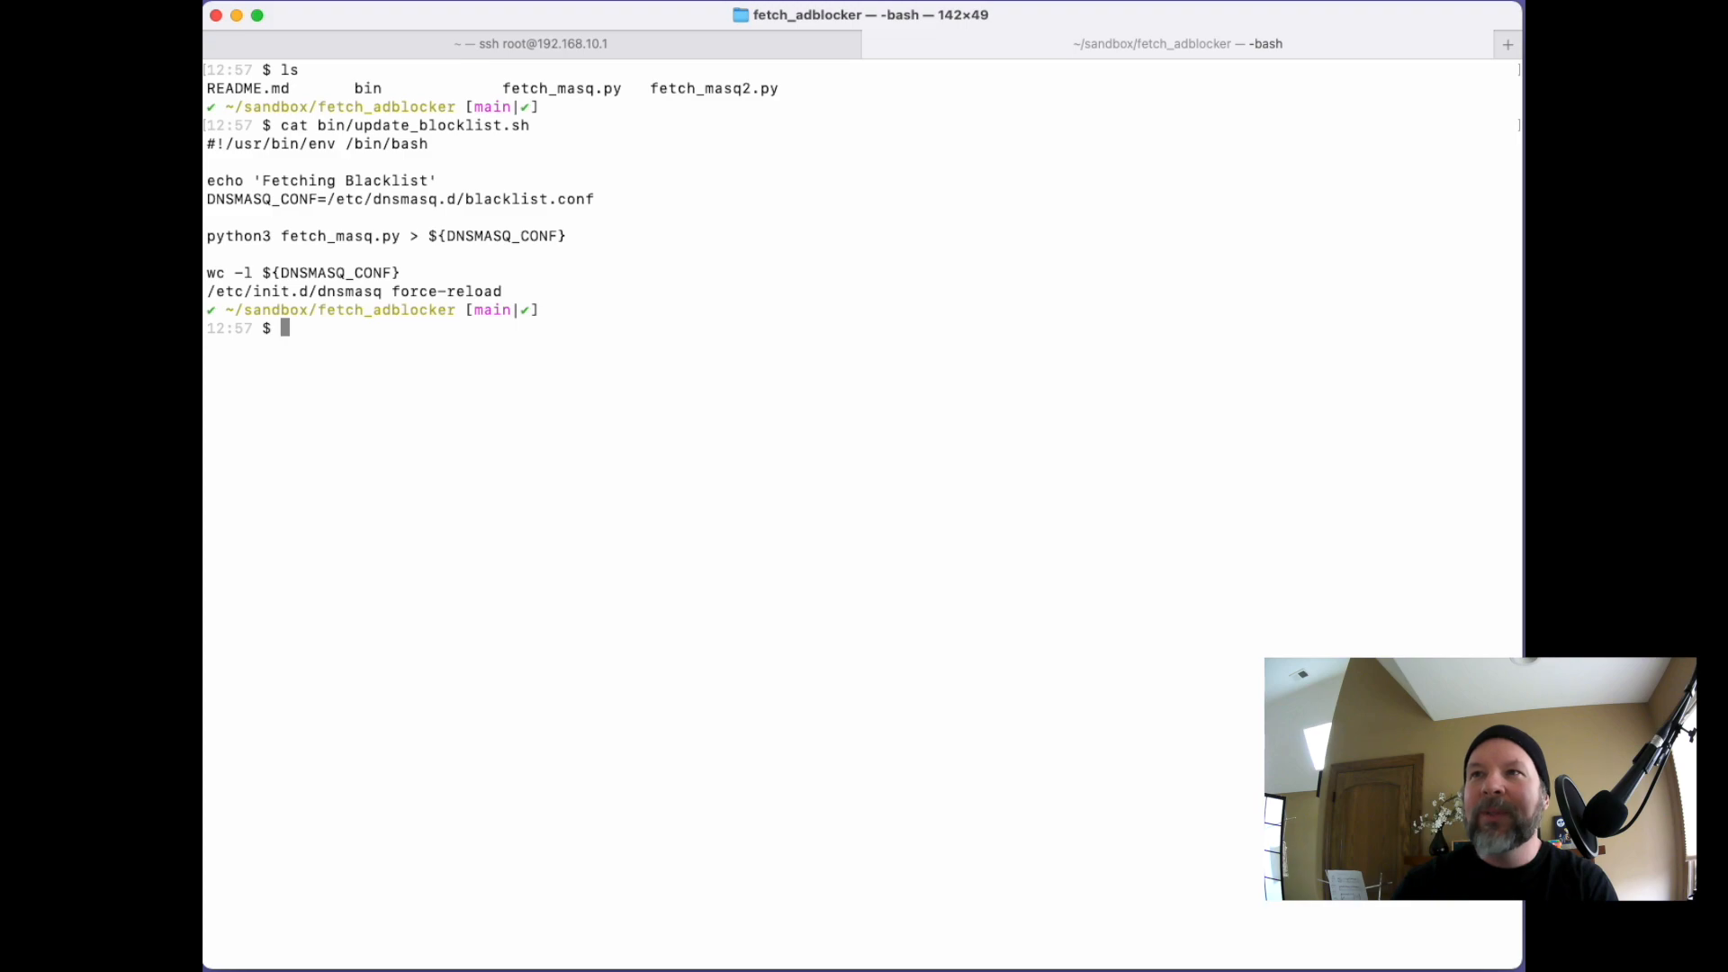
type("ls -l")
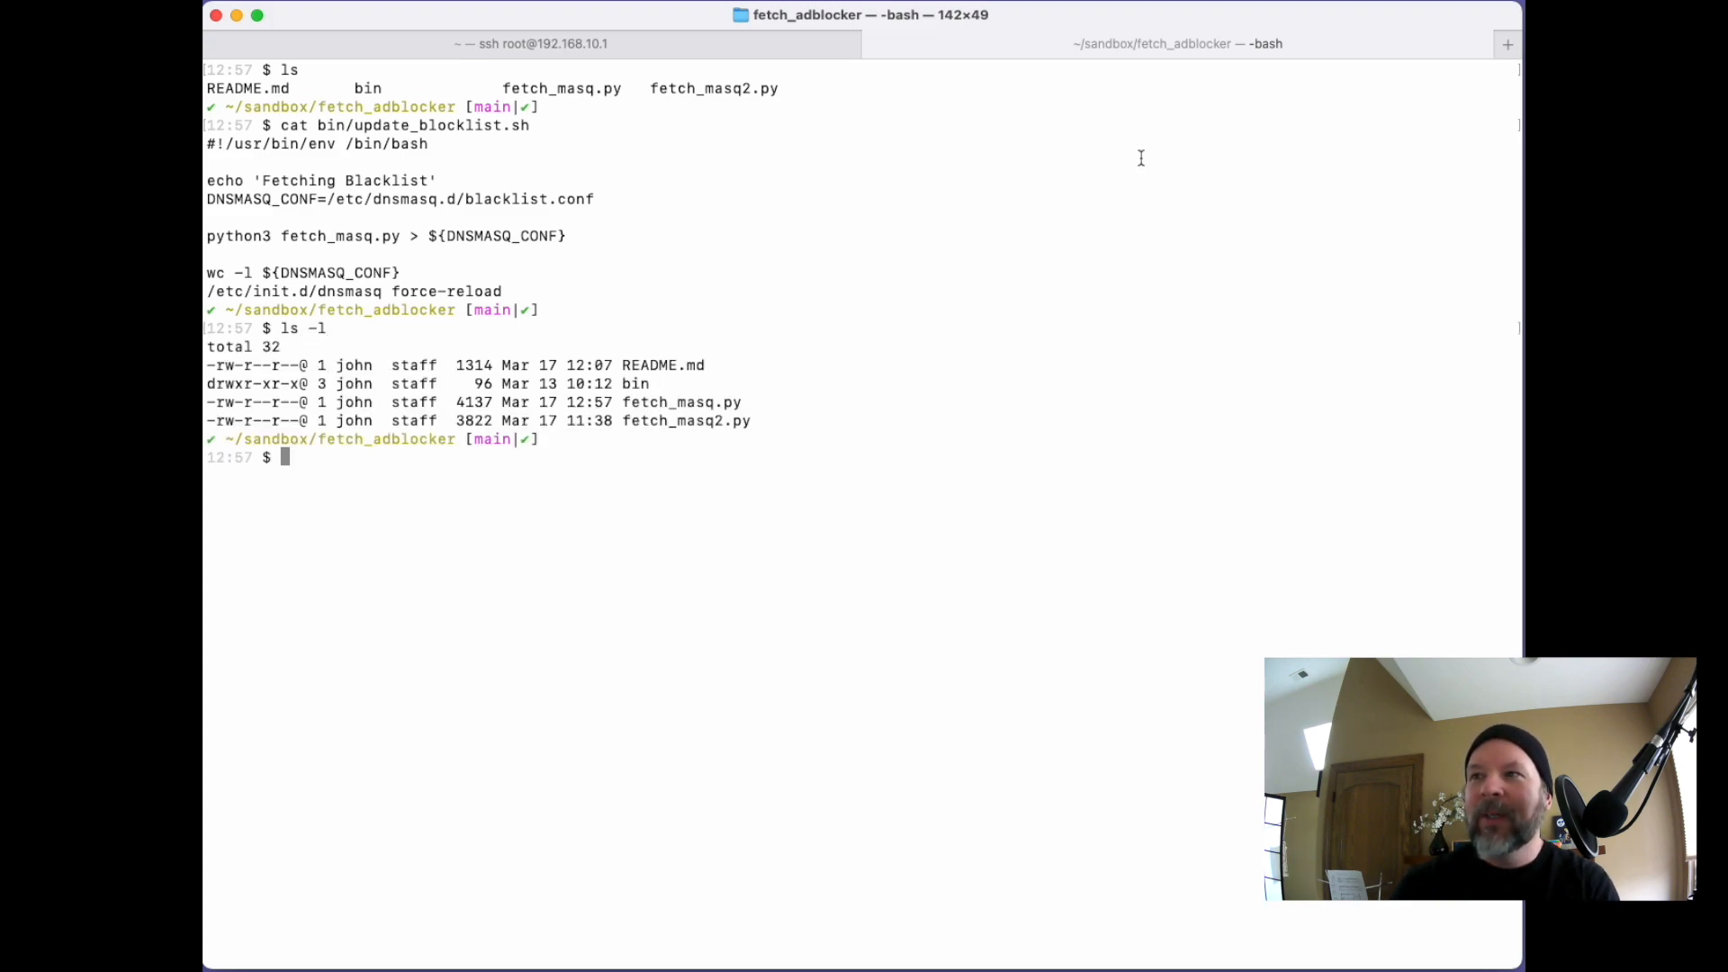
double_click(661, 402)
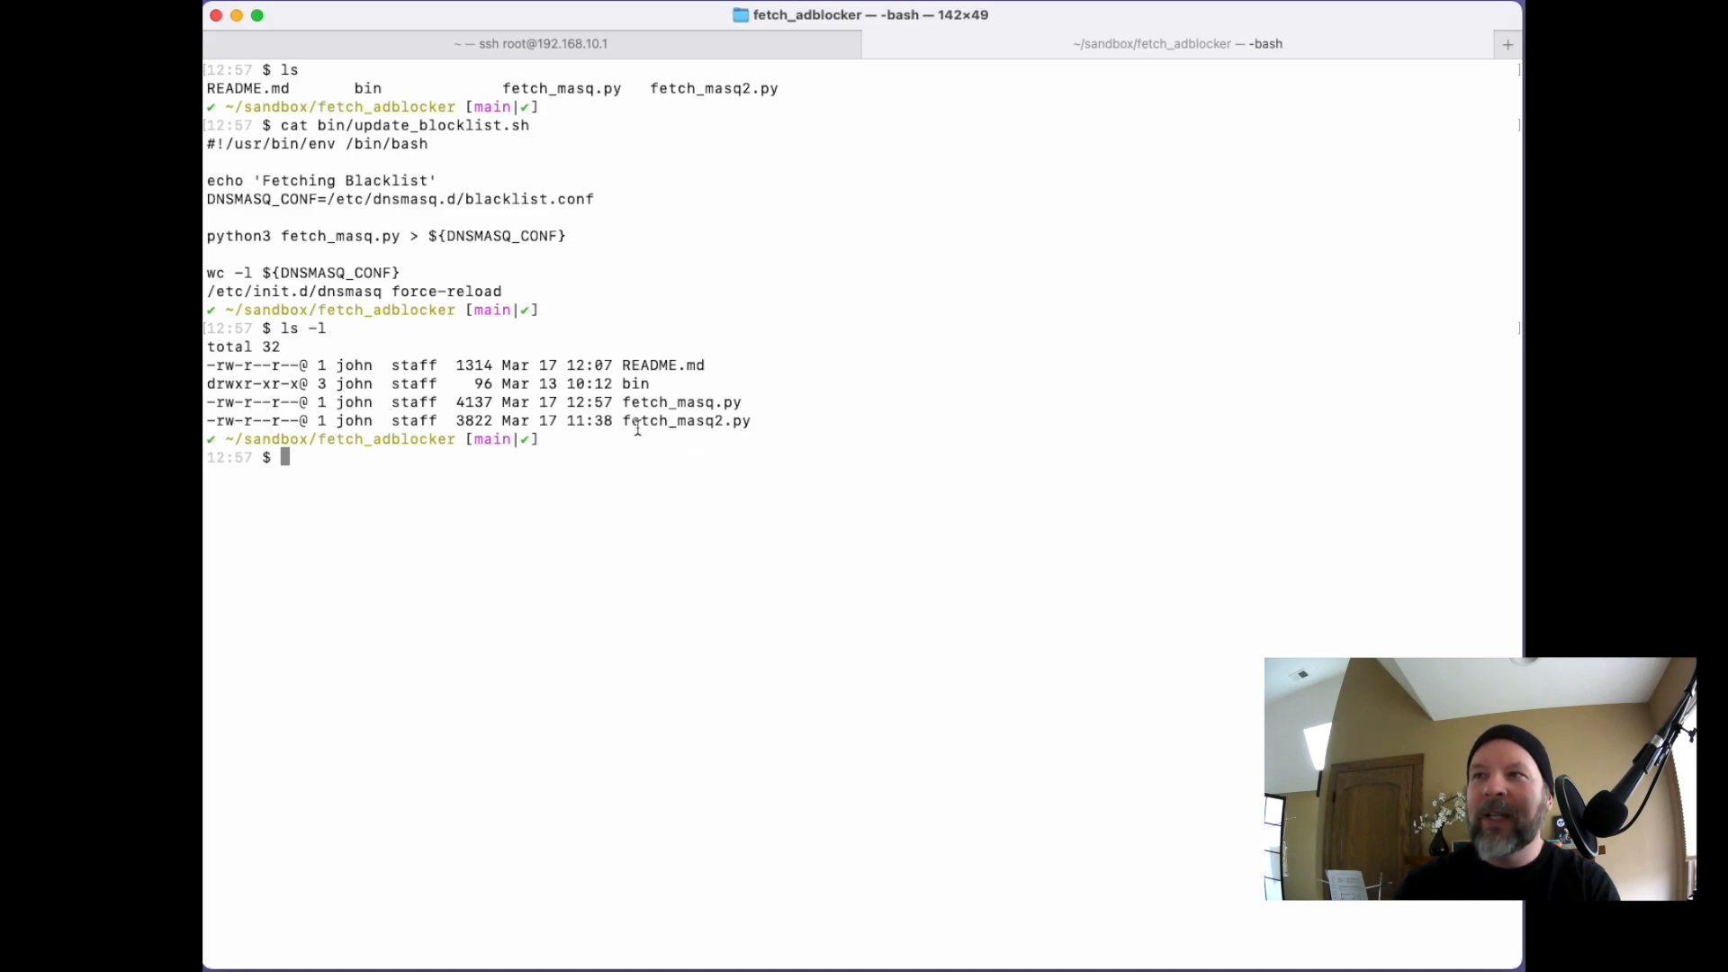
Step: Highlight the fetch_masq2.py file name, then begin a command to view fetch_masq
double_click(686, 420)
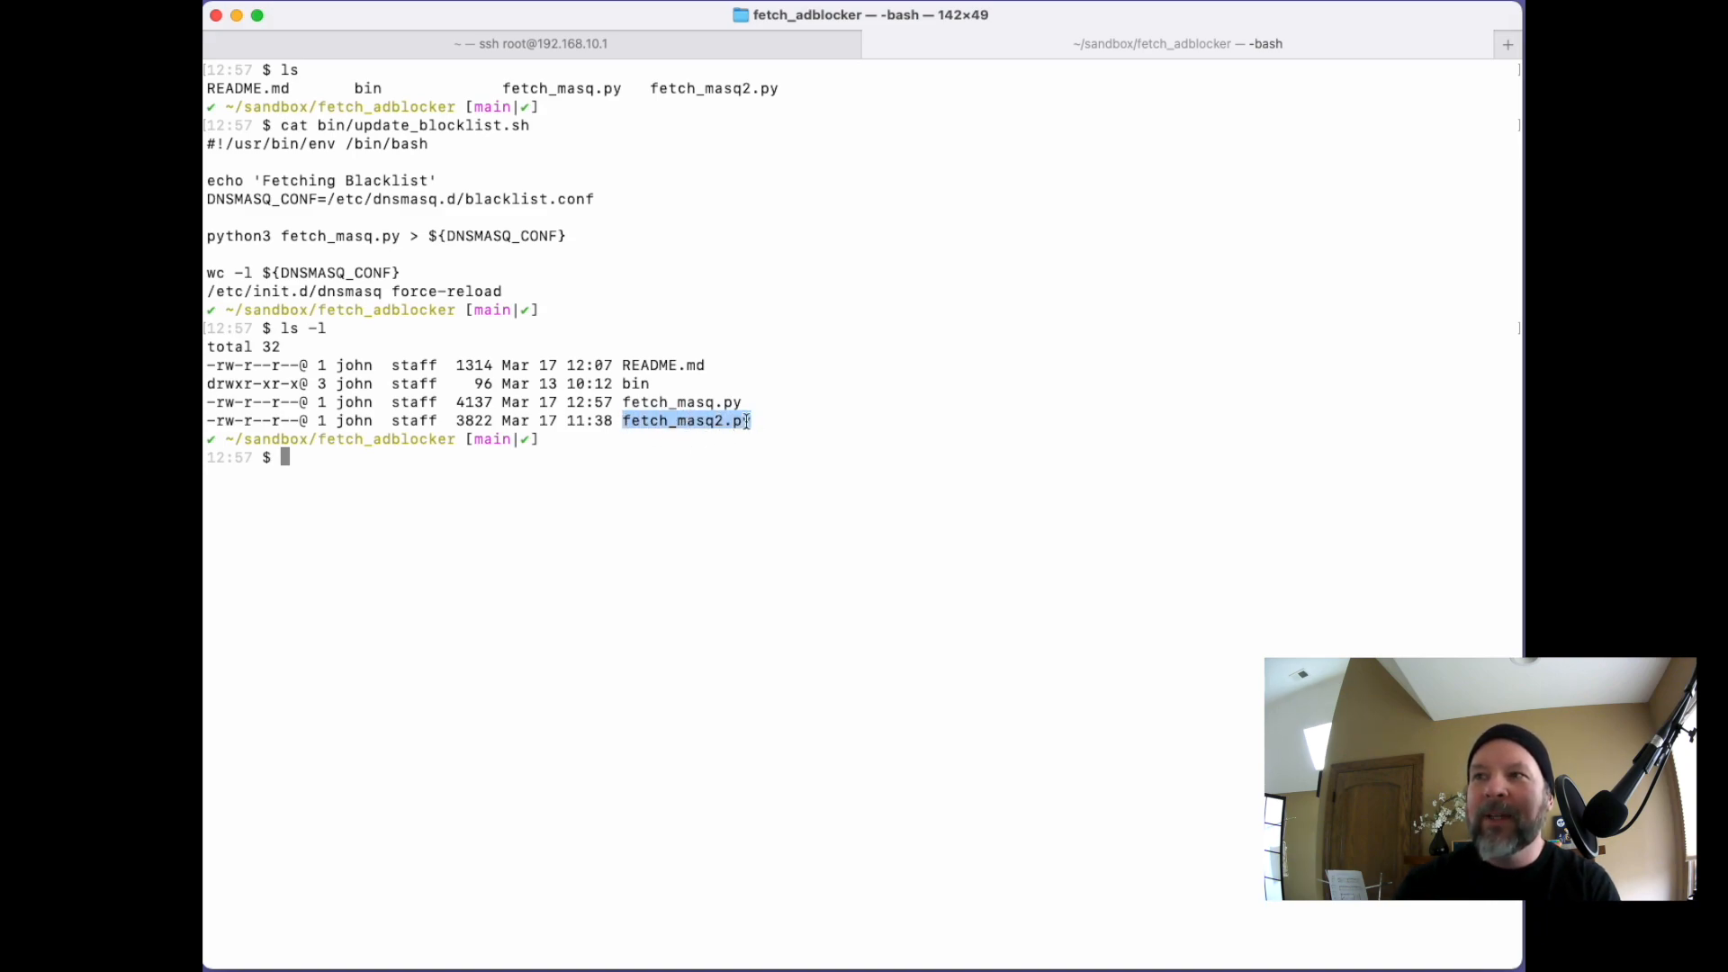
left_click(762, 465)
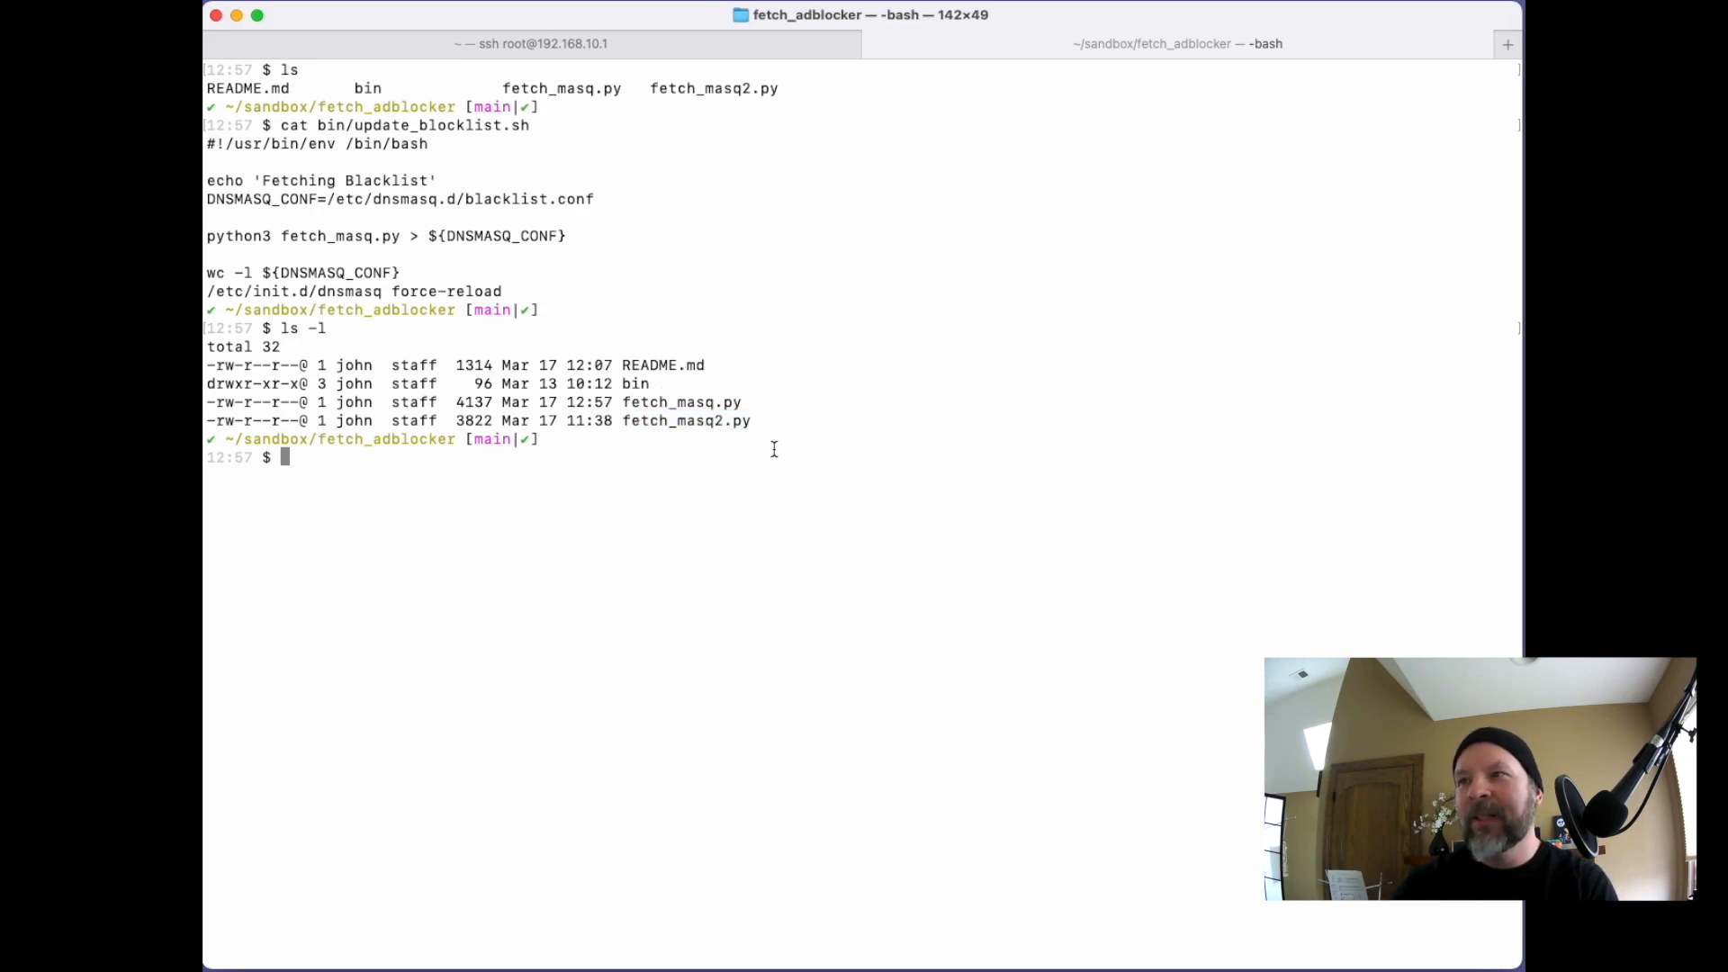
type("vi fetch_masq")
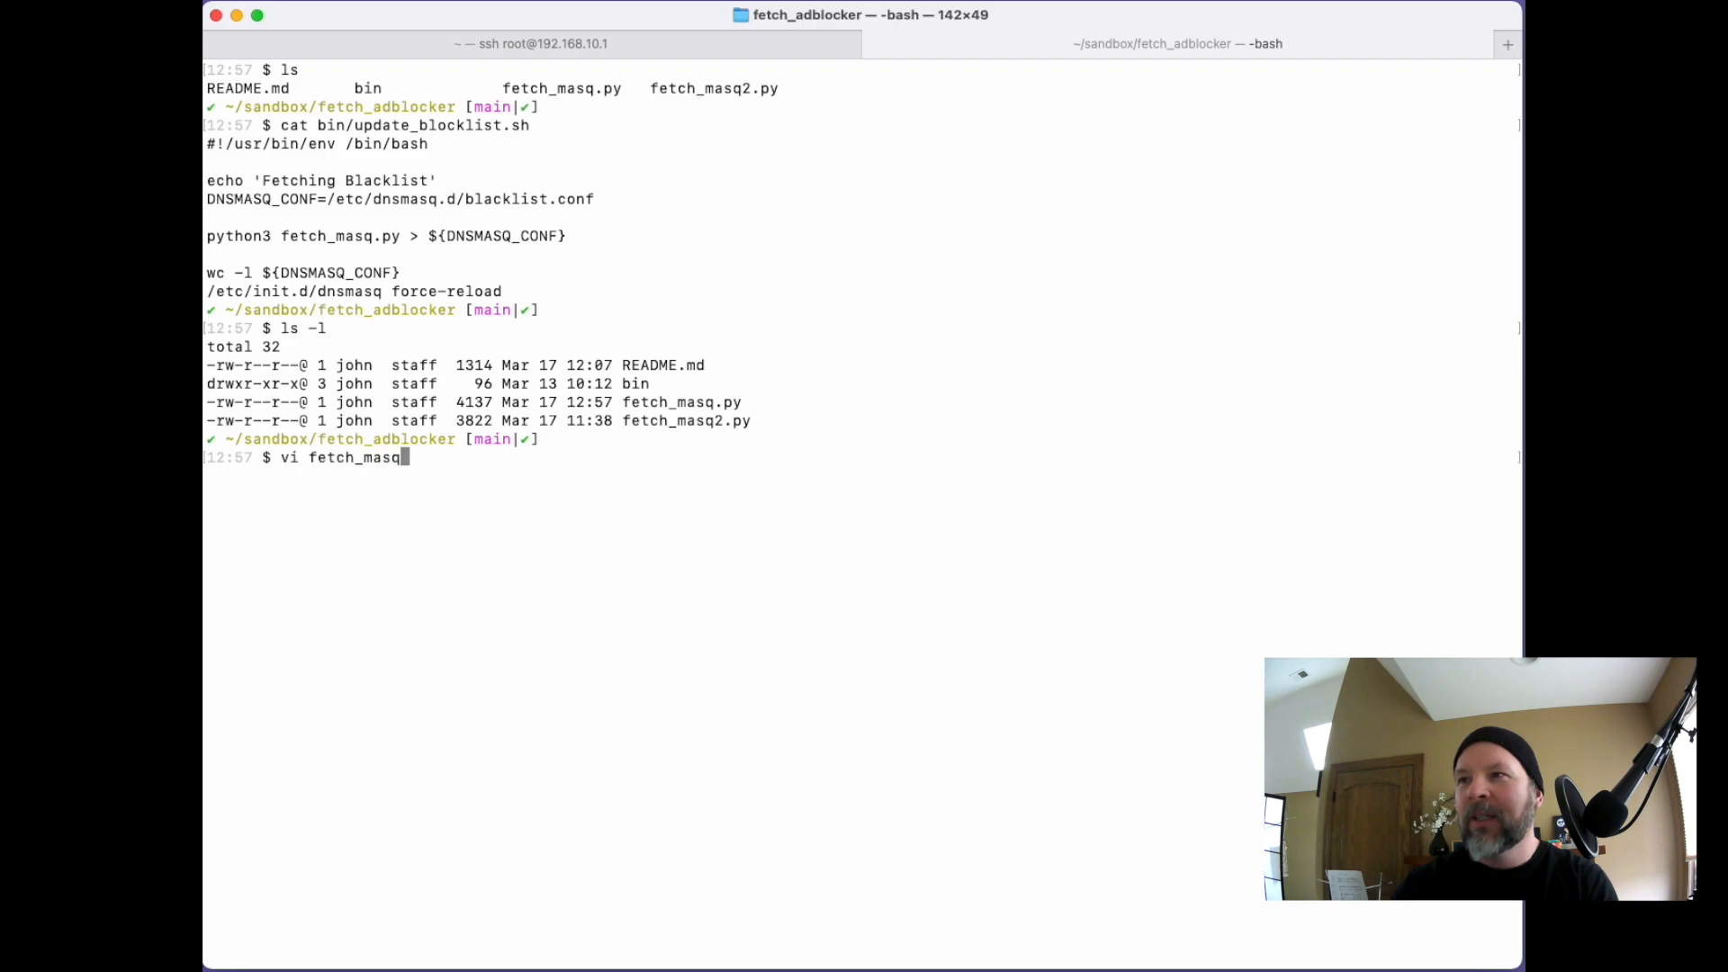
type("less")
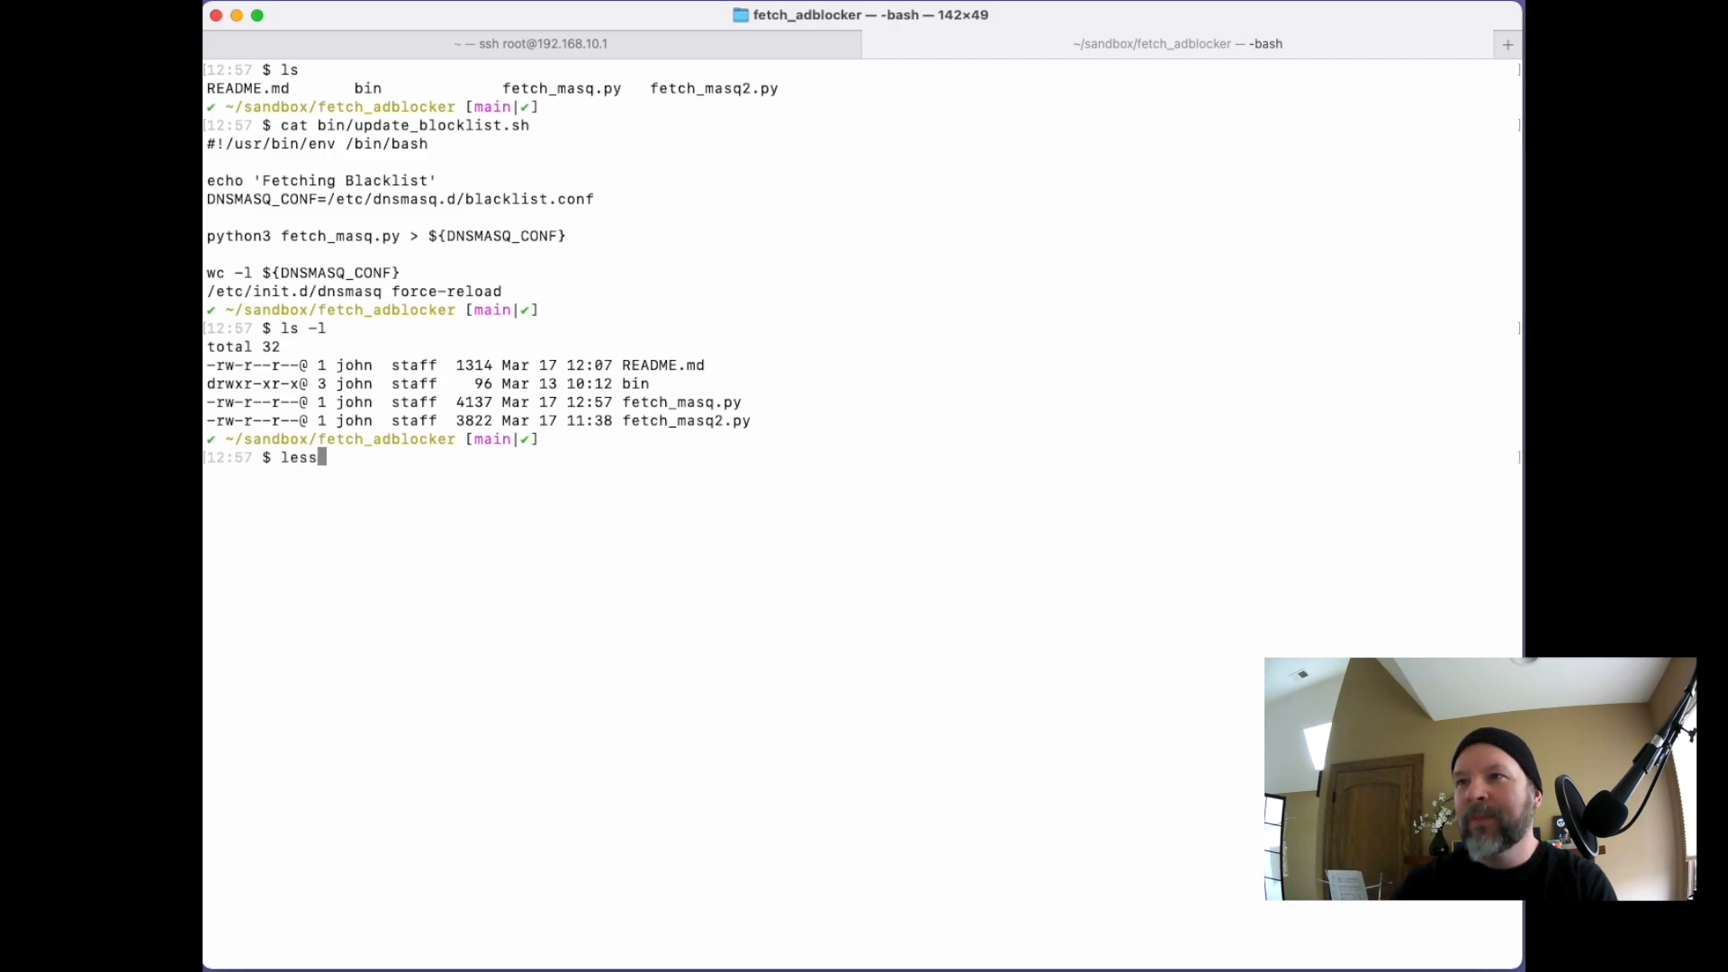
Step: View fetch_masq.py in less, scrolling through its blacklist to the whitelist
type("fetch_masq.py")
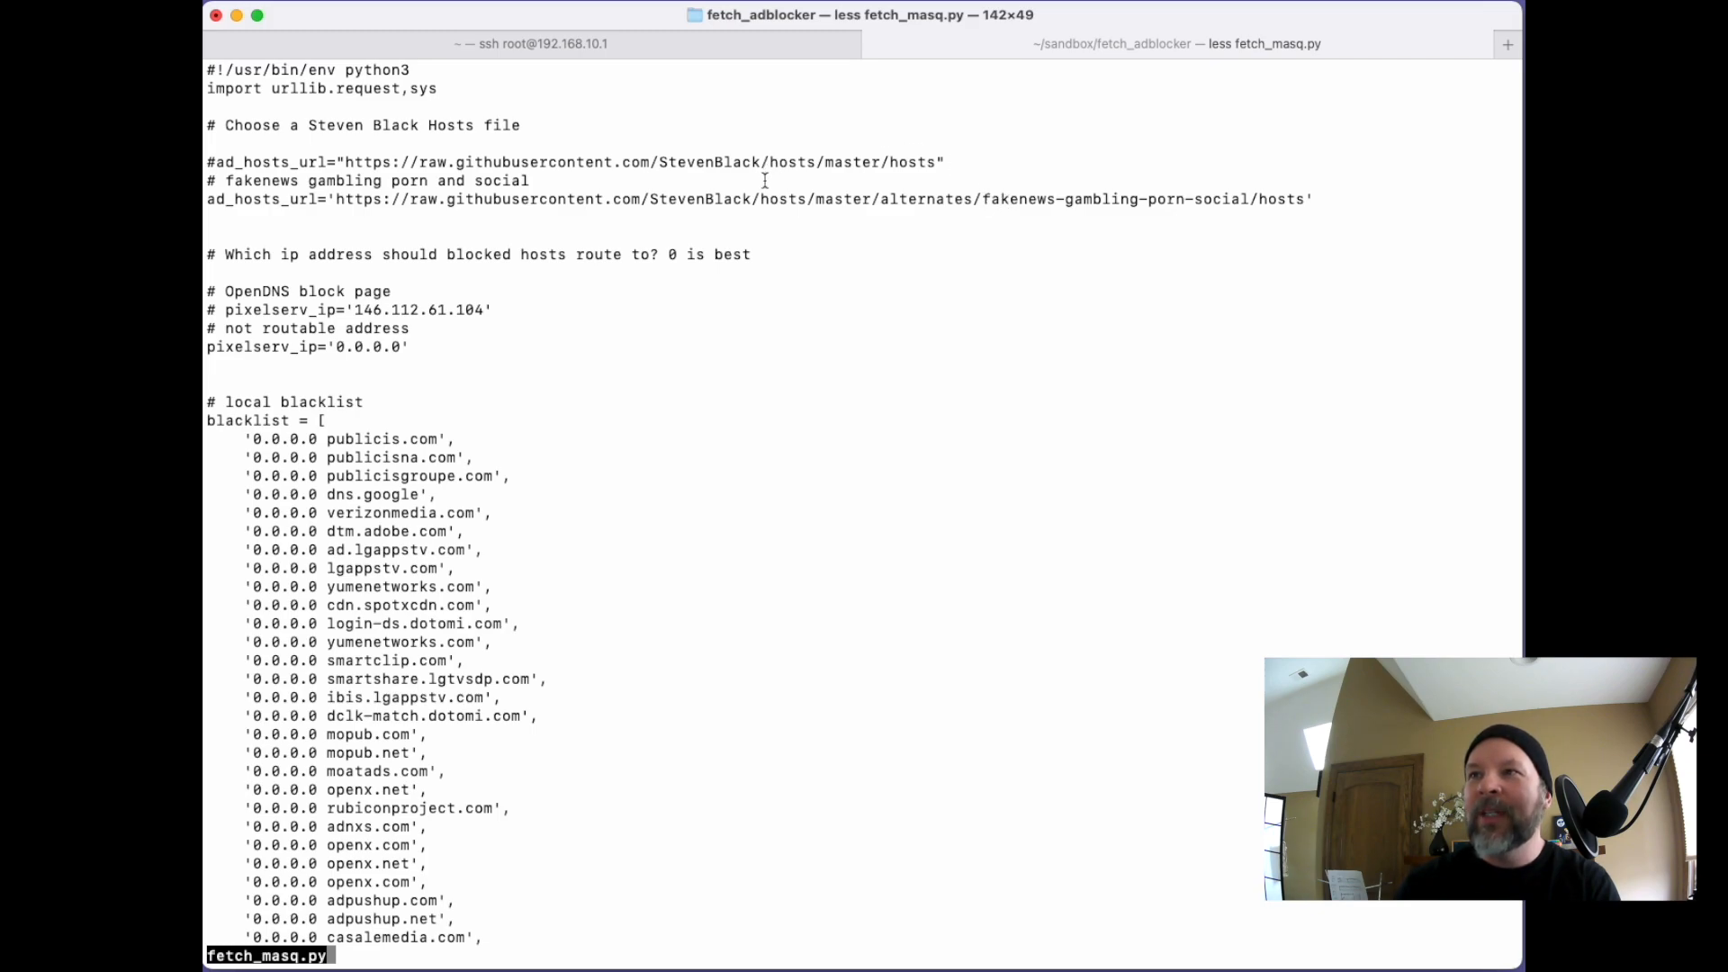
mouse_move(905, 447)
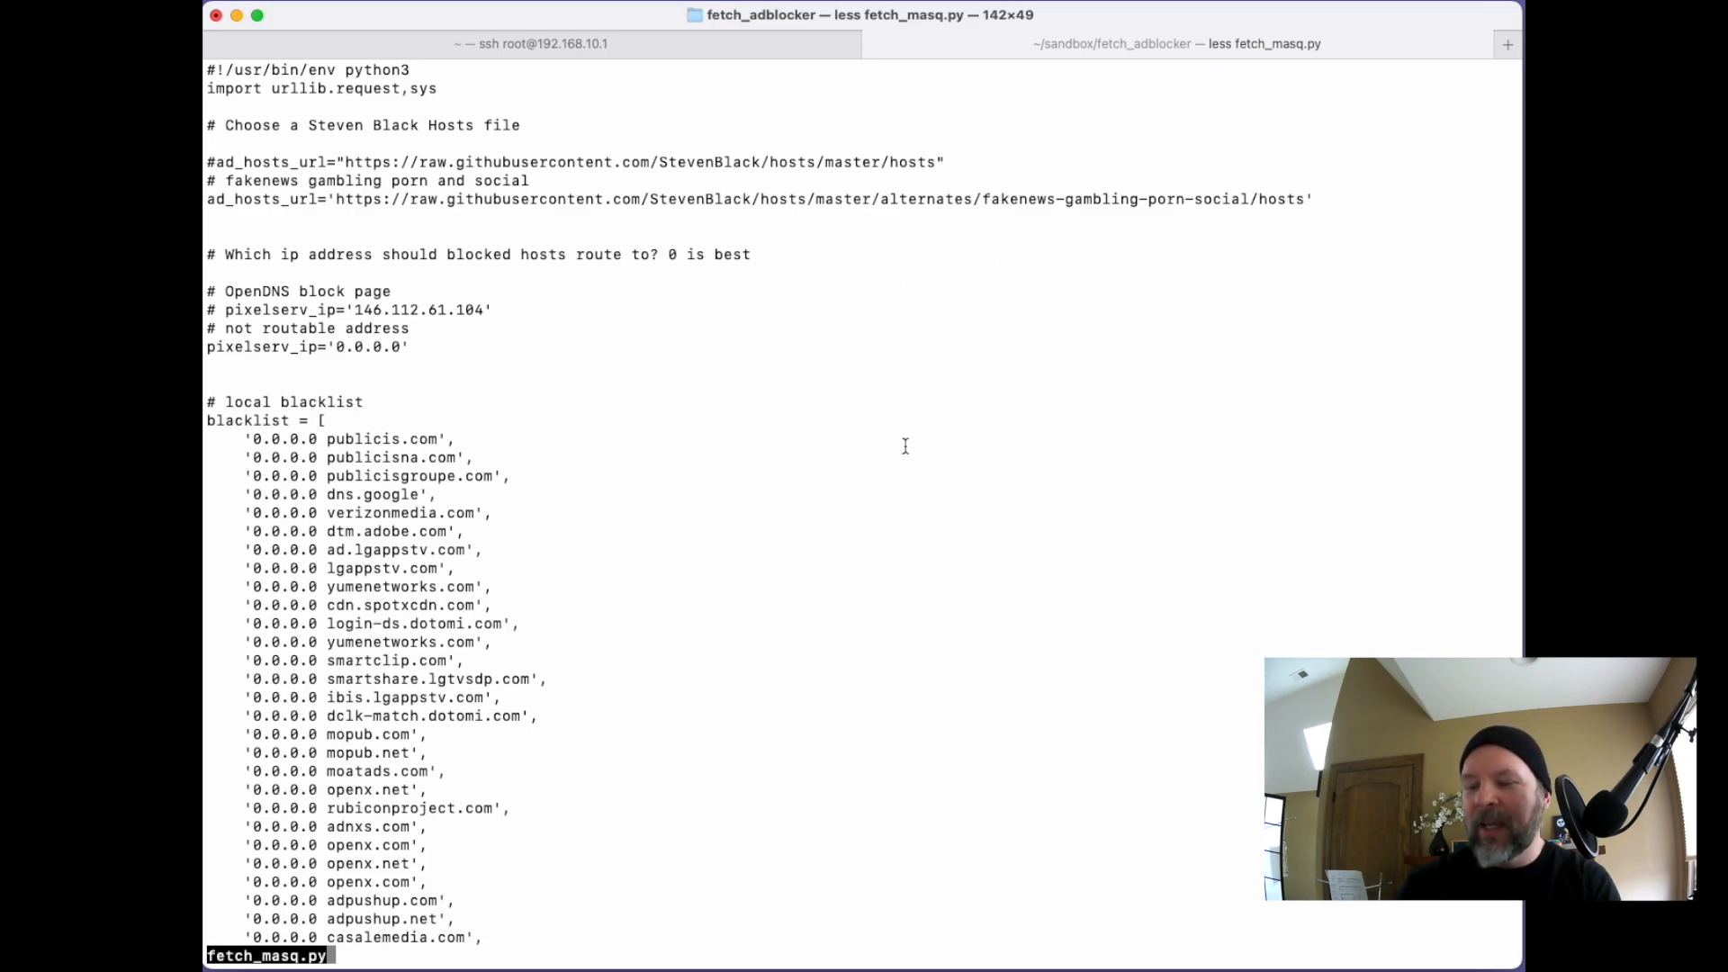
scroll("down", 3)
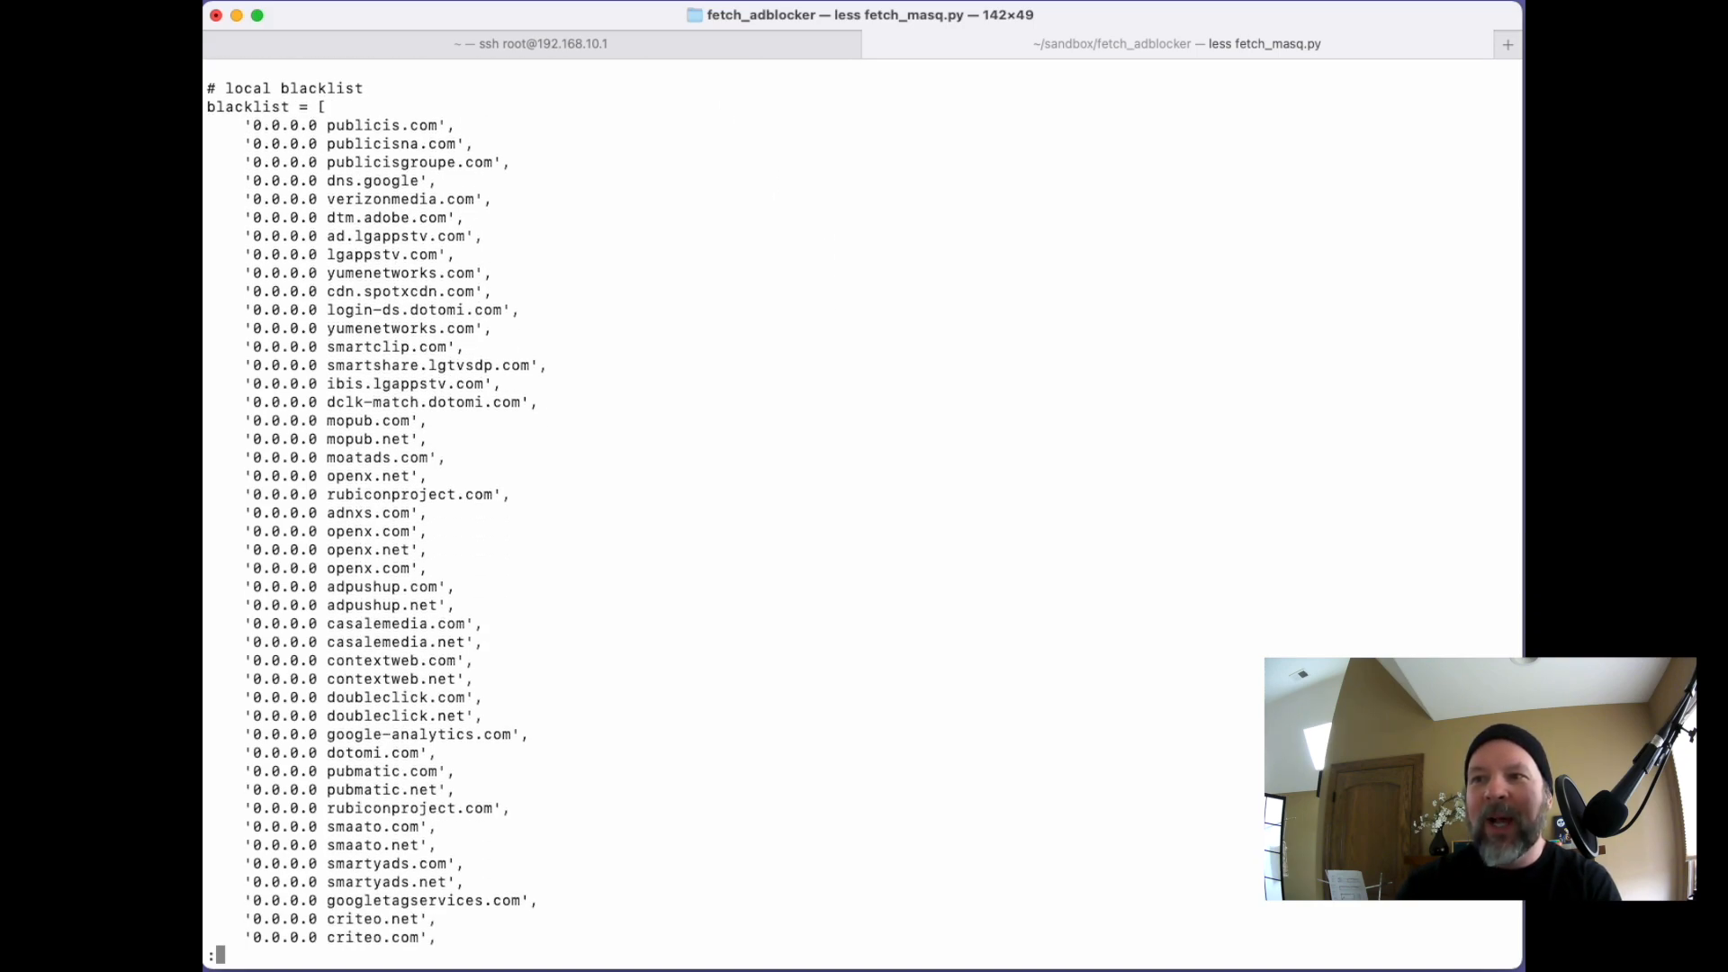
scroll("down", 3)
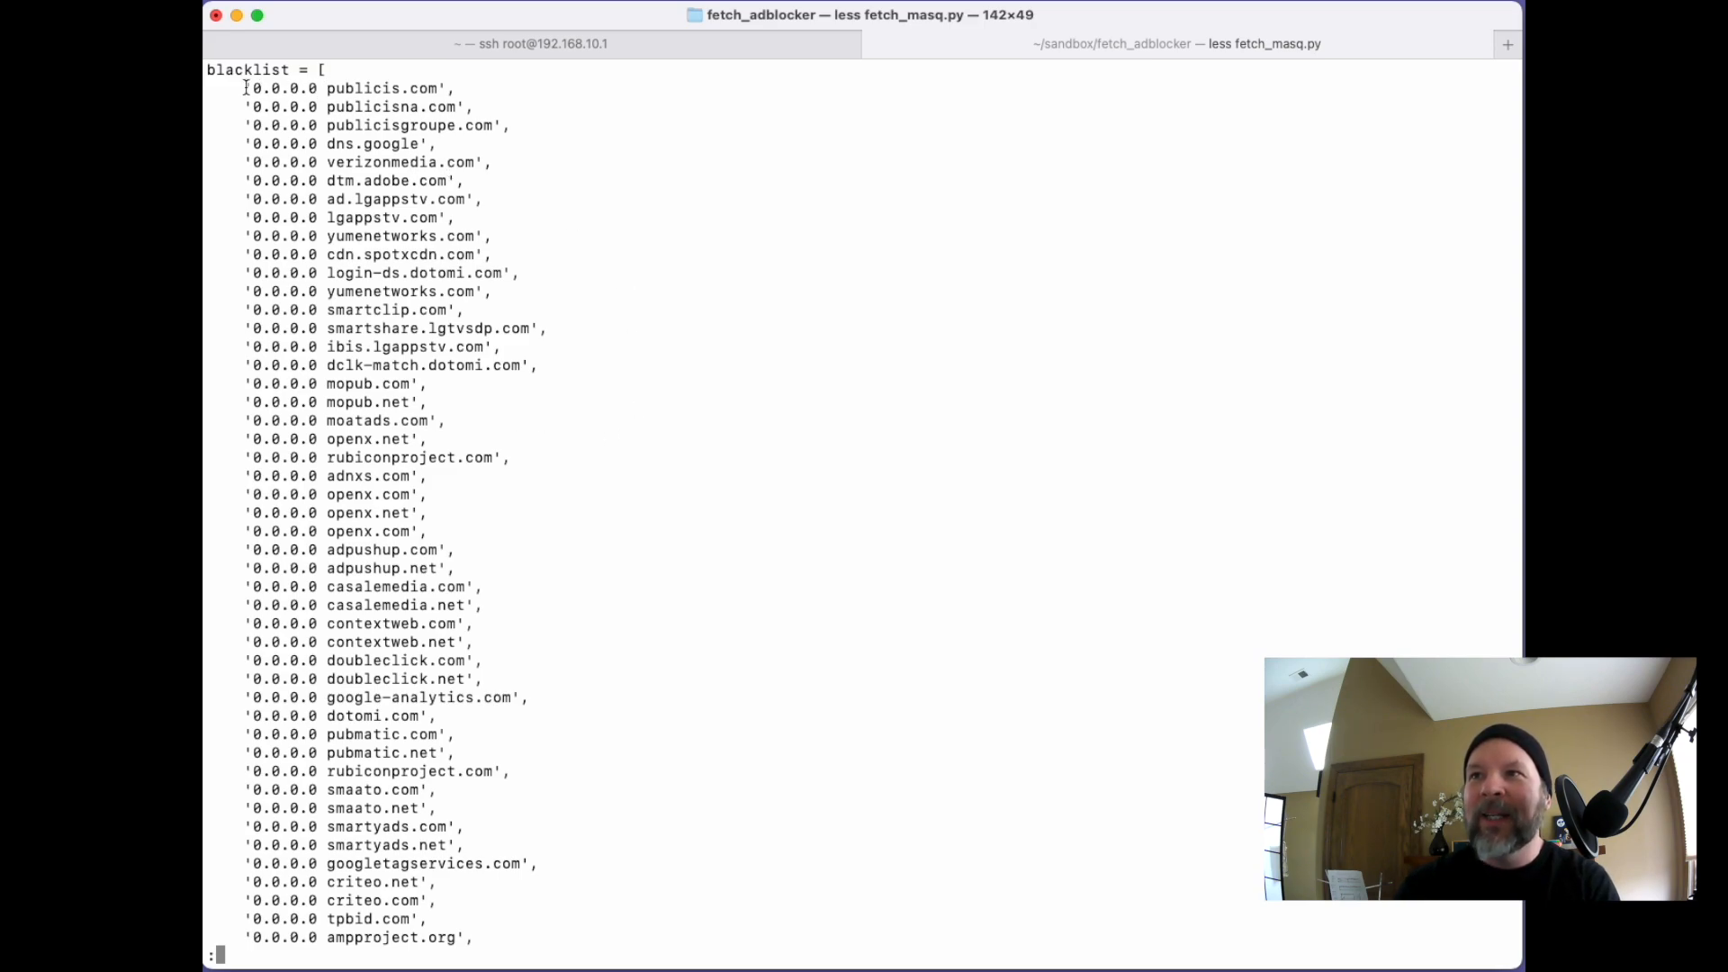
scroll("down", 3)
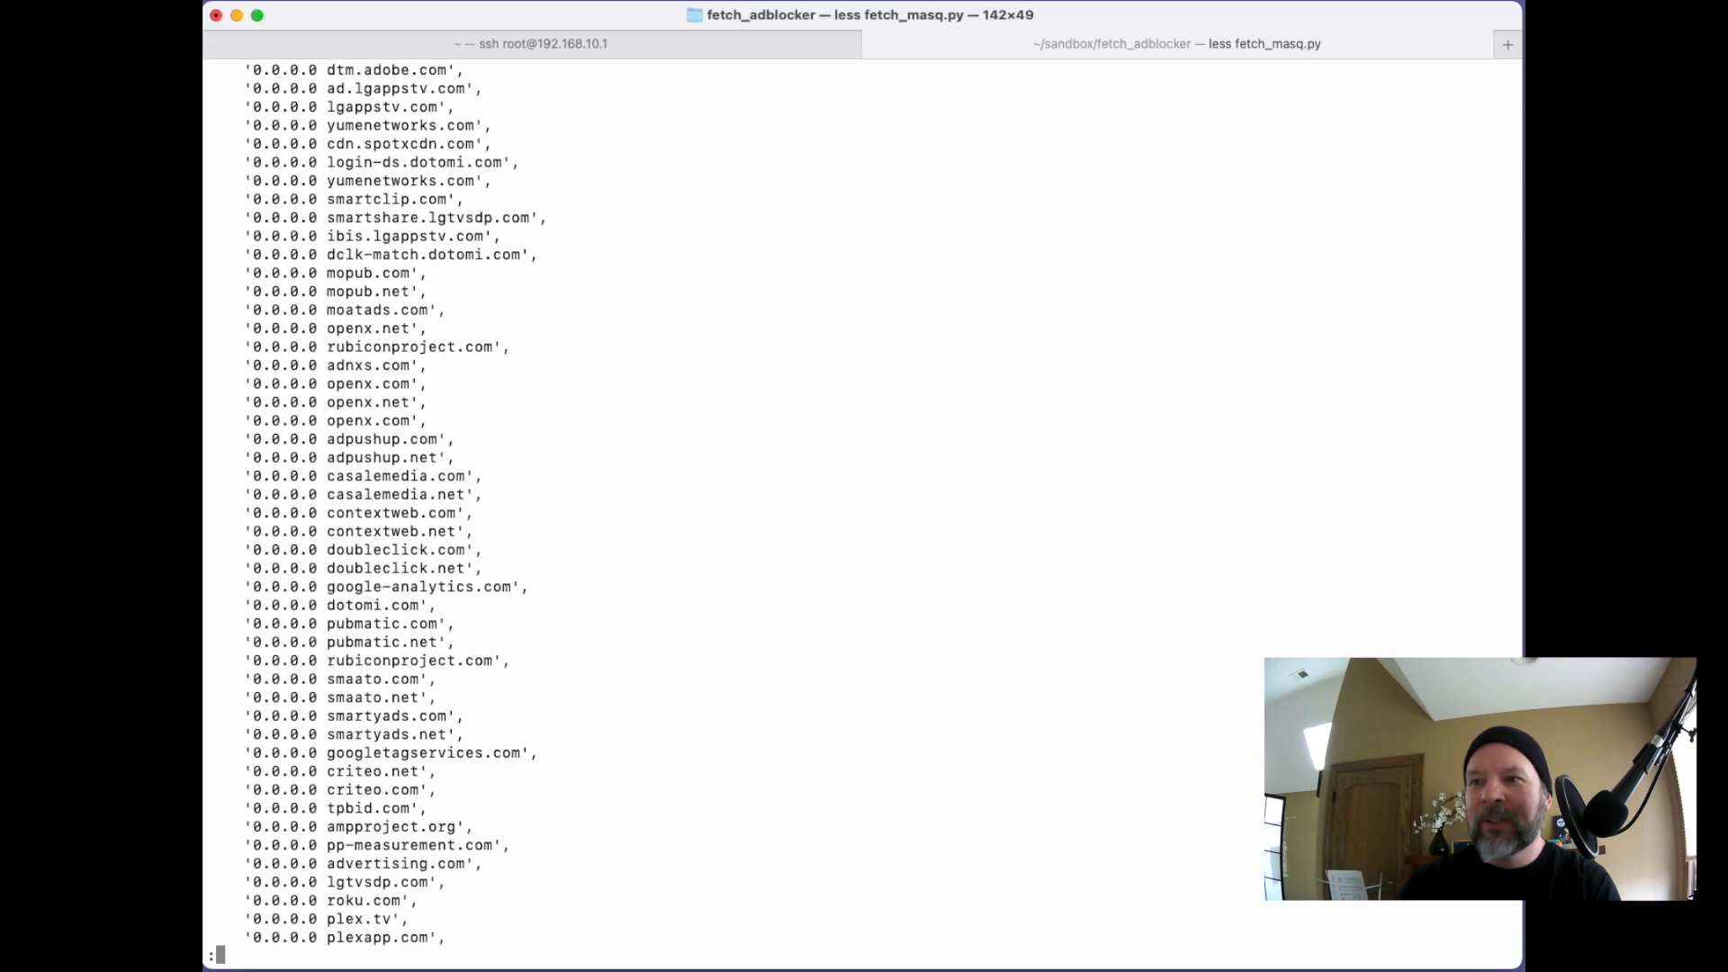
scroll("down", 3)
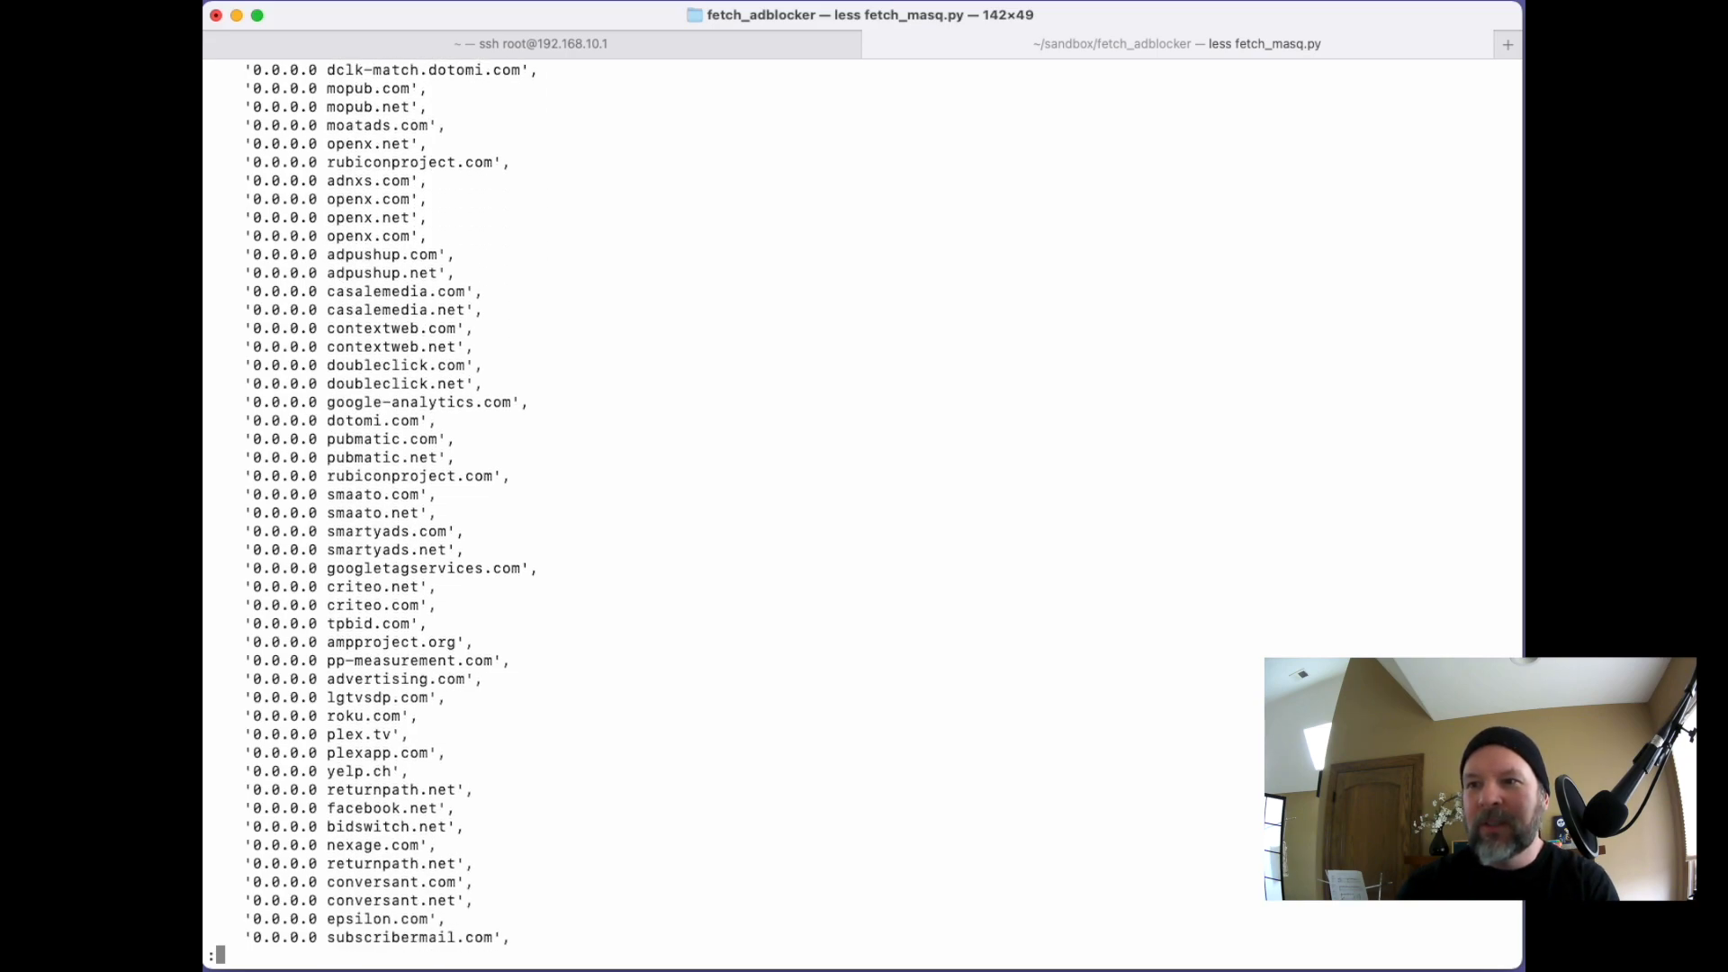
scroll("down", 3)
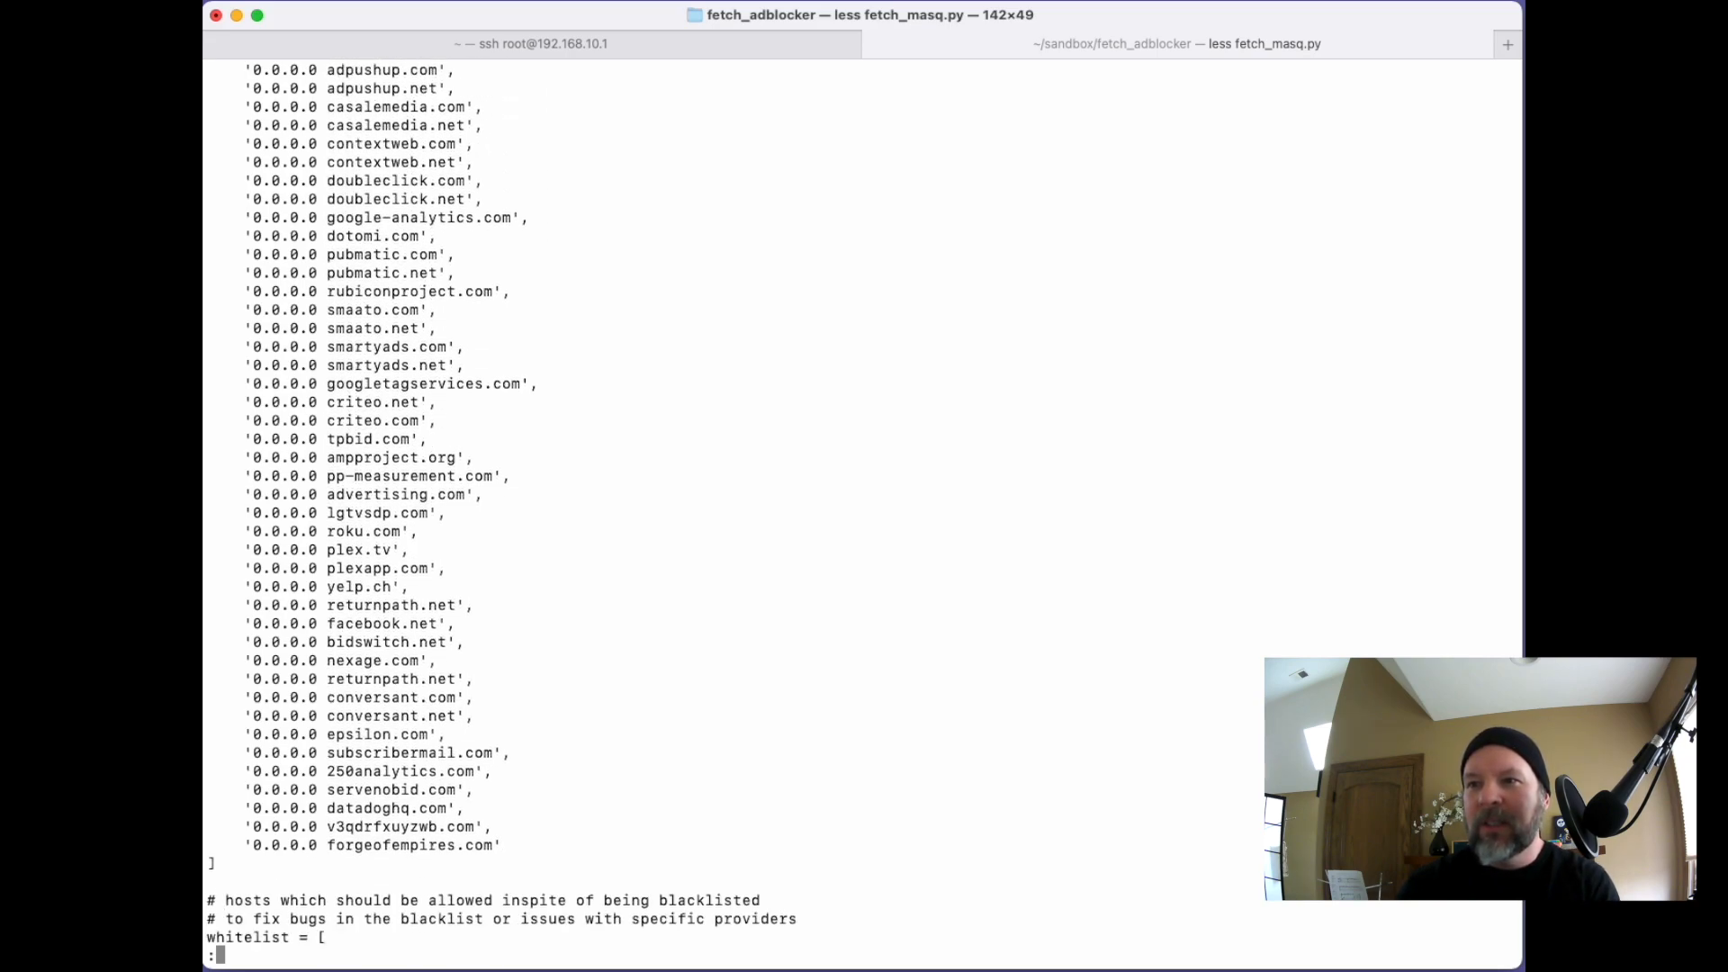
scroll("down", 3)
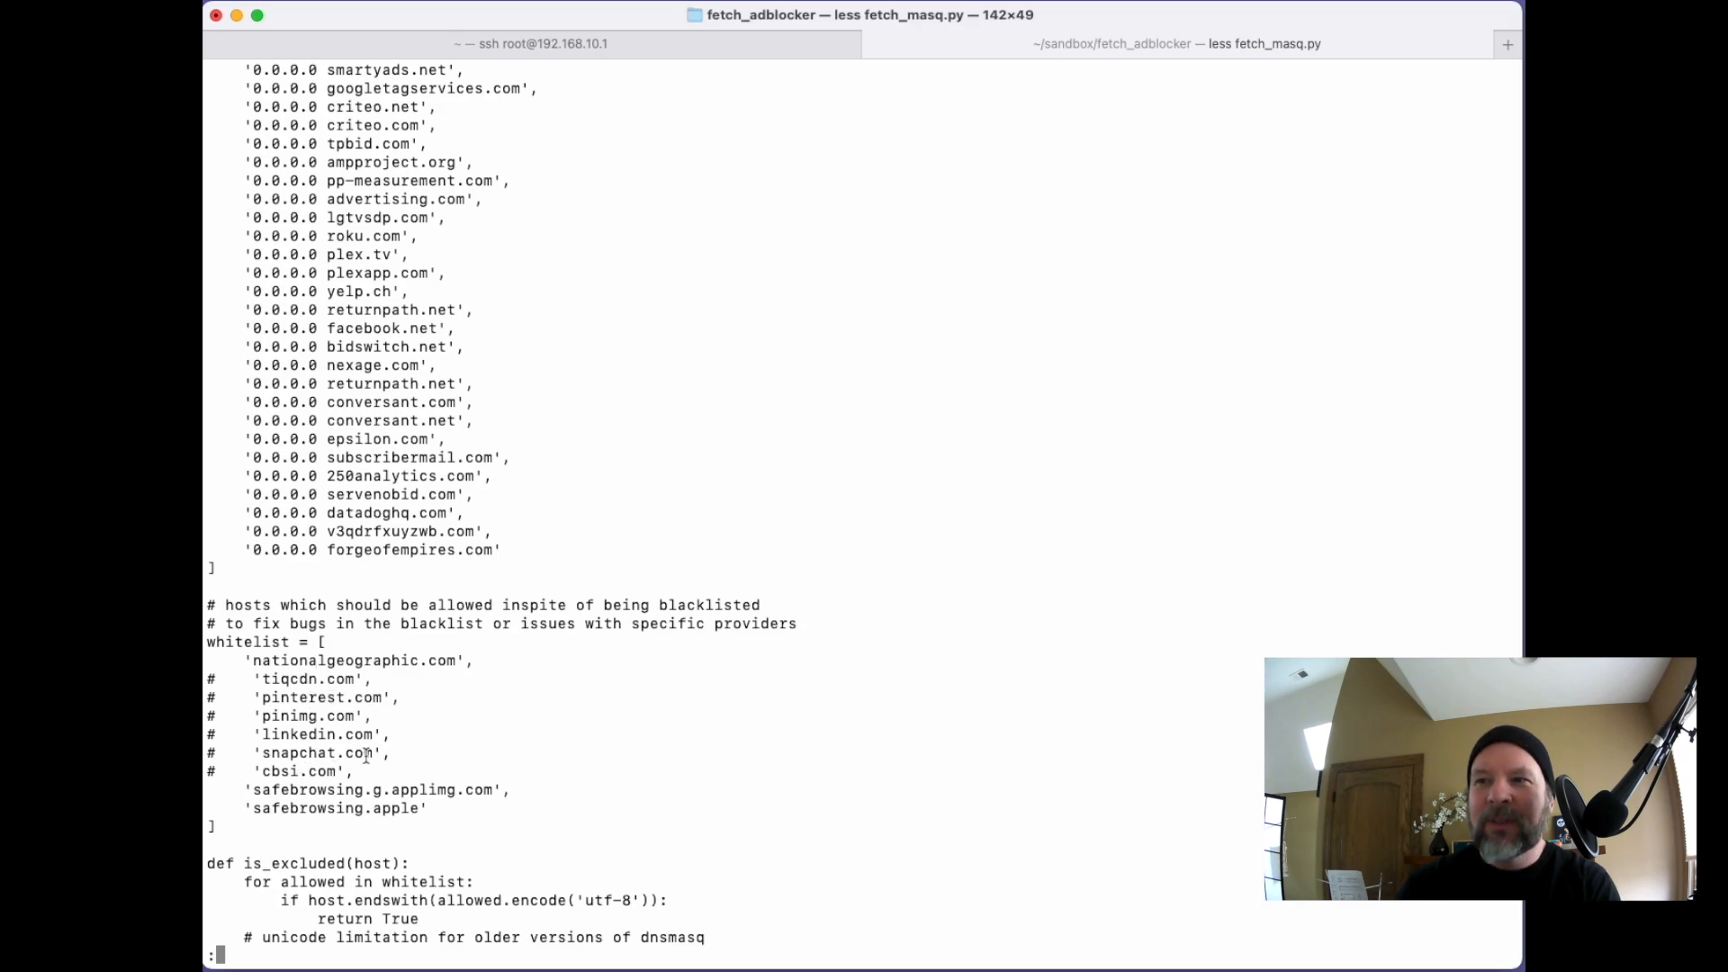
mouse_move(443, 604)
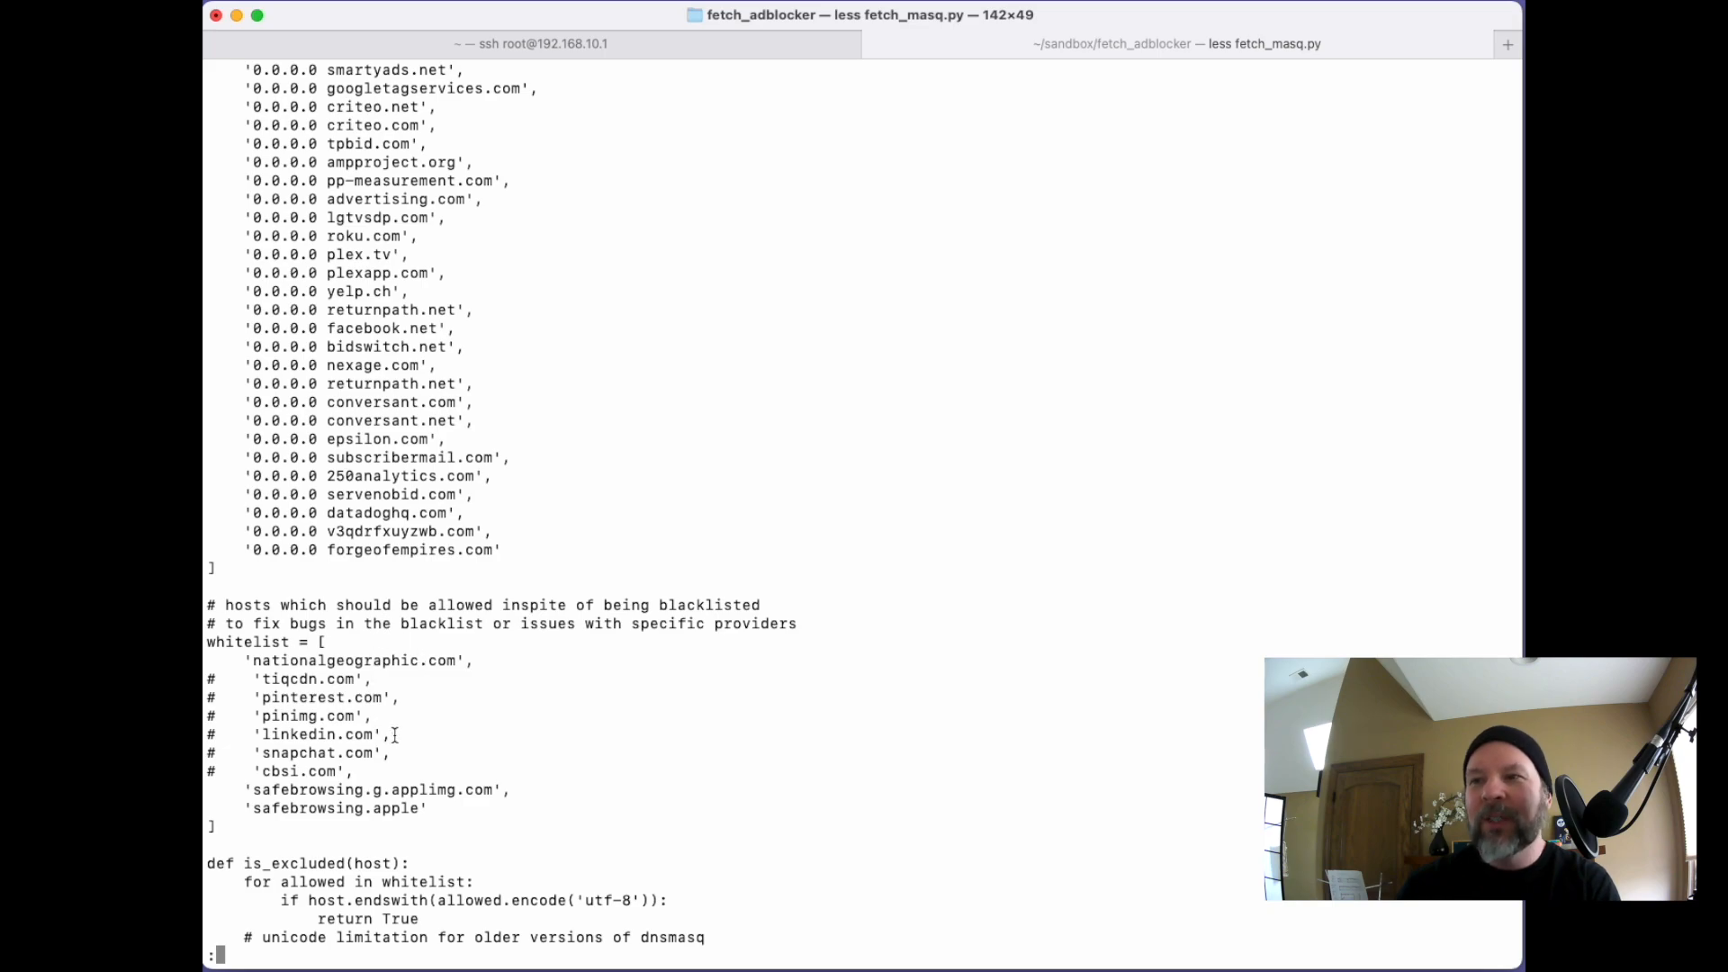
mouse_move(417, 711)
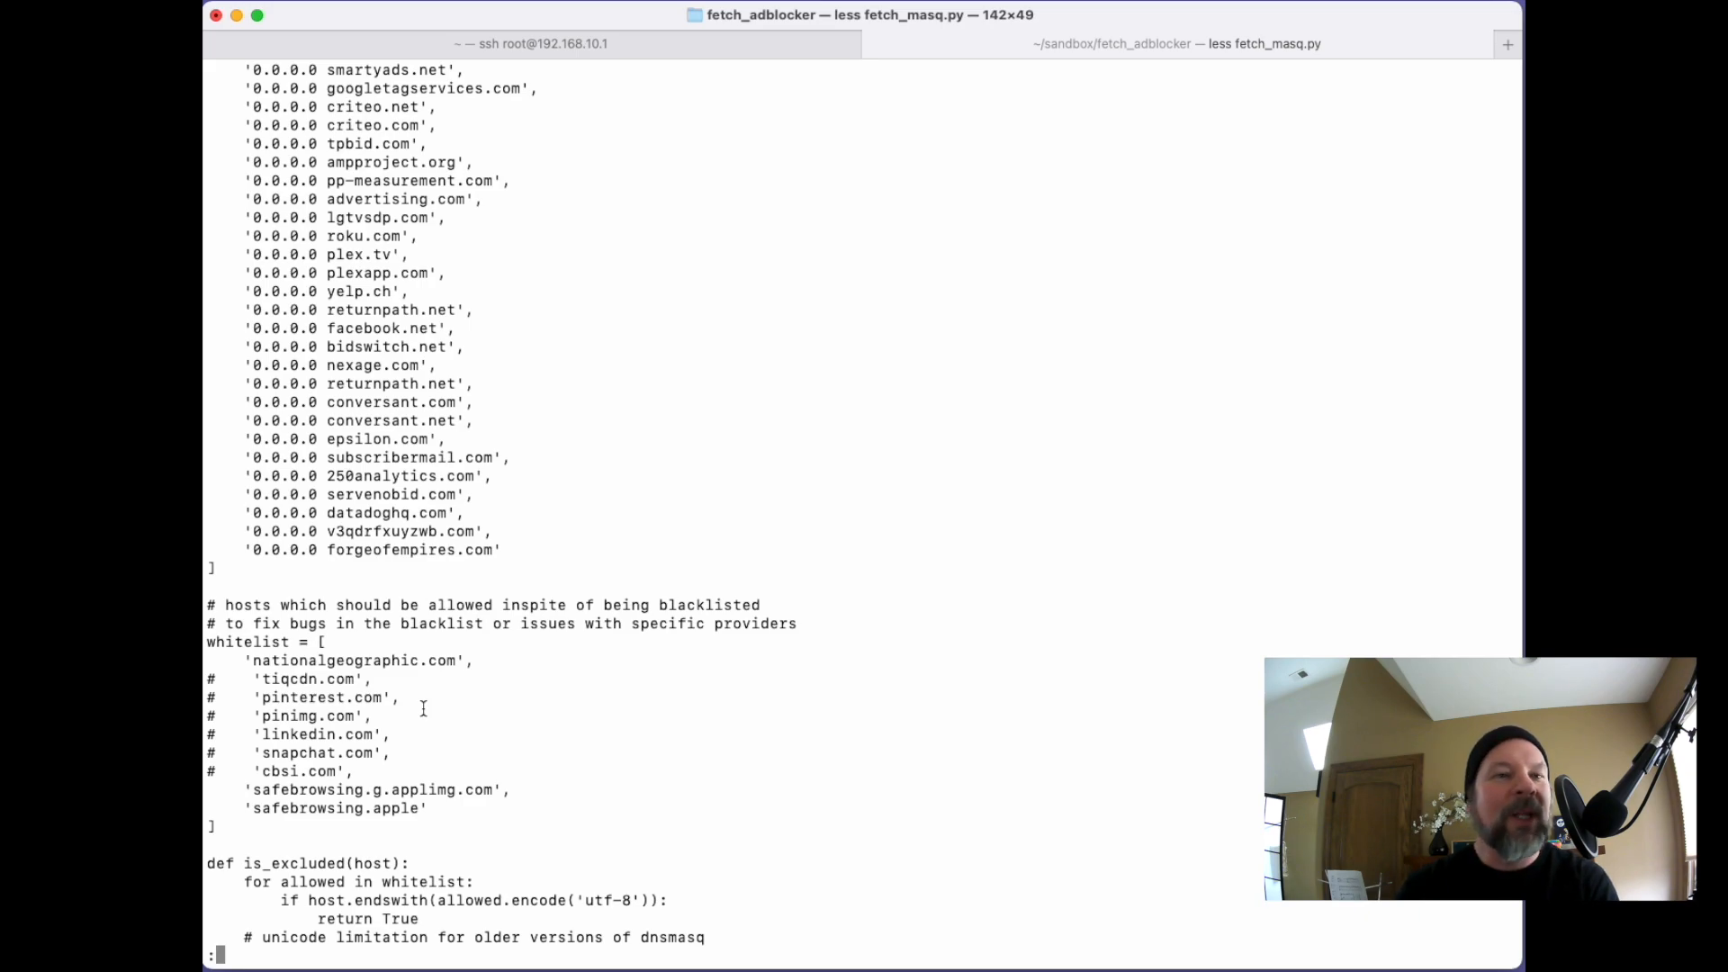
mouse_move(418, 711)
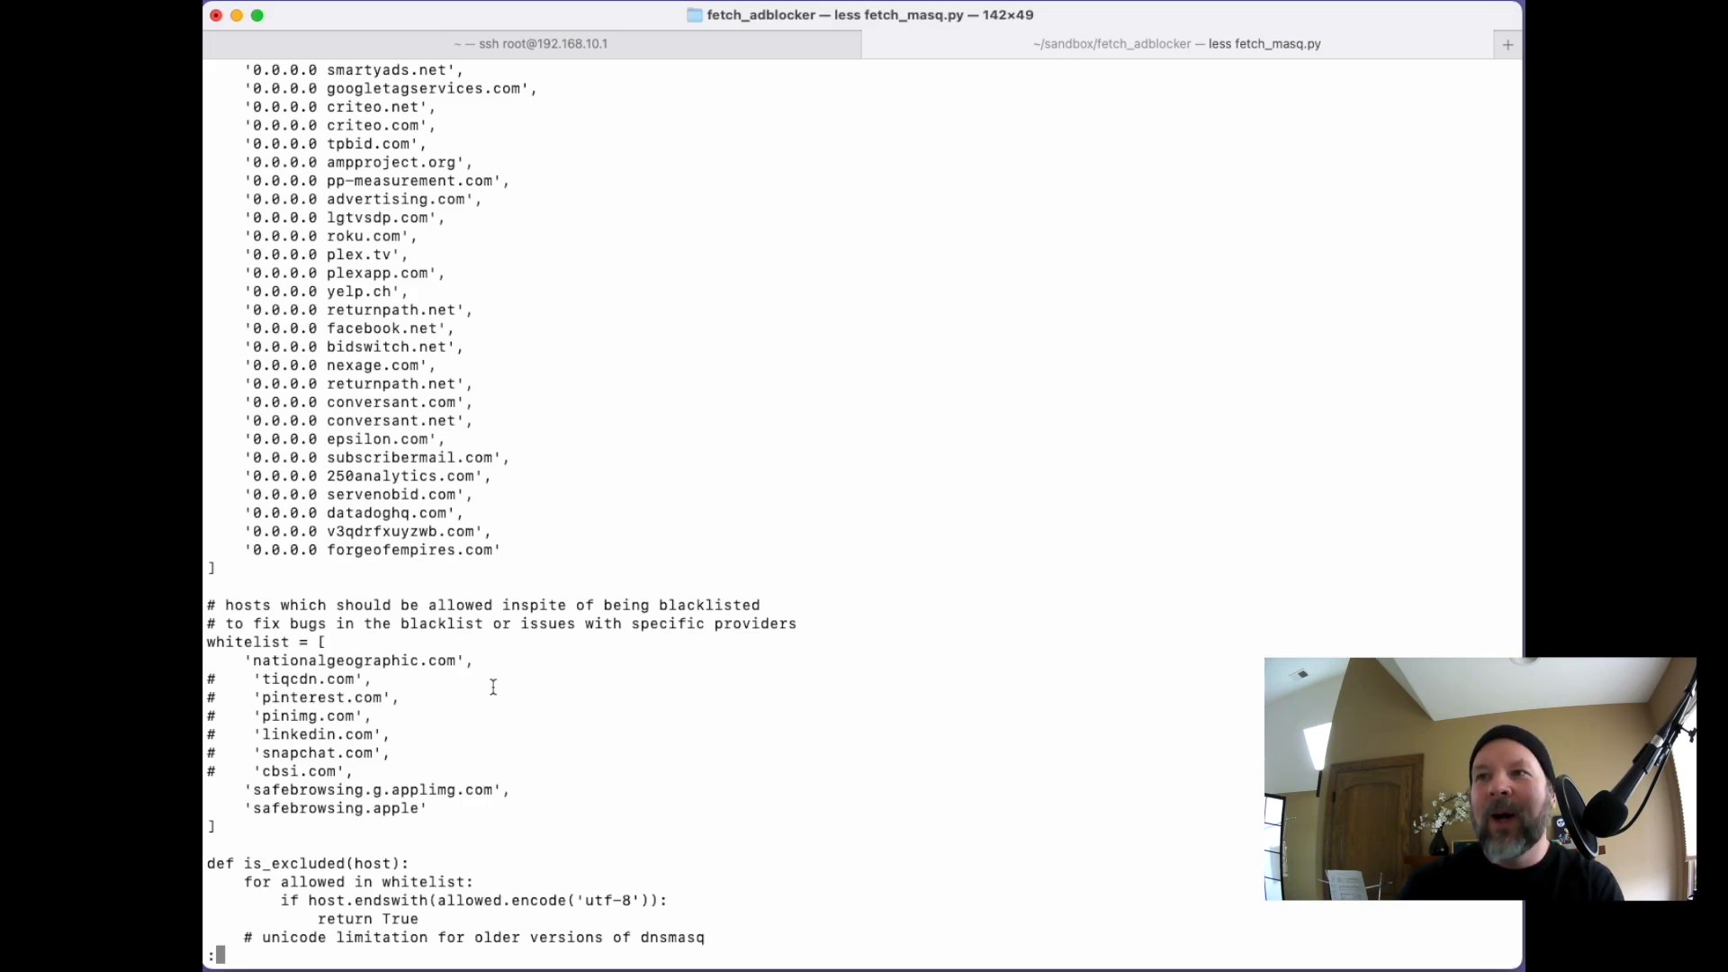
mouse_move(454, 709)
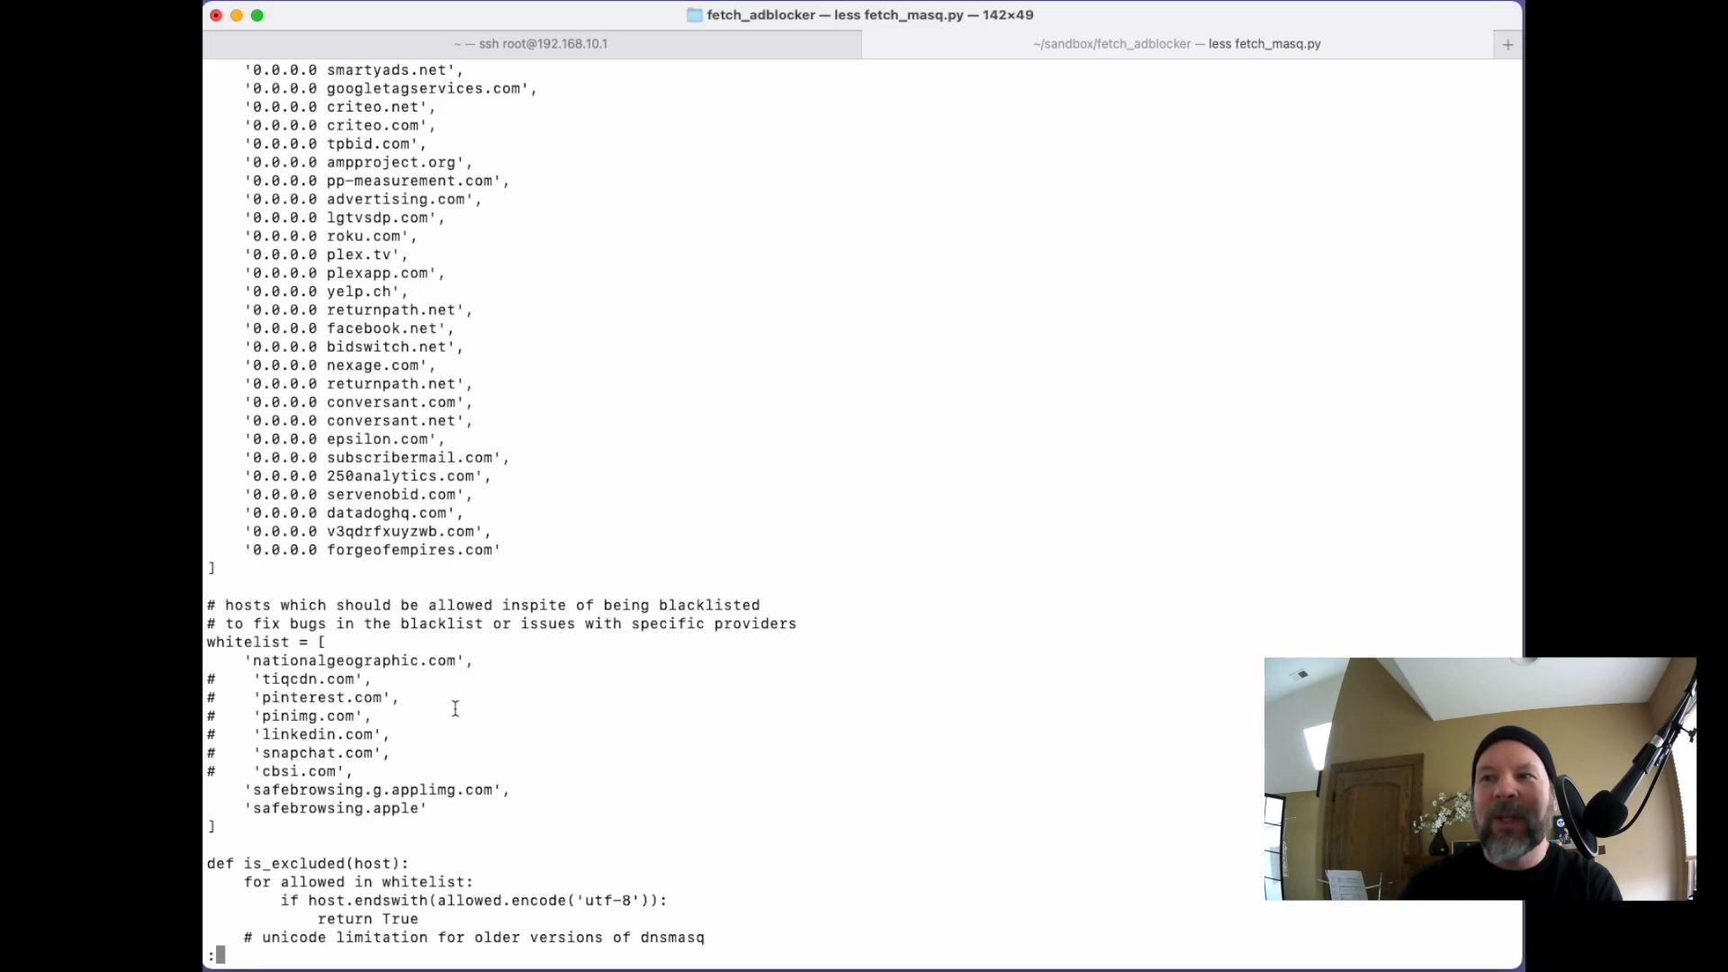
mouse_move(468, 698)
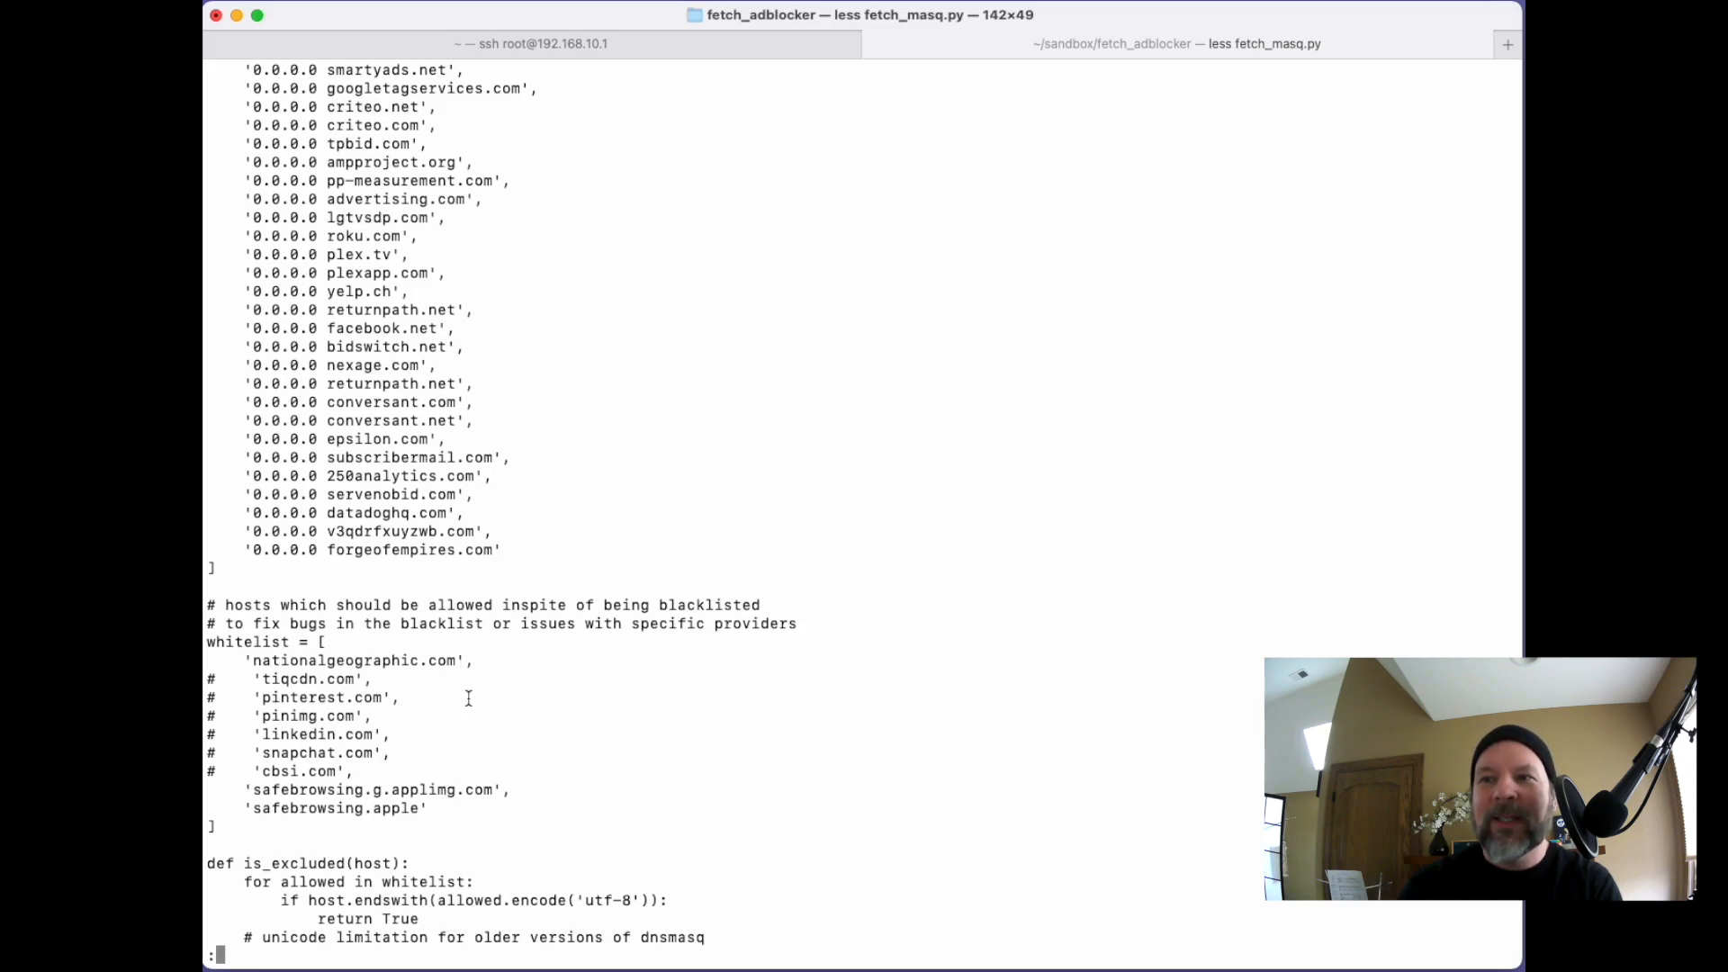
scroll("down", 3)
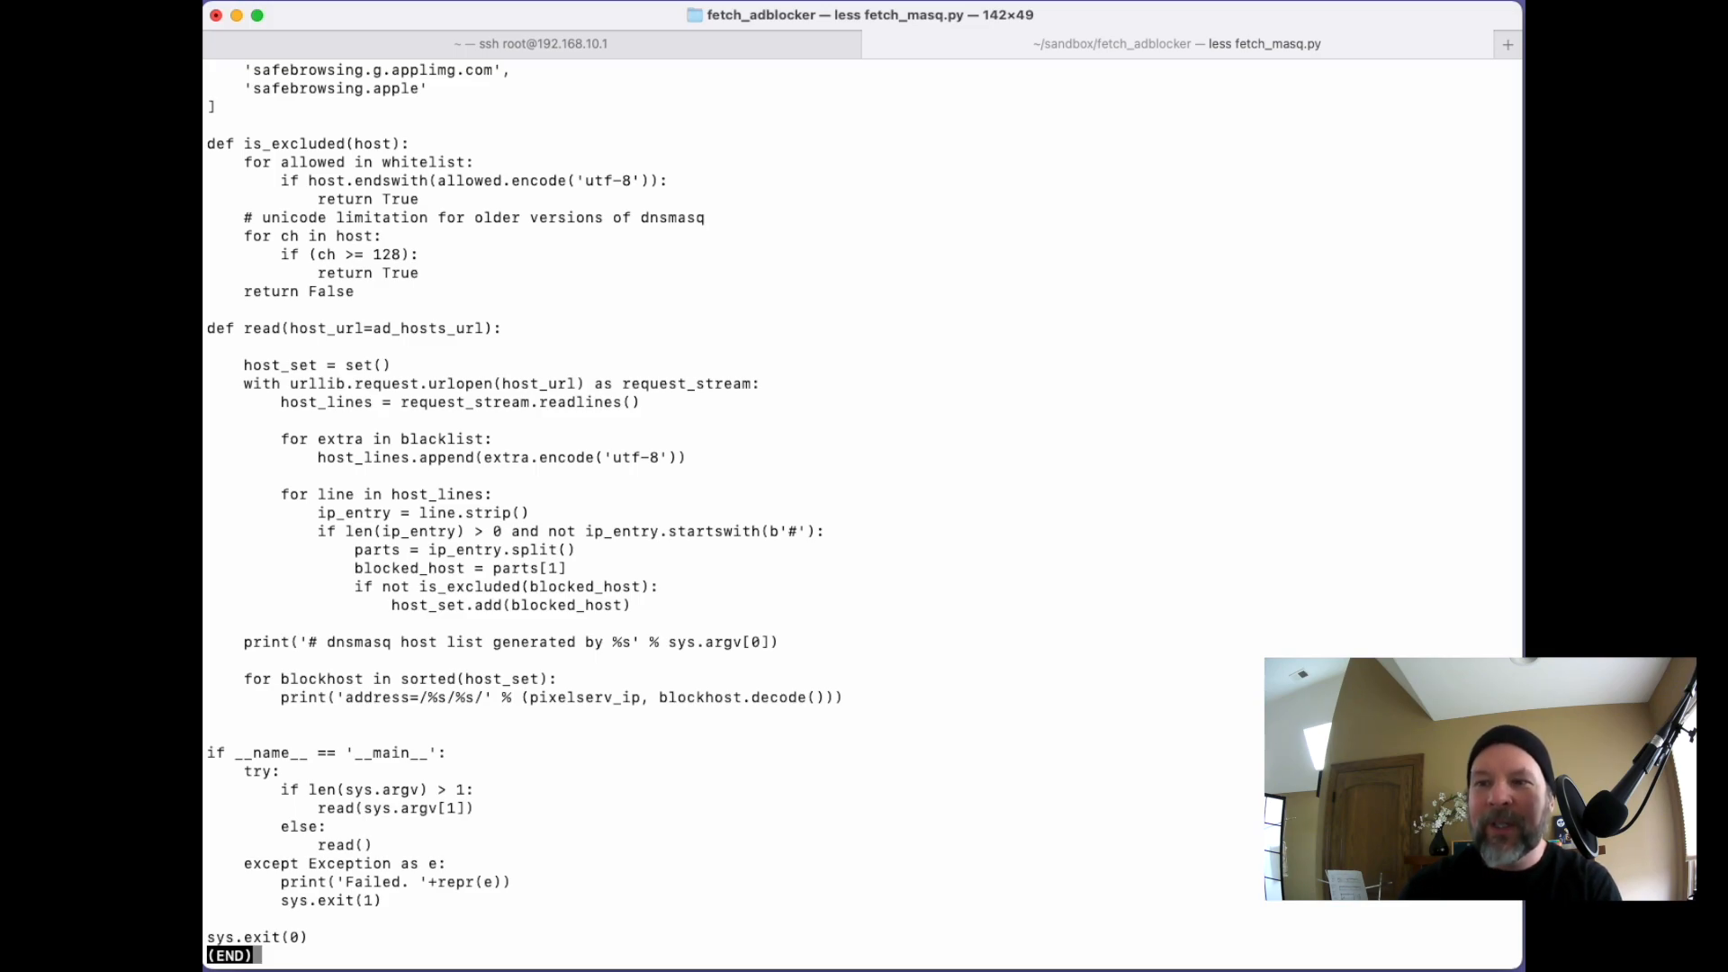
Step: Quit the less pager on fetch_masq.py and return to the prompt
key("q")
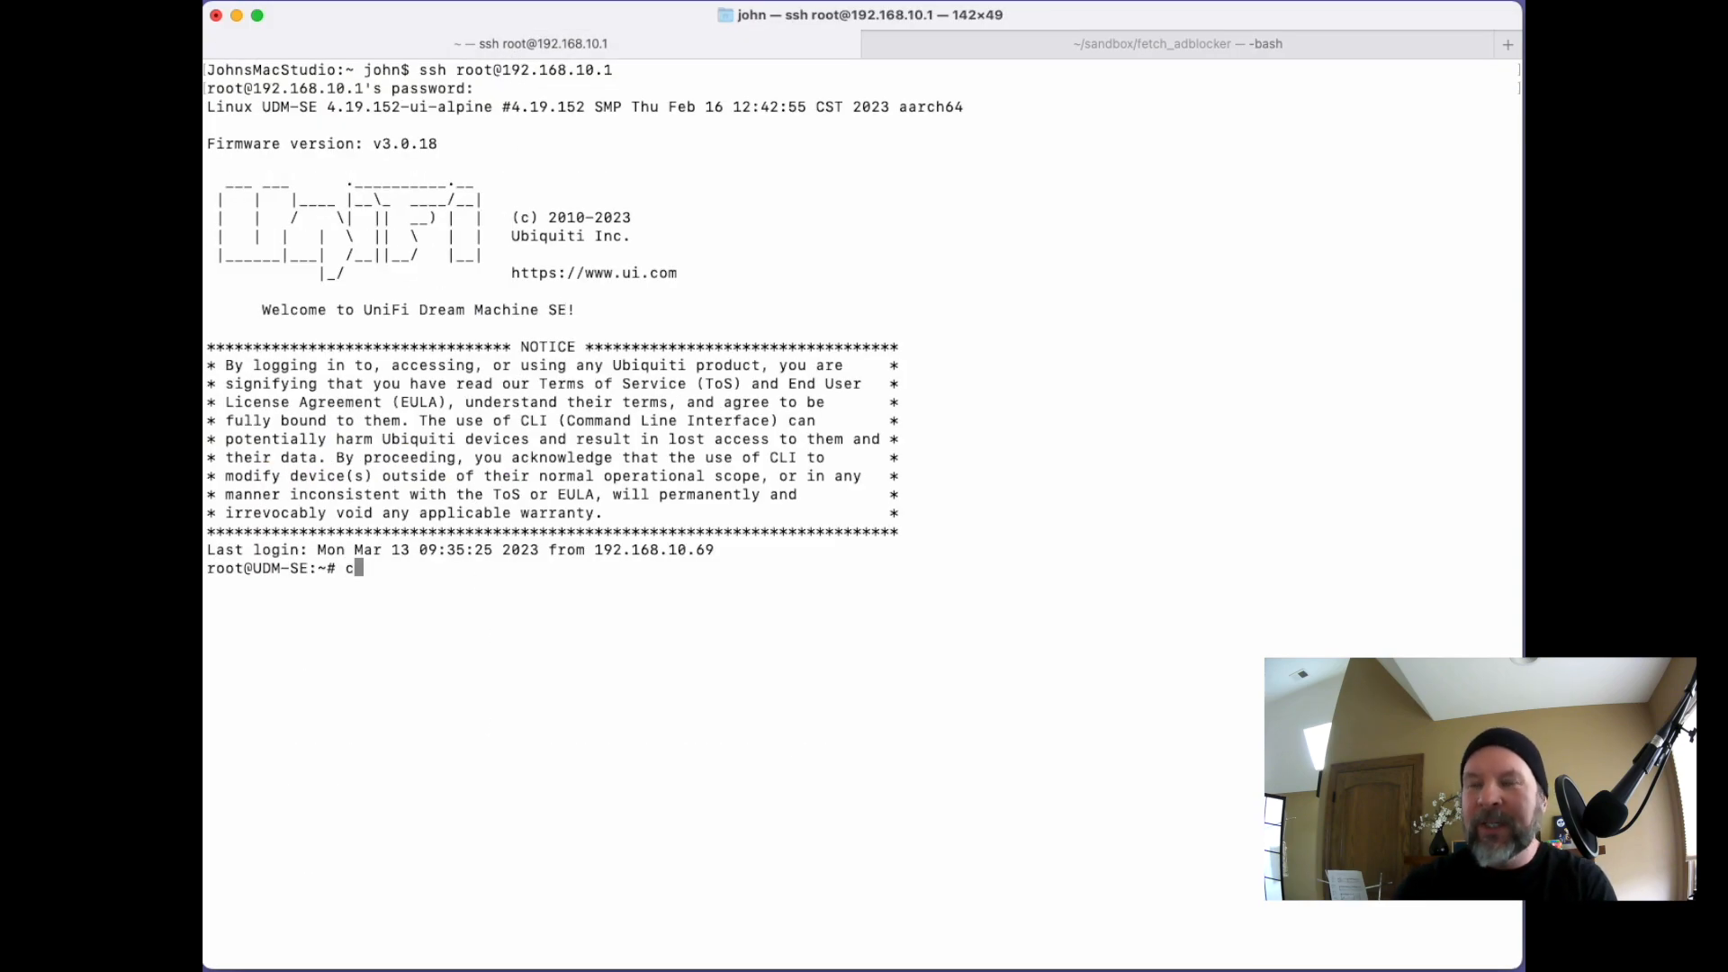
Step: Open the router's /etc dnsmasq.conf in vi and scroll through it
type("d /etc")
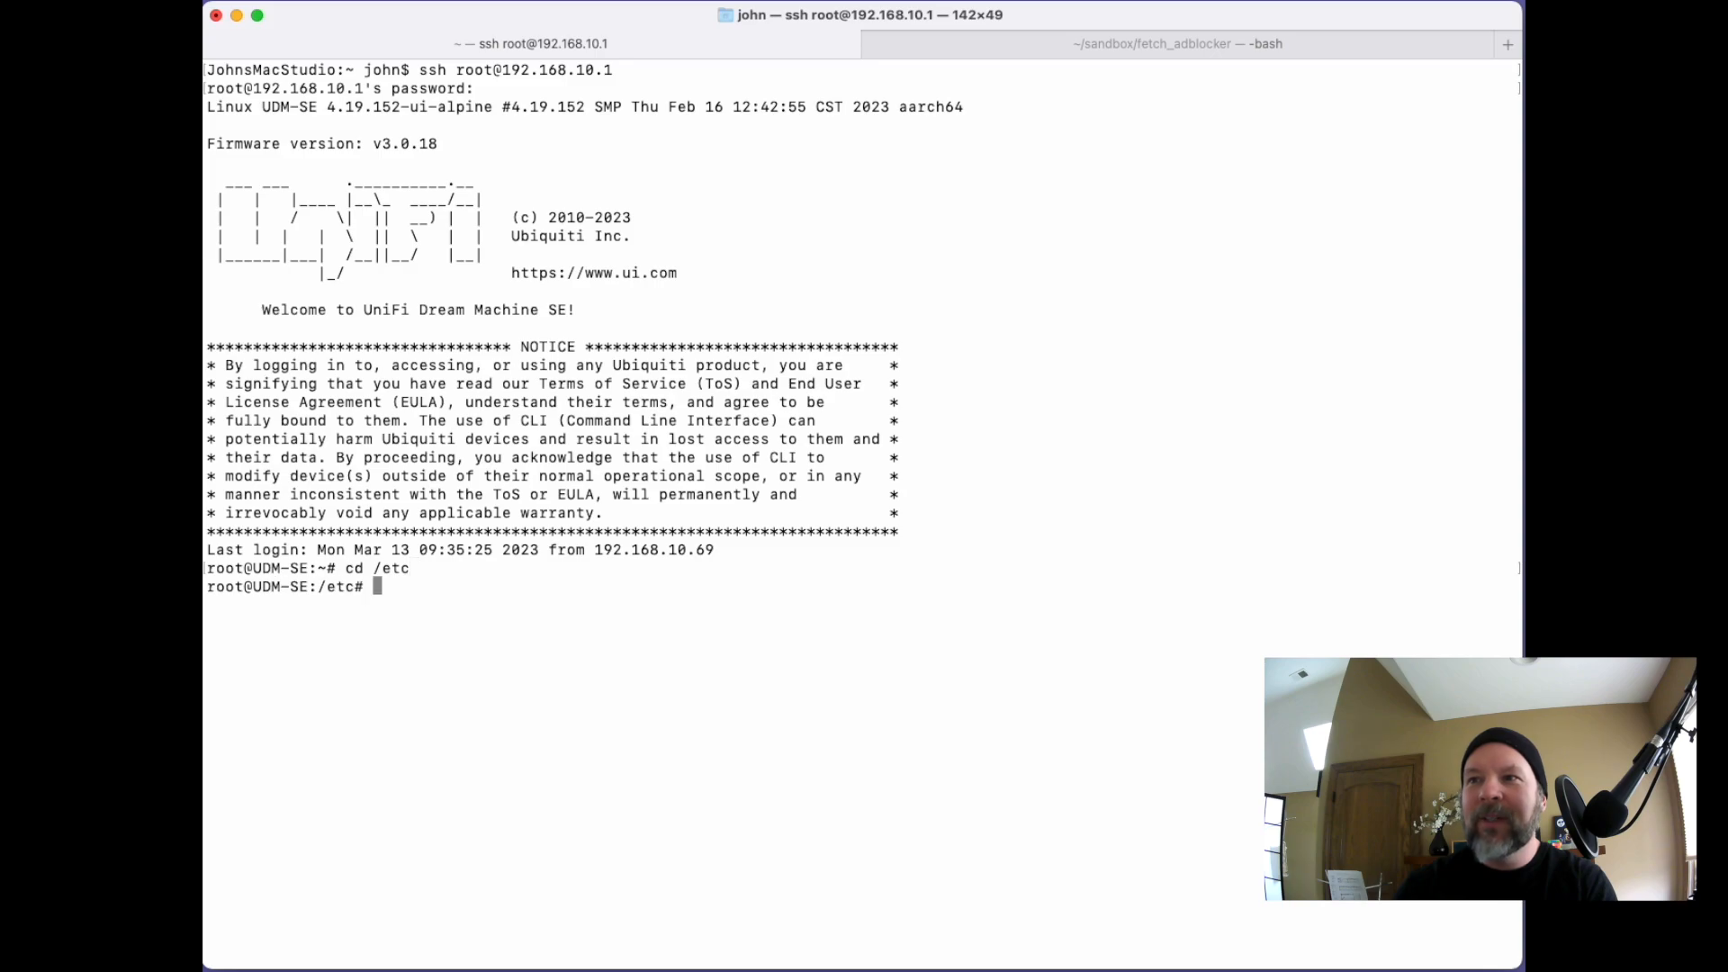
type("vi dnsma")
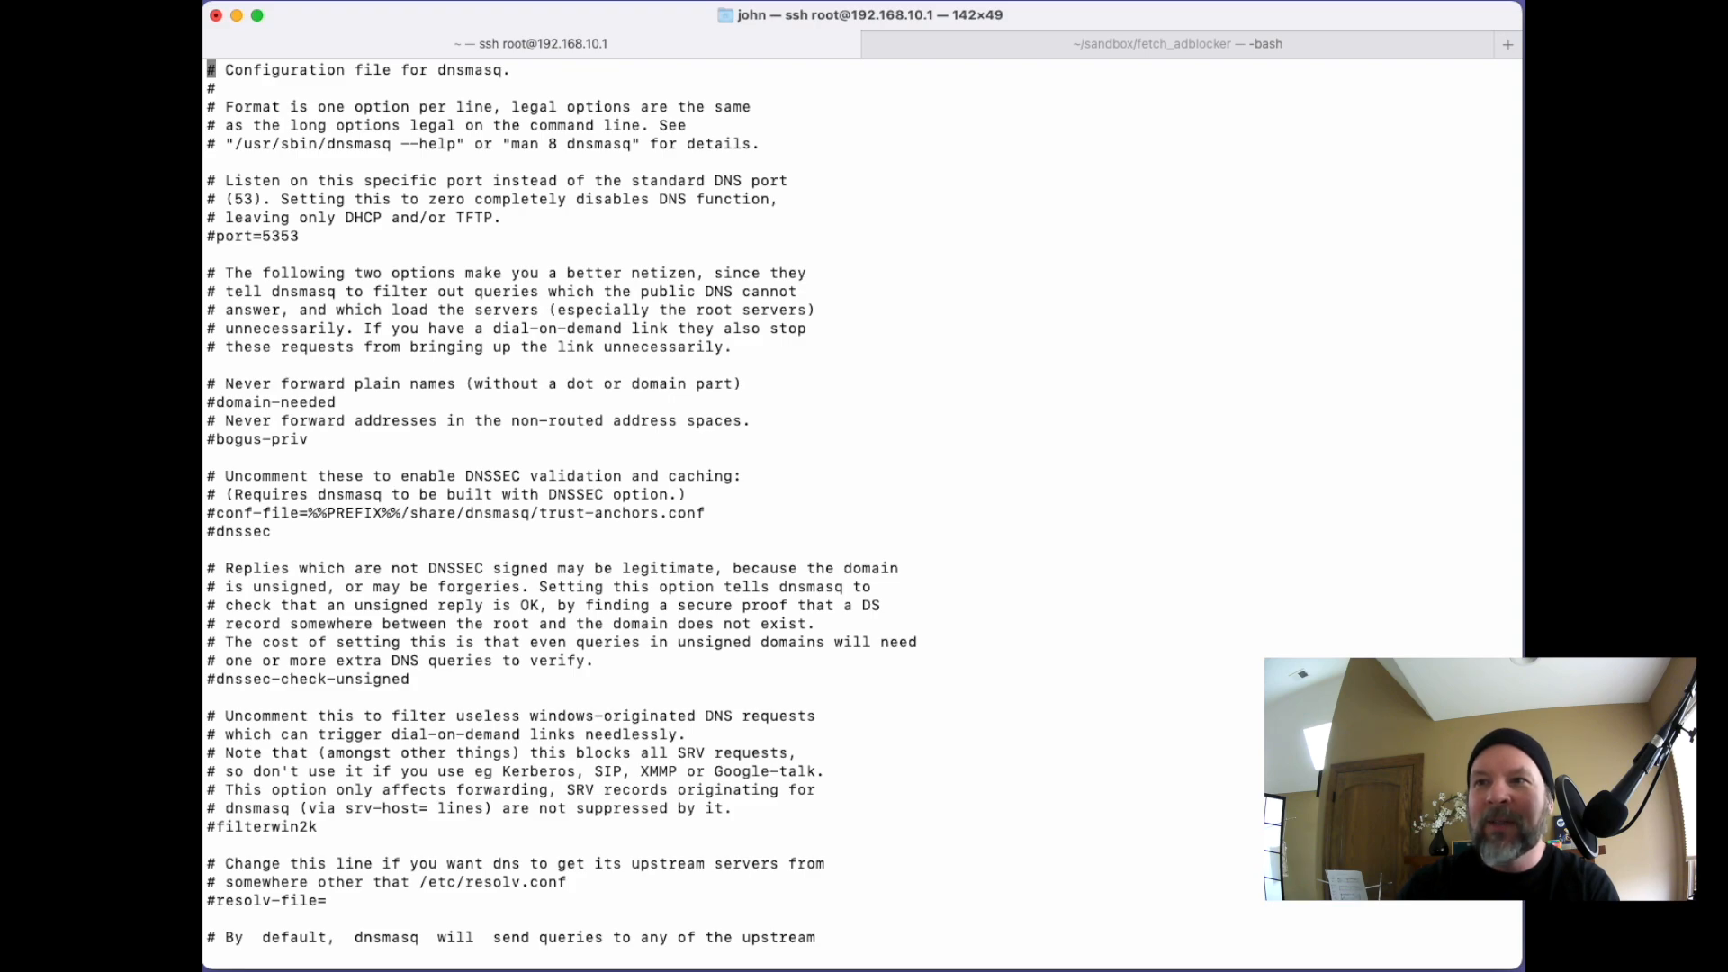
scroll("down", 3)
type("ls")
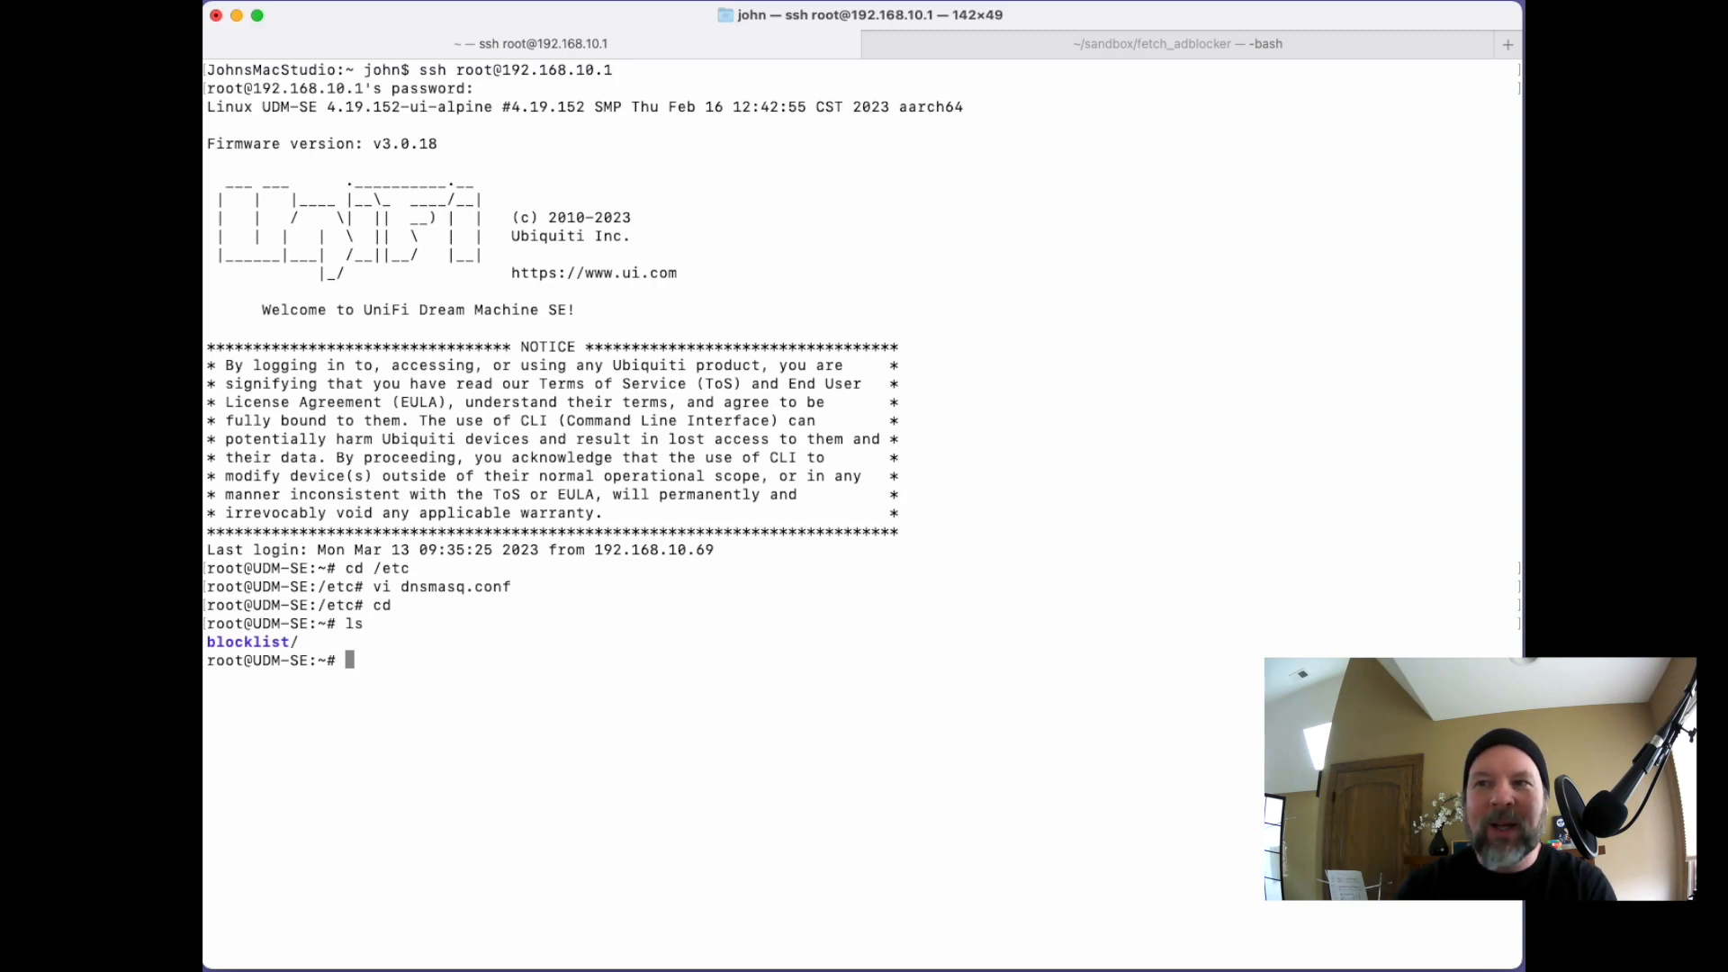
Step: Read update_blocklist.sh in less, quit it, and start viewing fetch_masq.py
type("cd blocklist/")
type("ls")
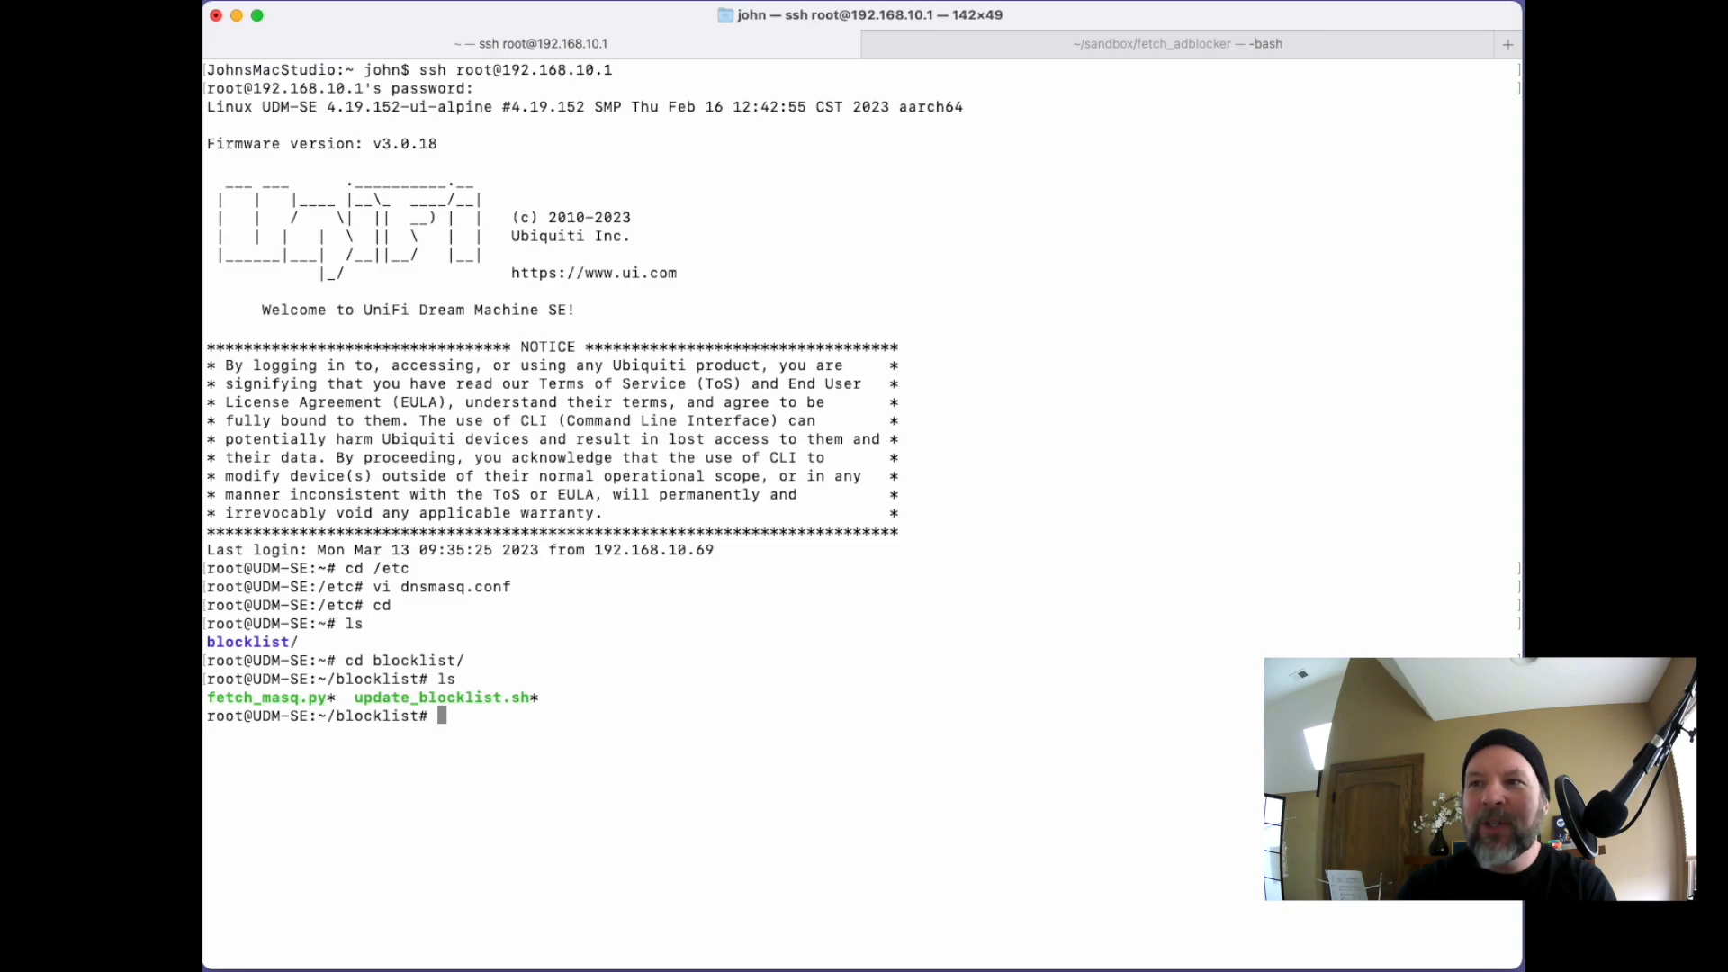
type("less u")
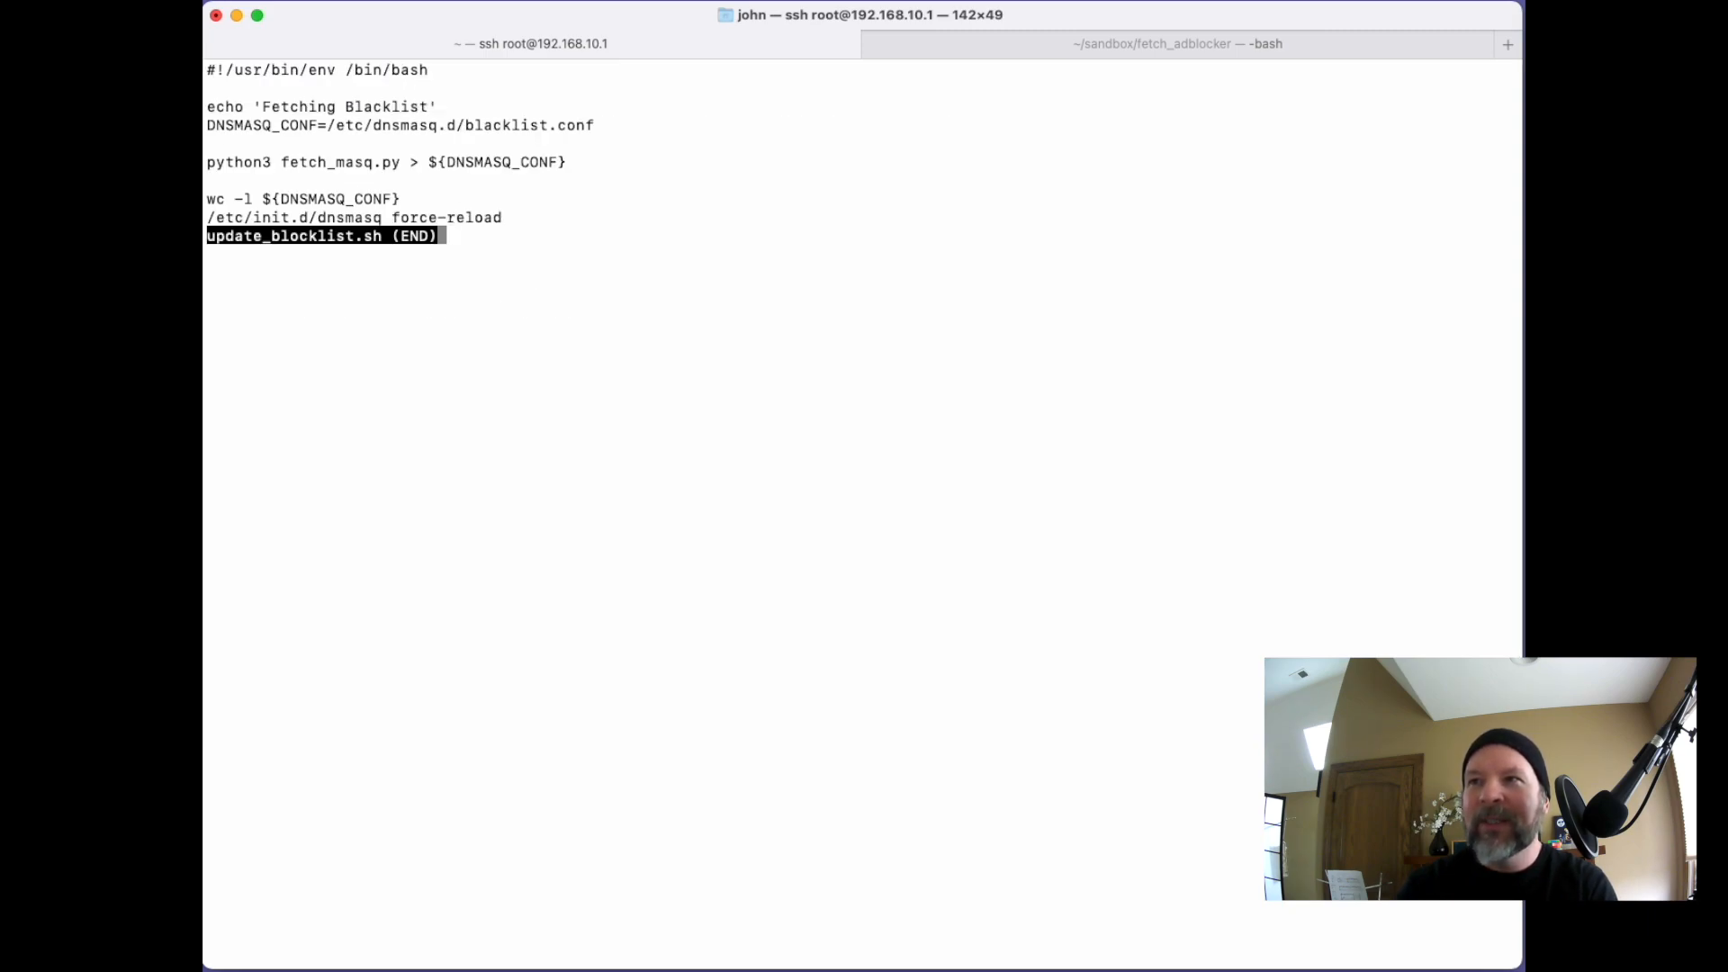
key("q")
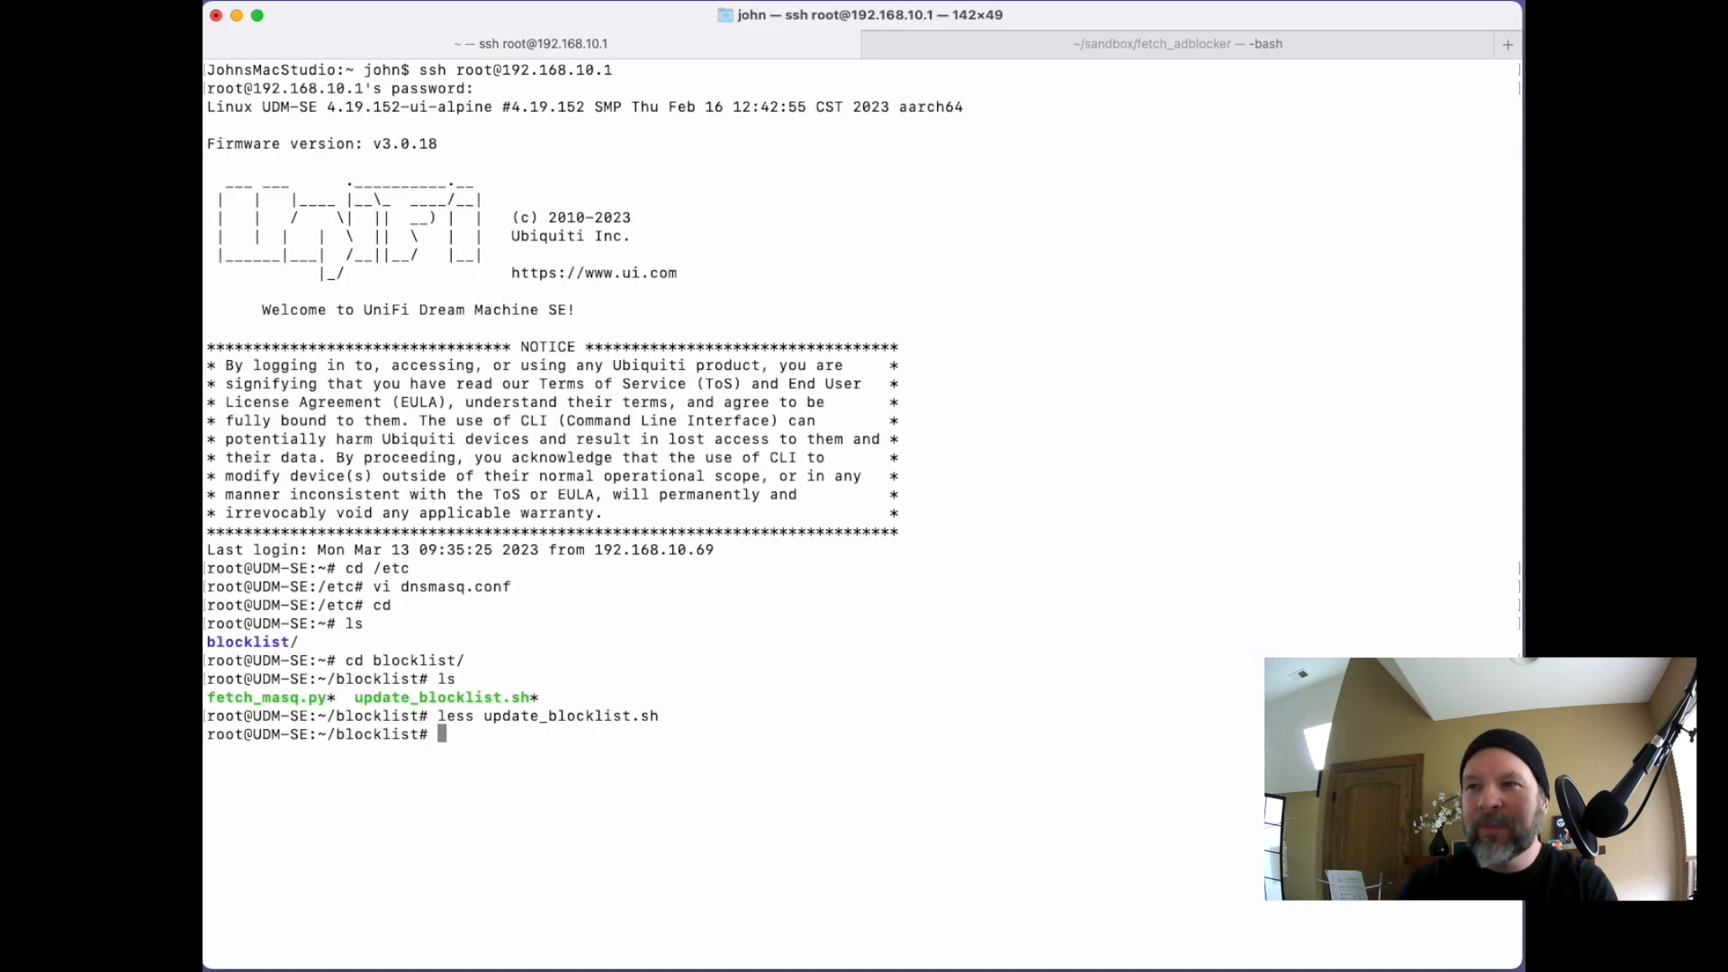
type("less fetch_masq.py")
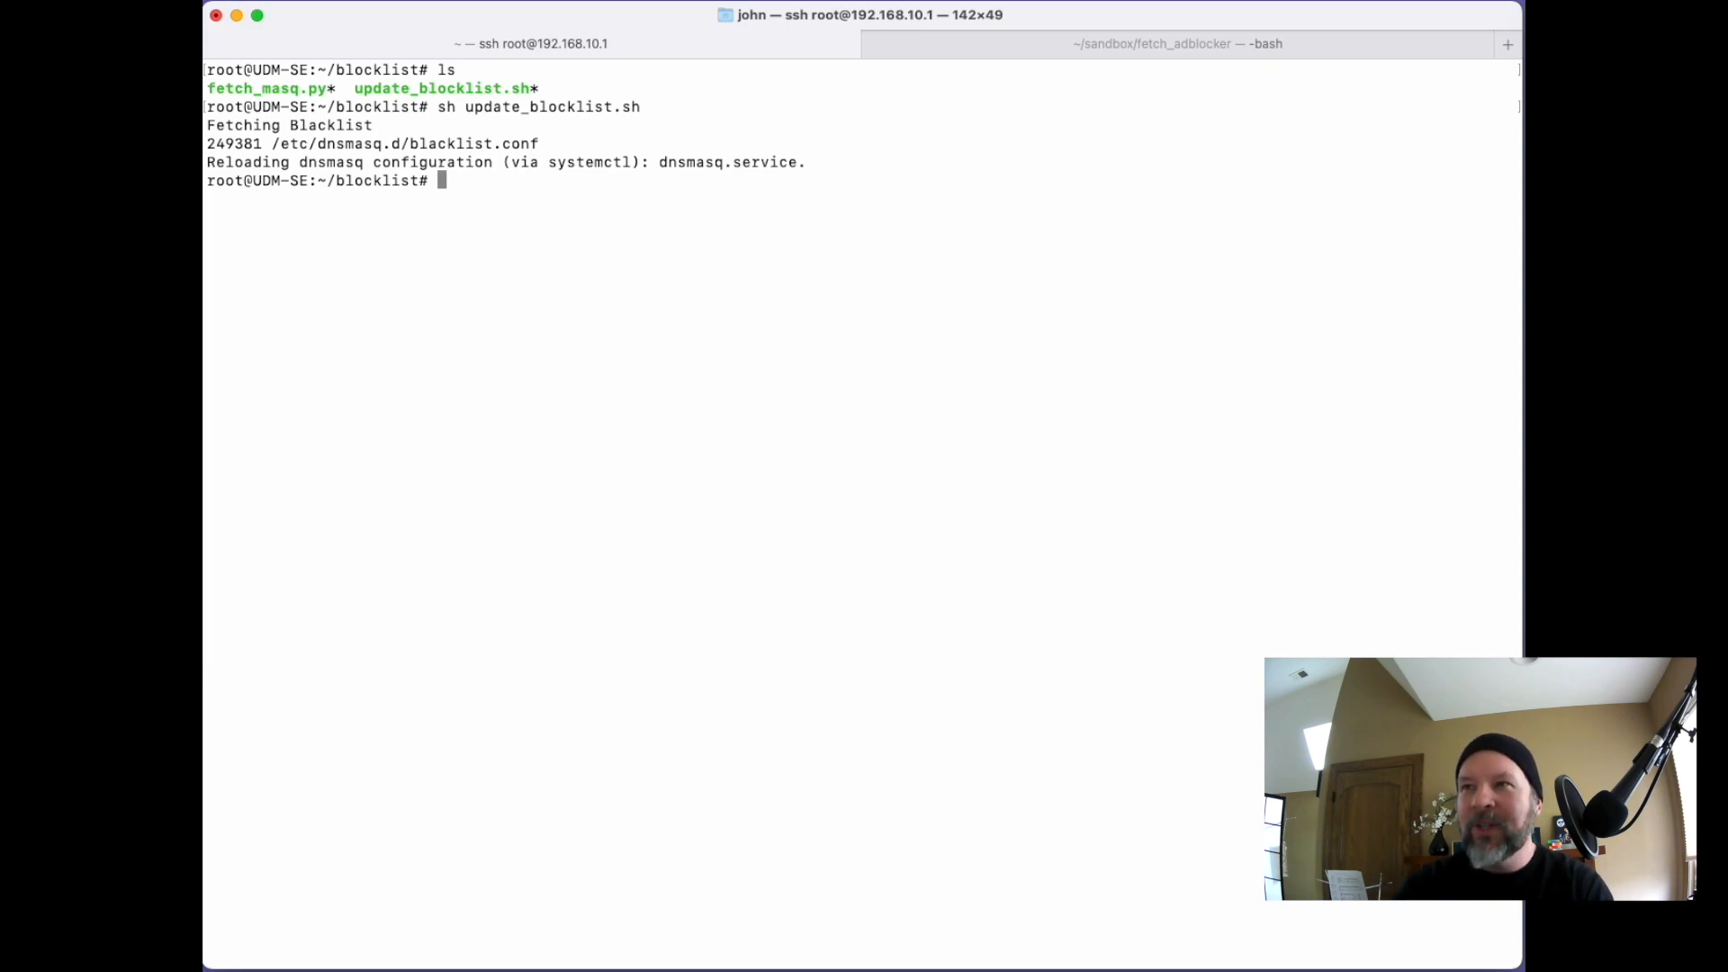
Step: View /etc/dnsmasq.d/blacklist.conf in less and scroll through its address entries
type("l")
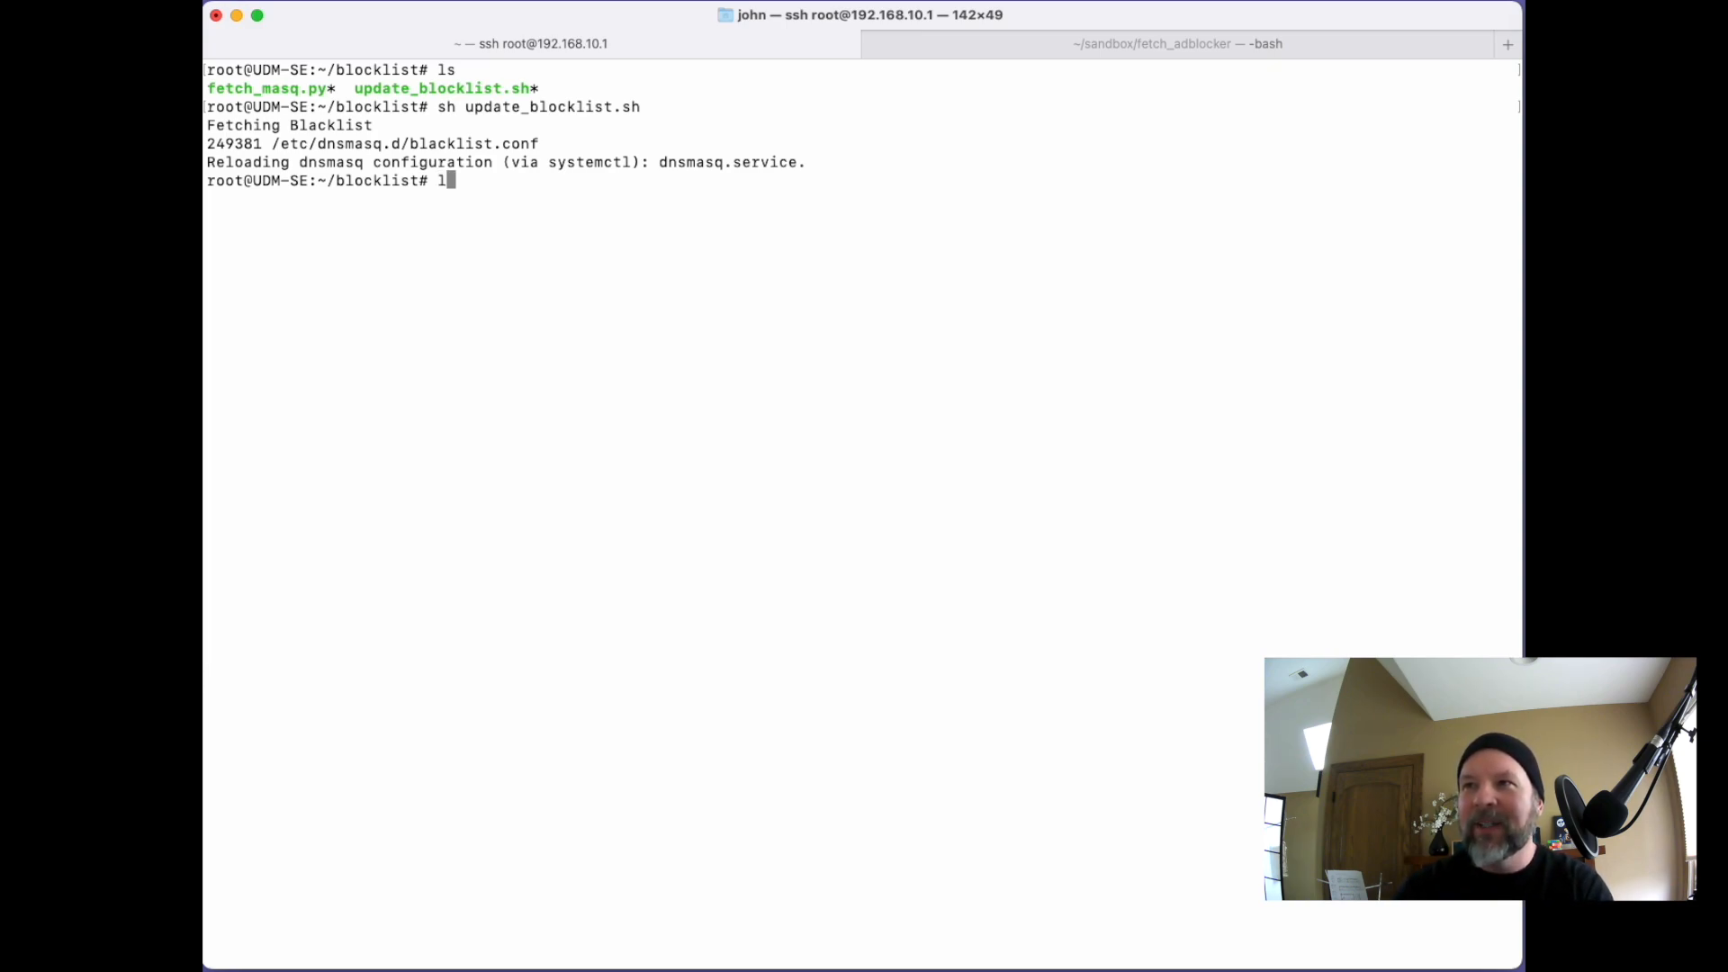
type("ess /etc/dnsma")
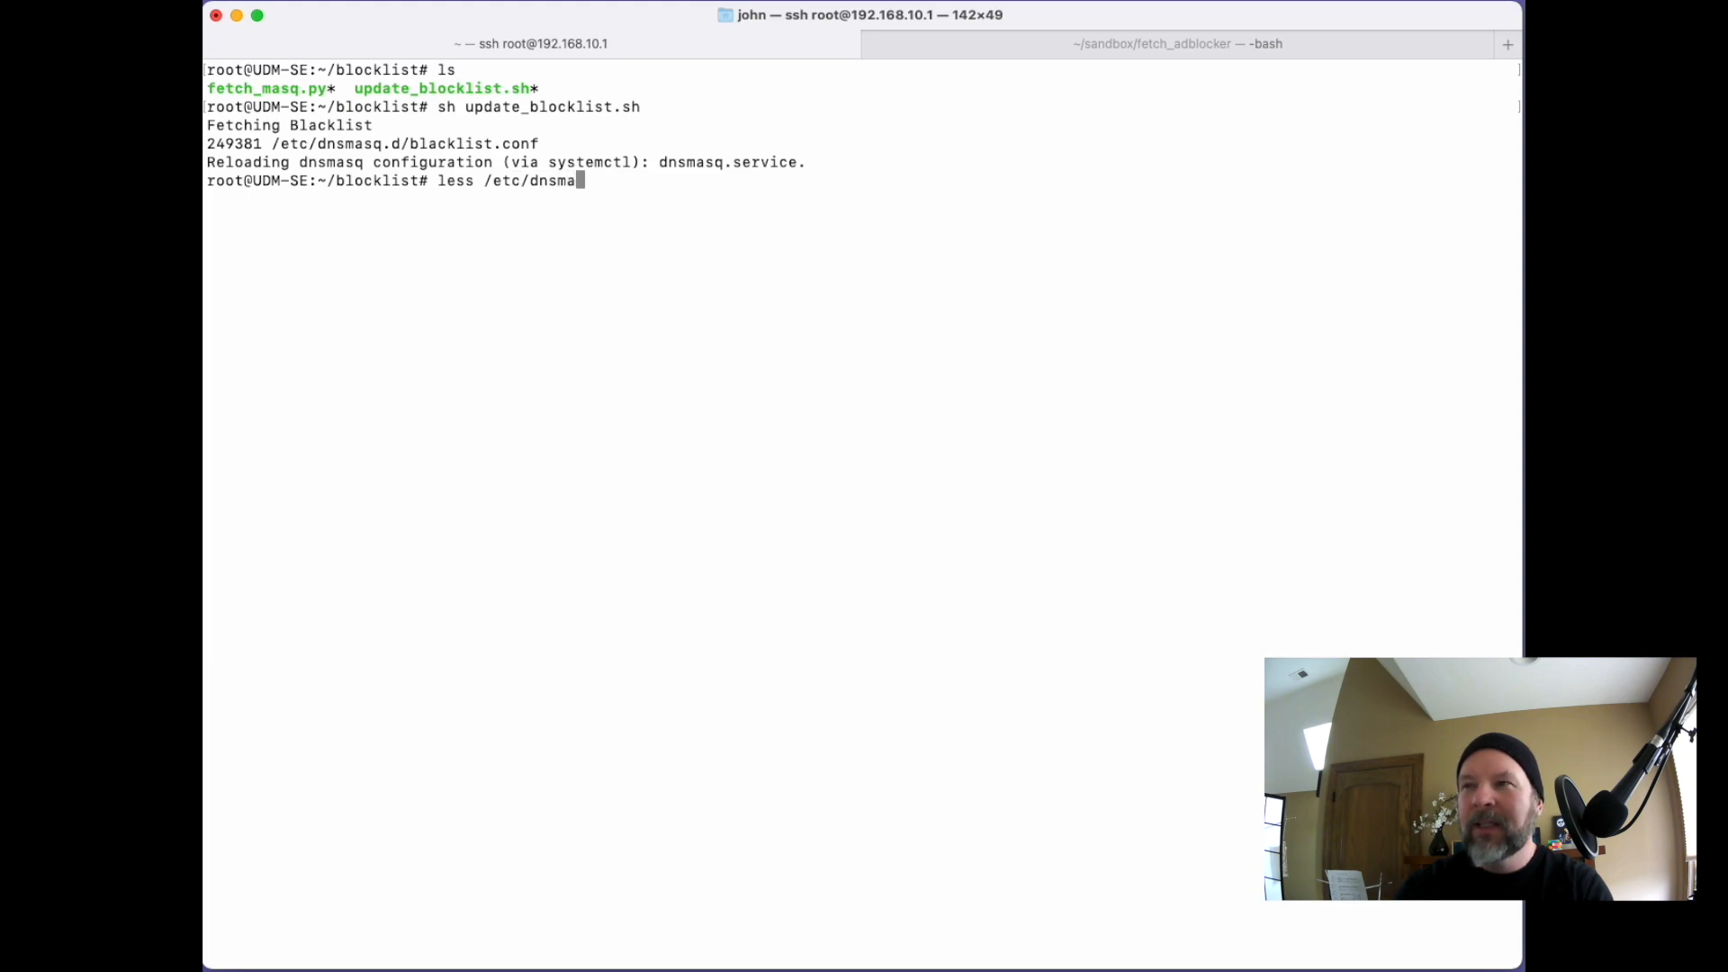
type("sq.d")
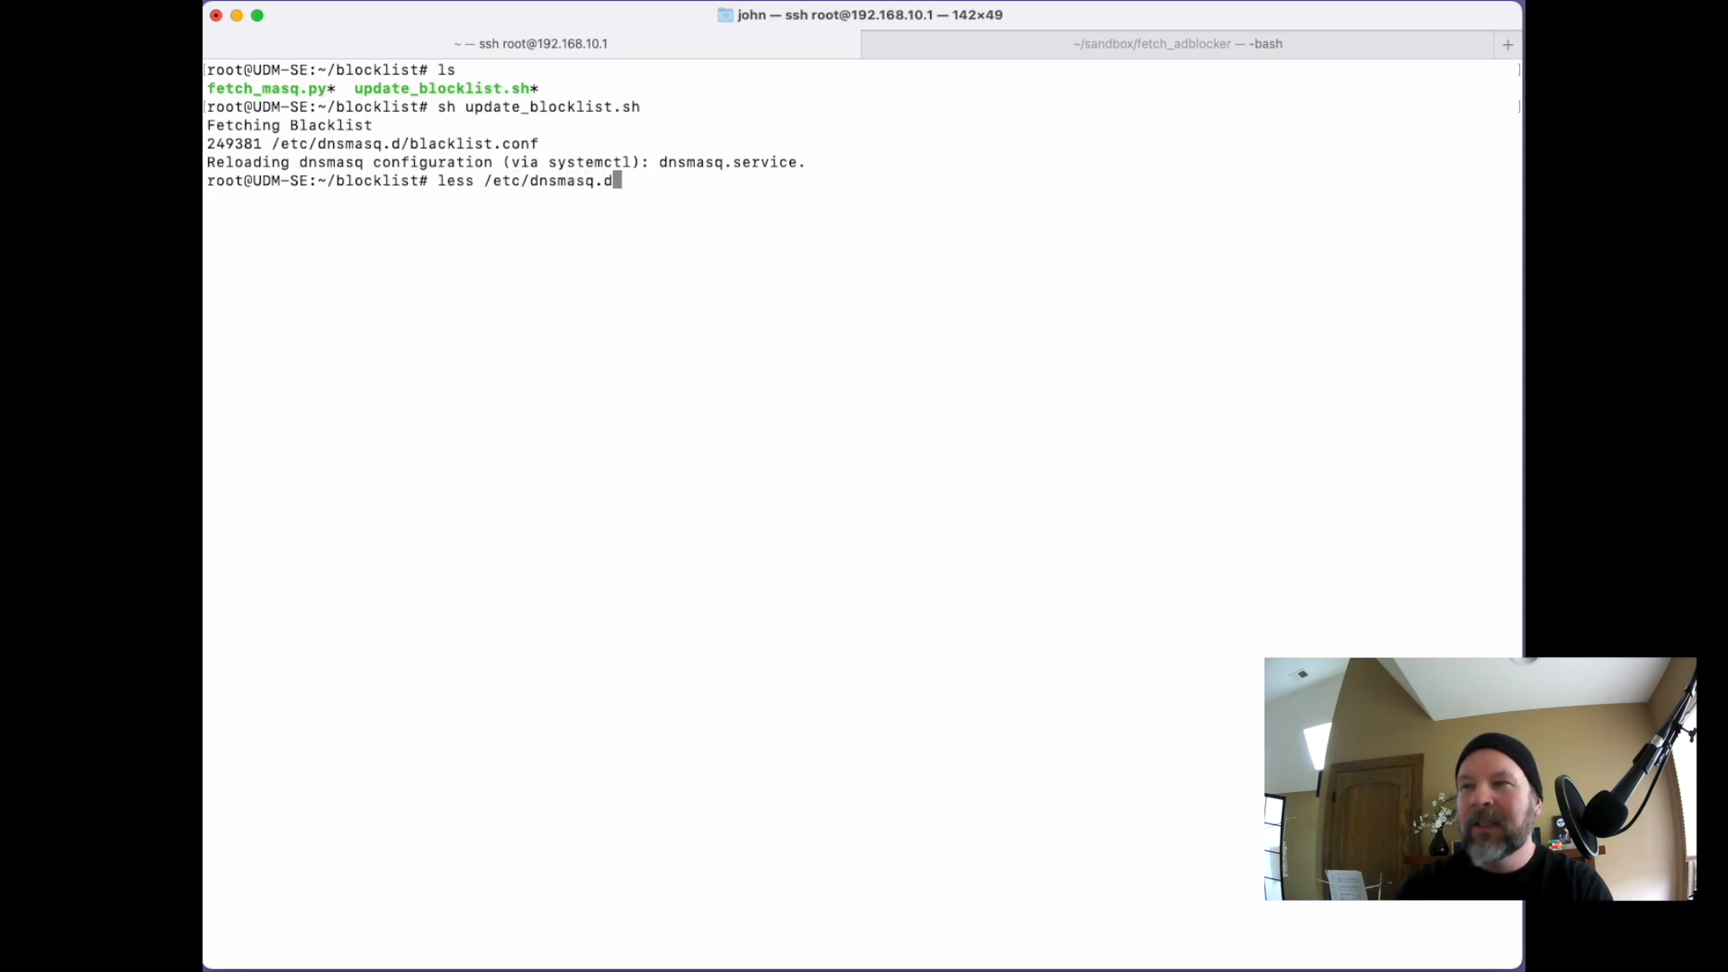
type("/blacklist.conf")
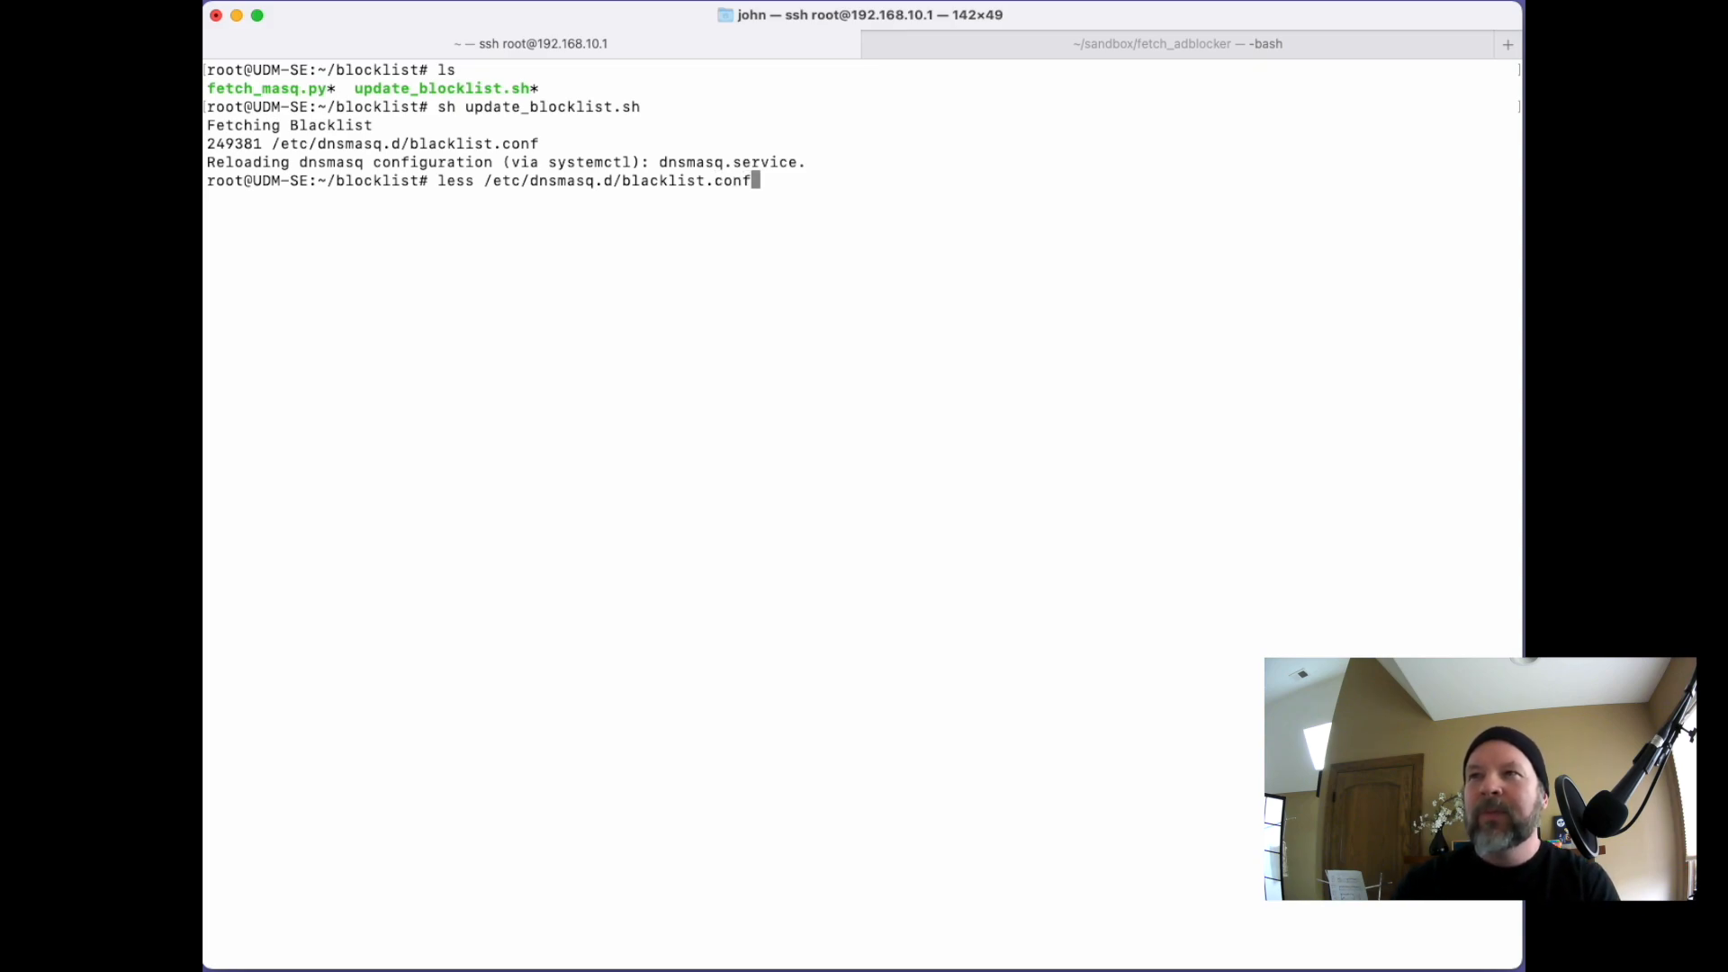
key("Return")
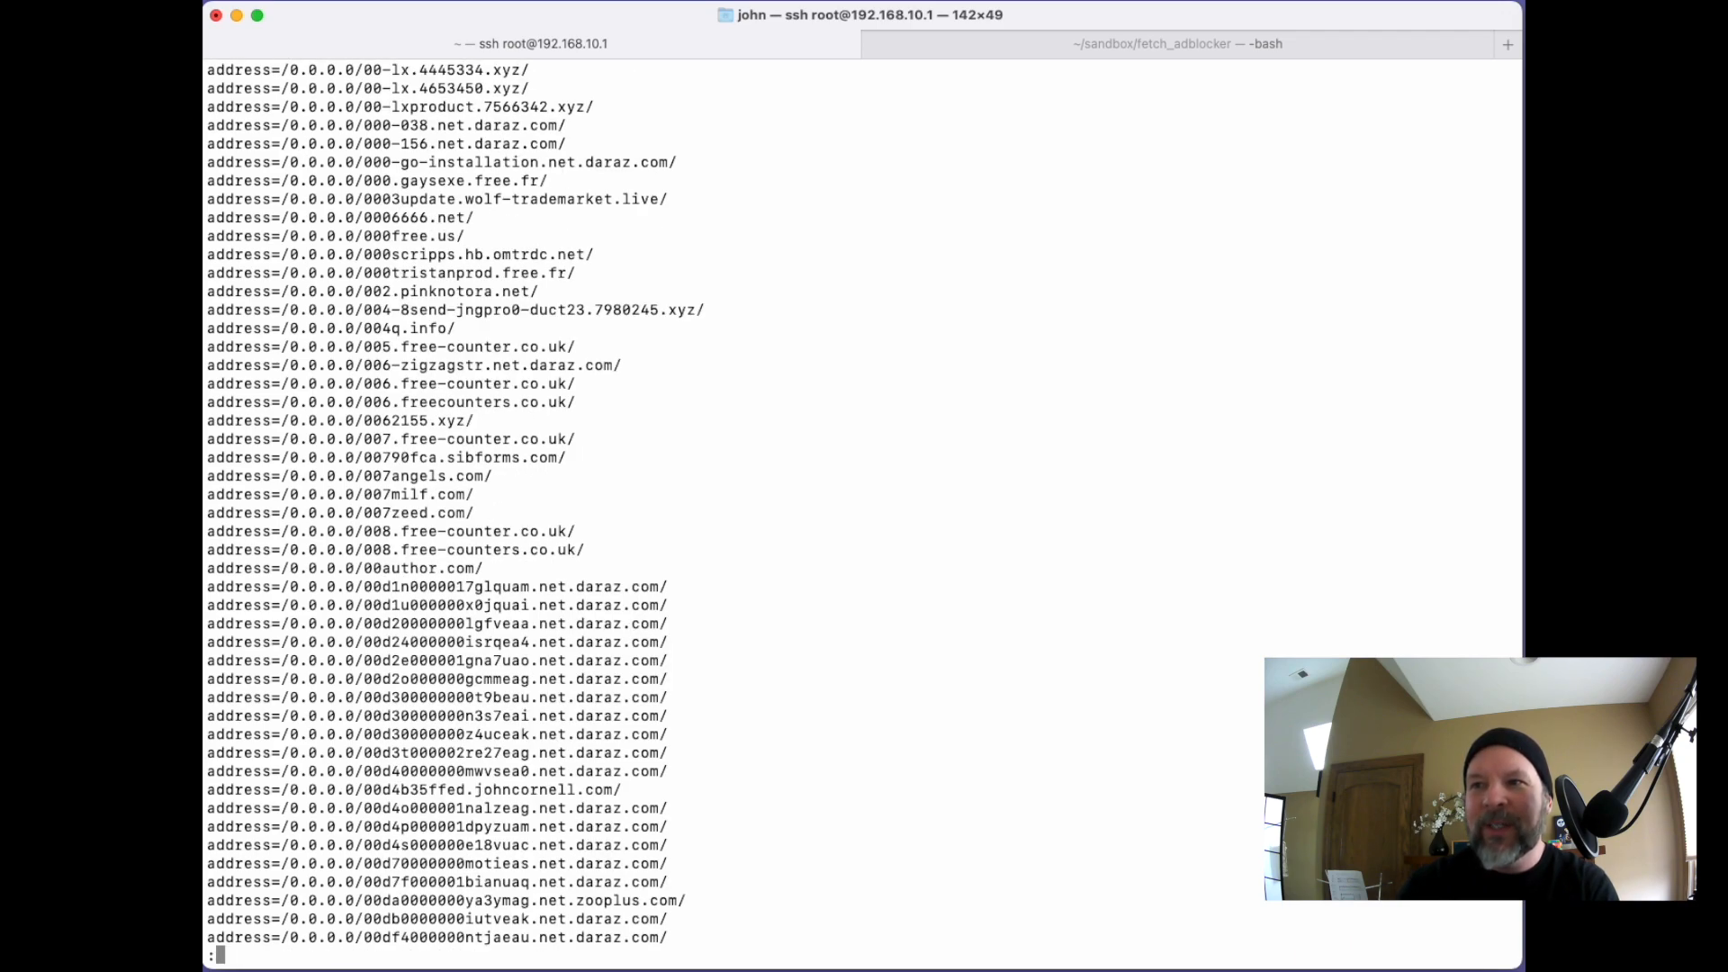
scroll("down", 3)
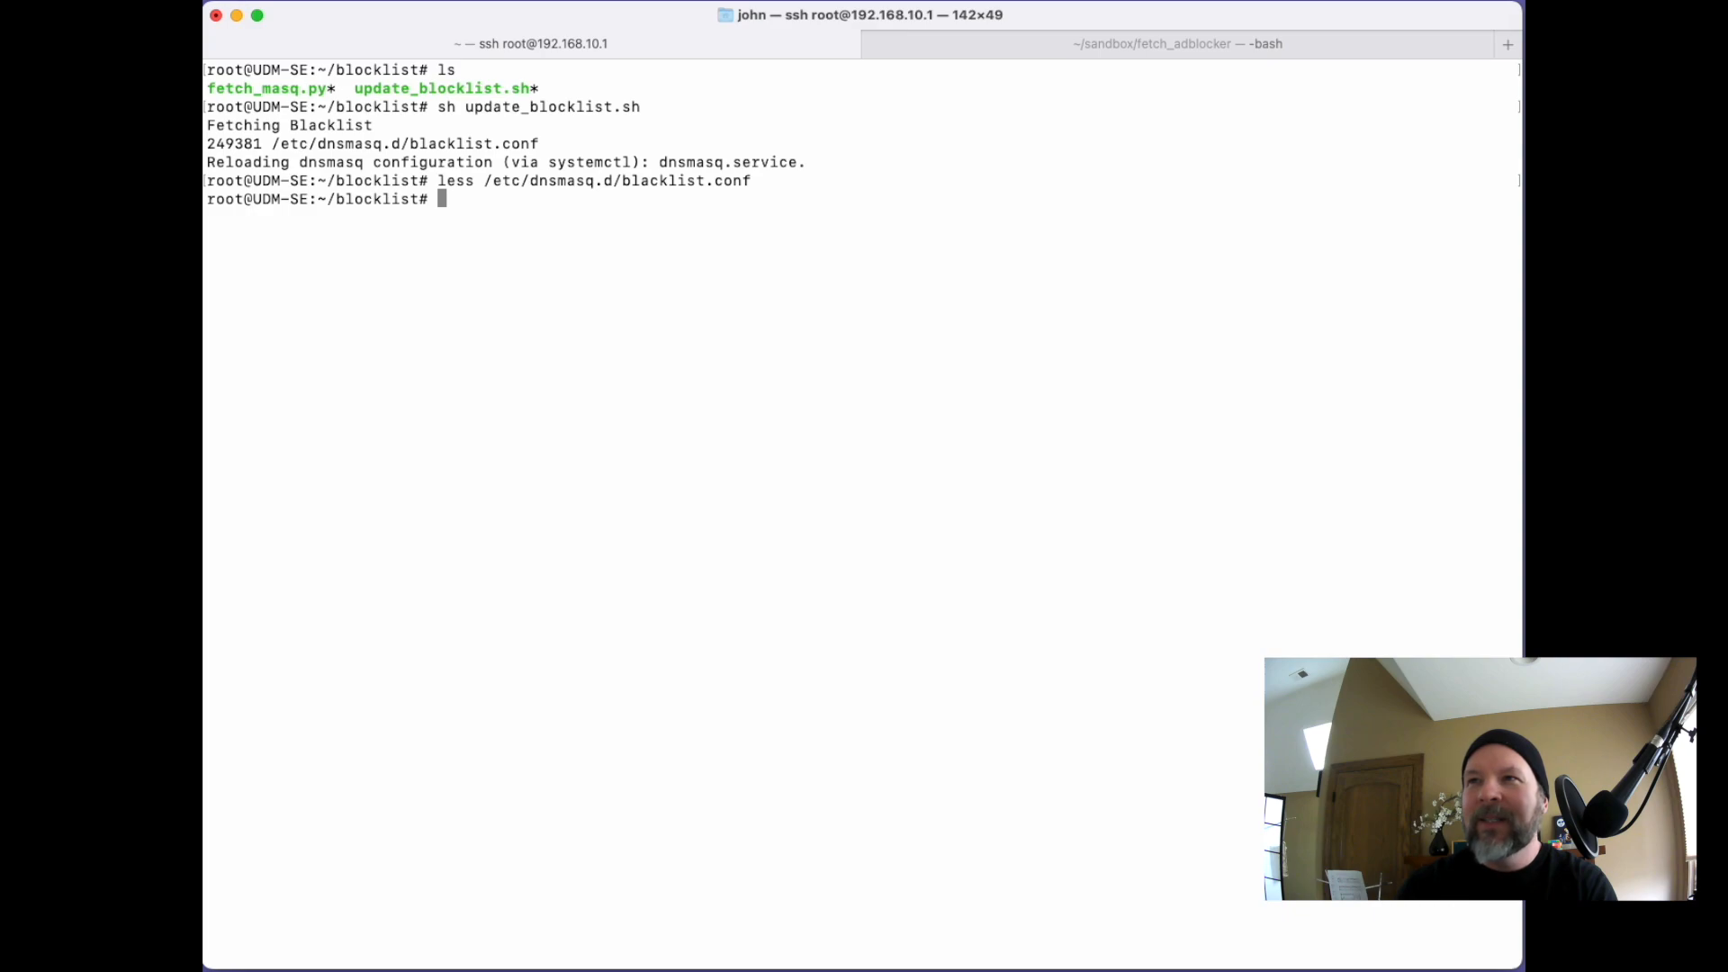
Step: Print update_blocklist.sh, reload dnsmasq with killall -HUP, and exit the SSH session
type("cat update_blocklist.sh")
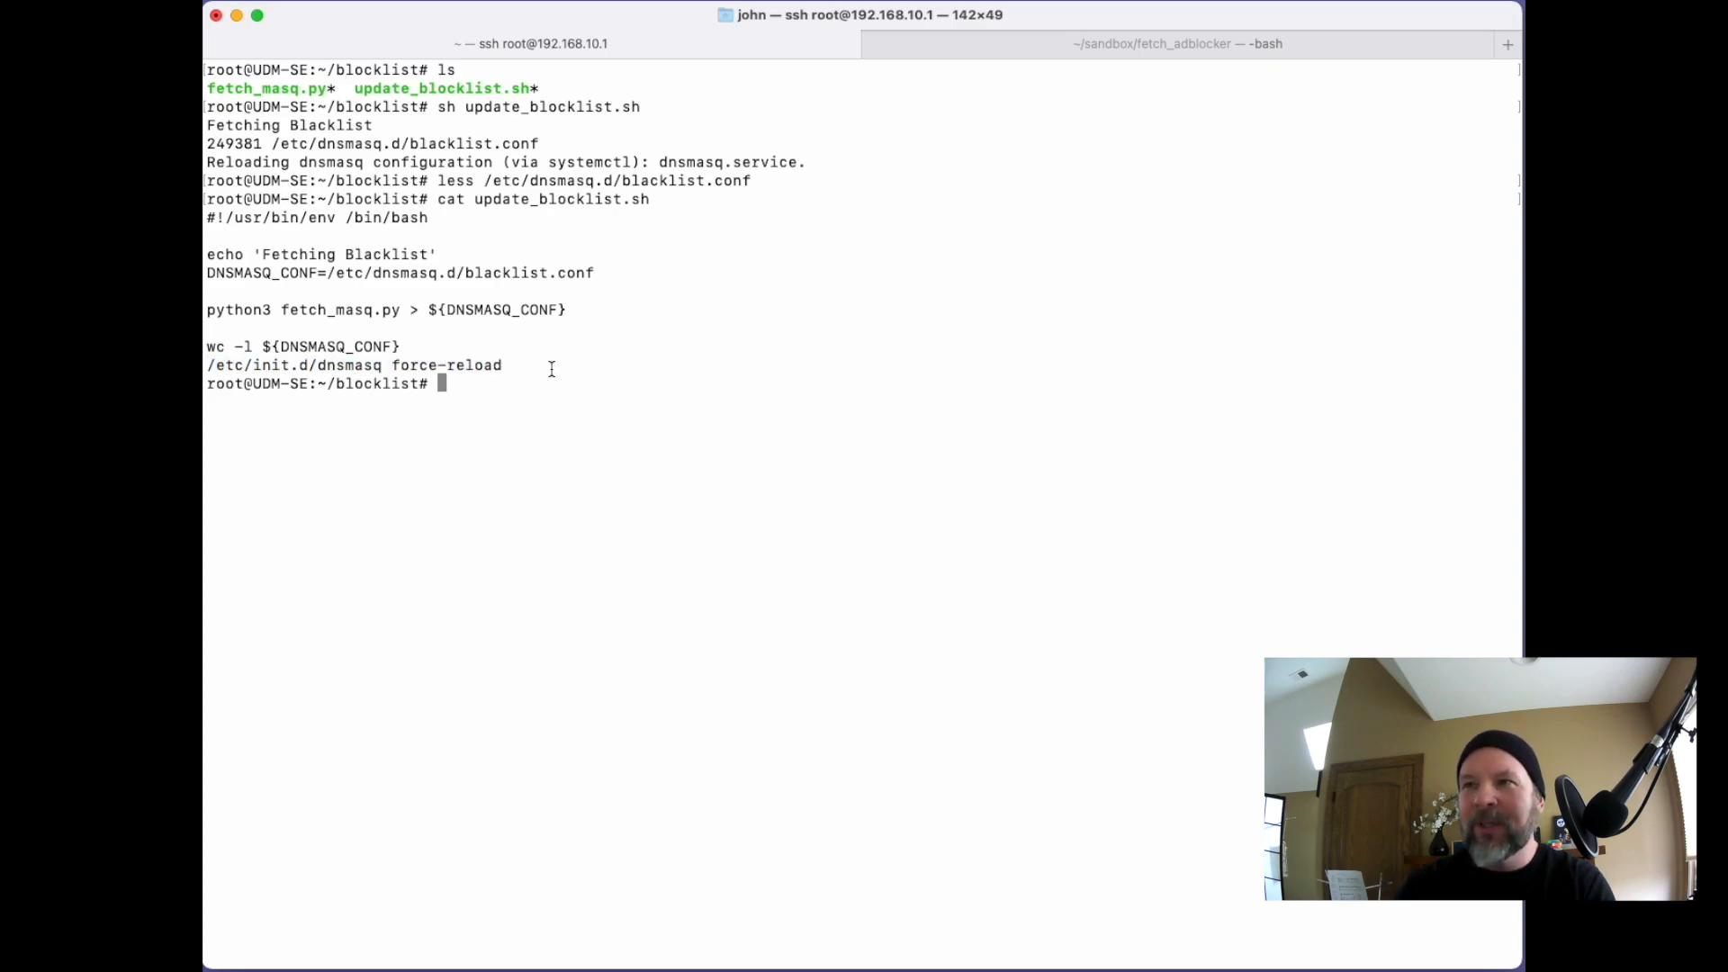
type("klll")
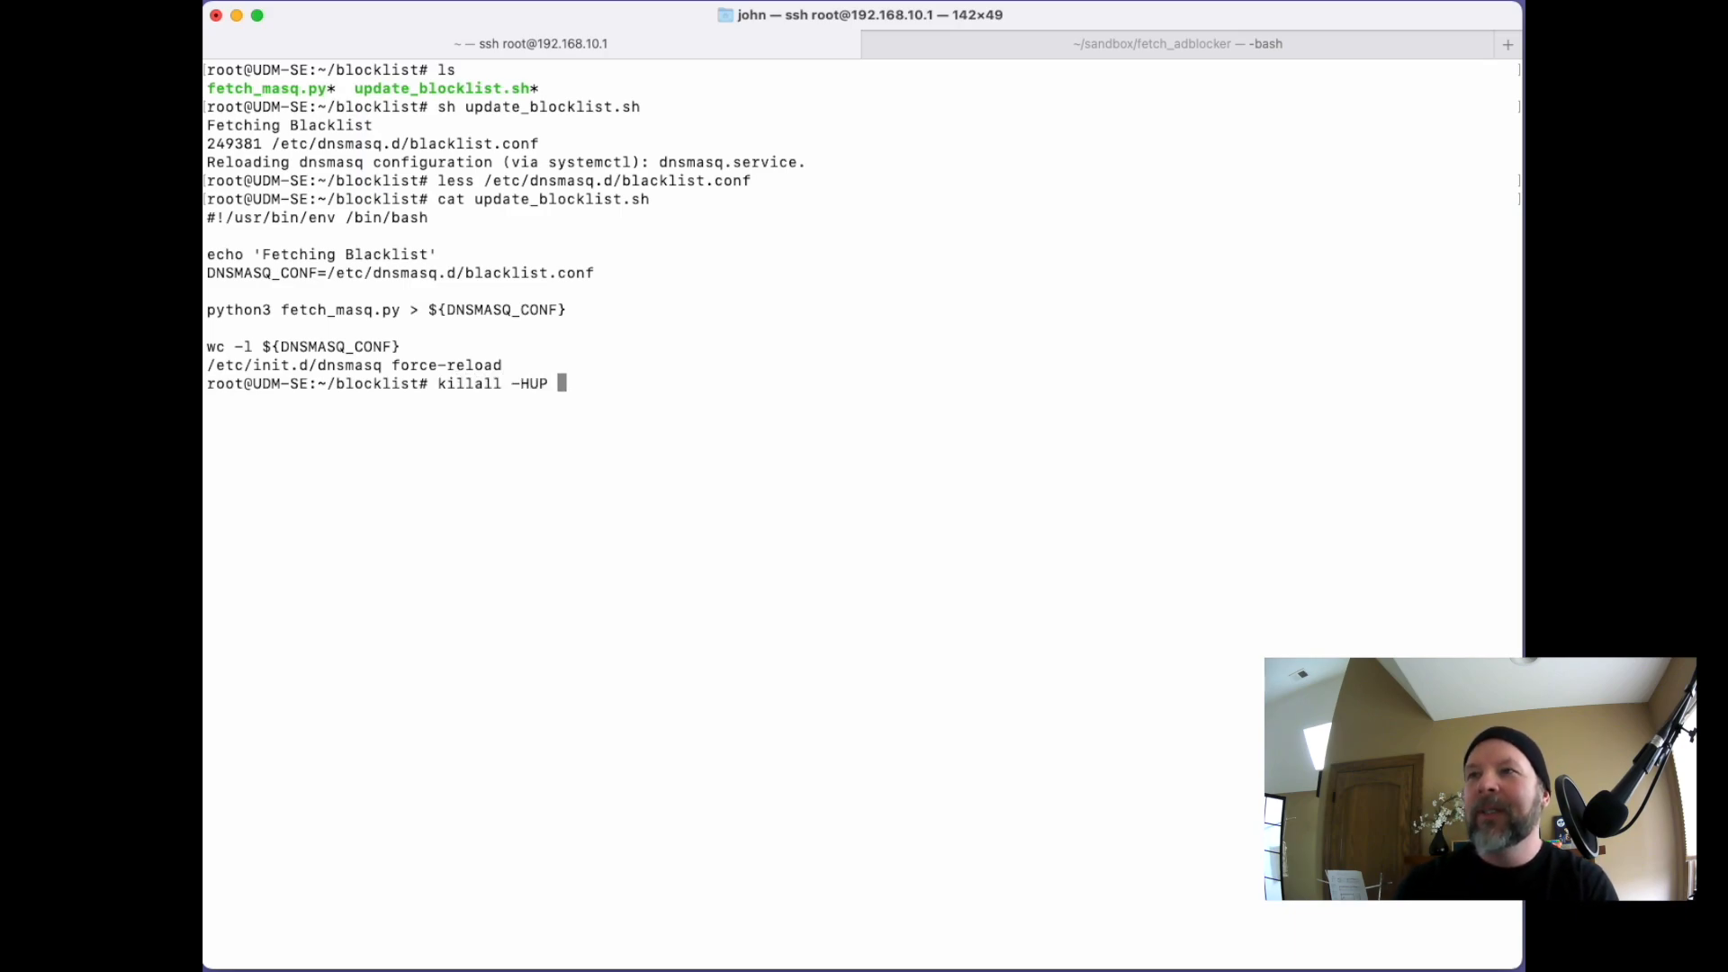
type("dns")
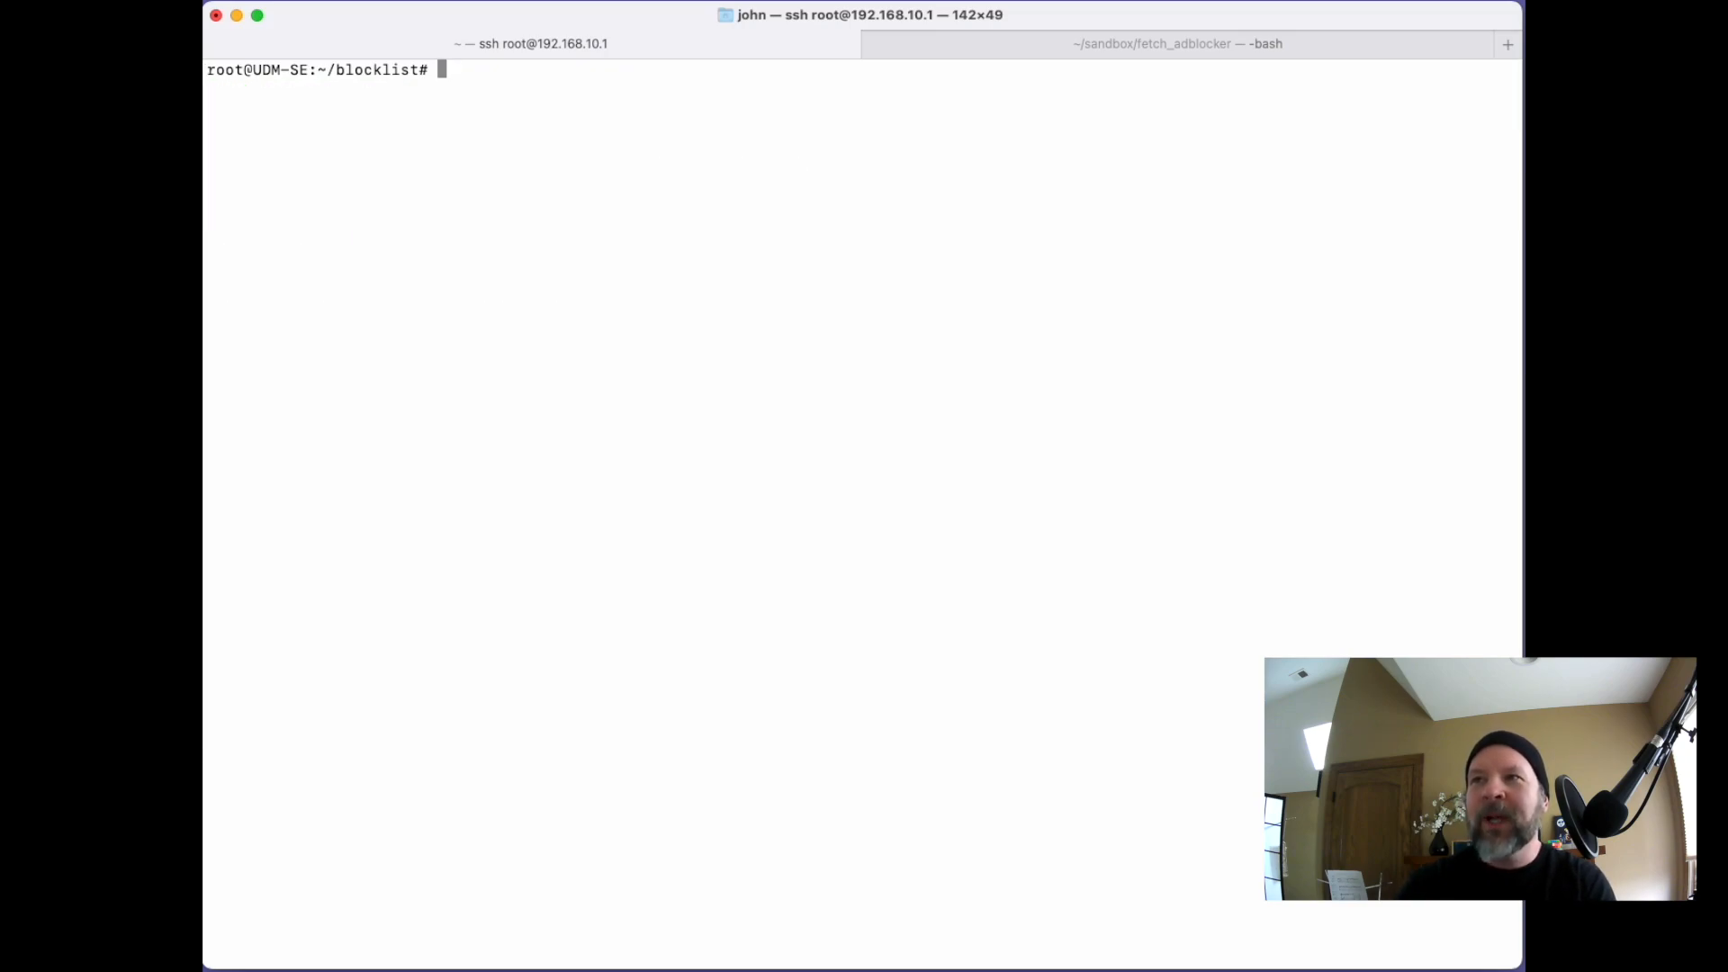
type("ex")
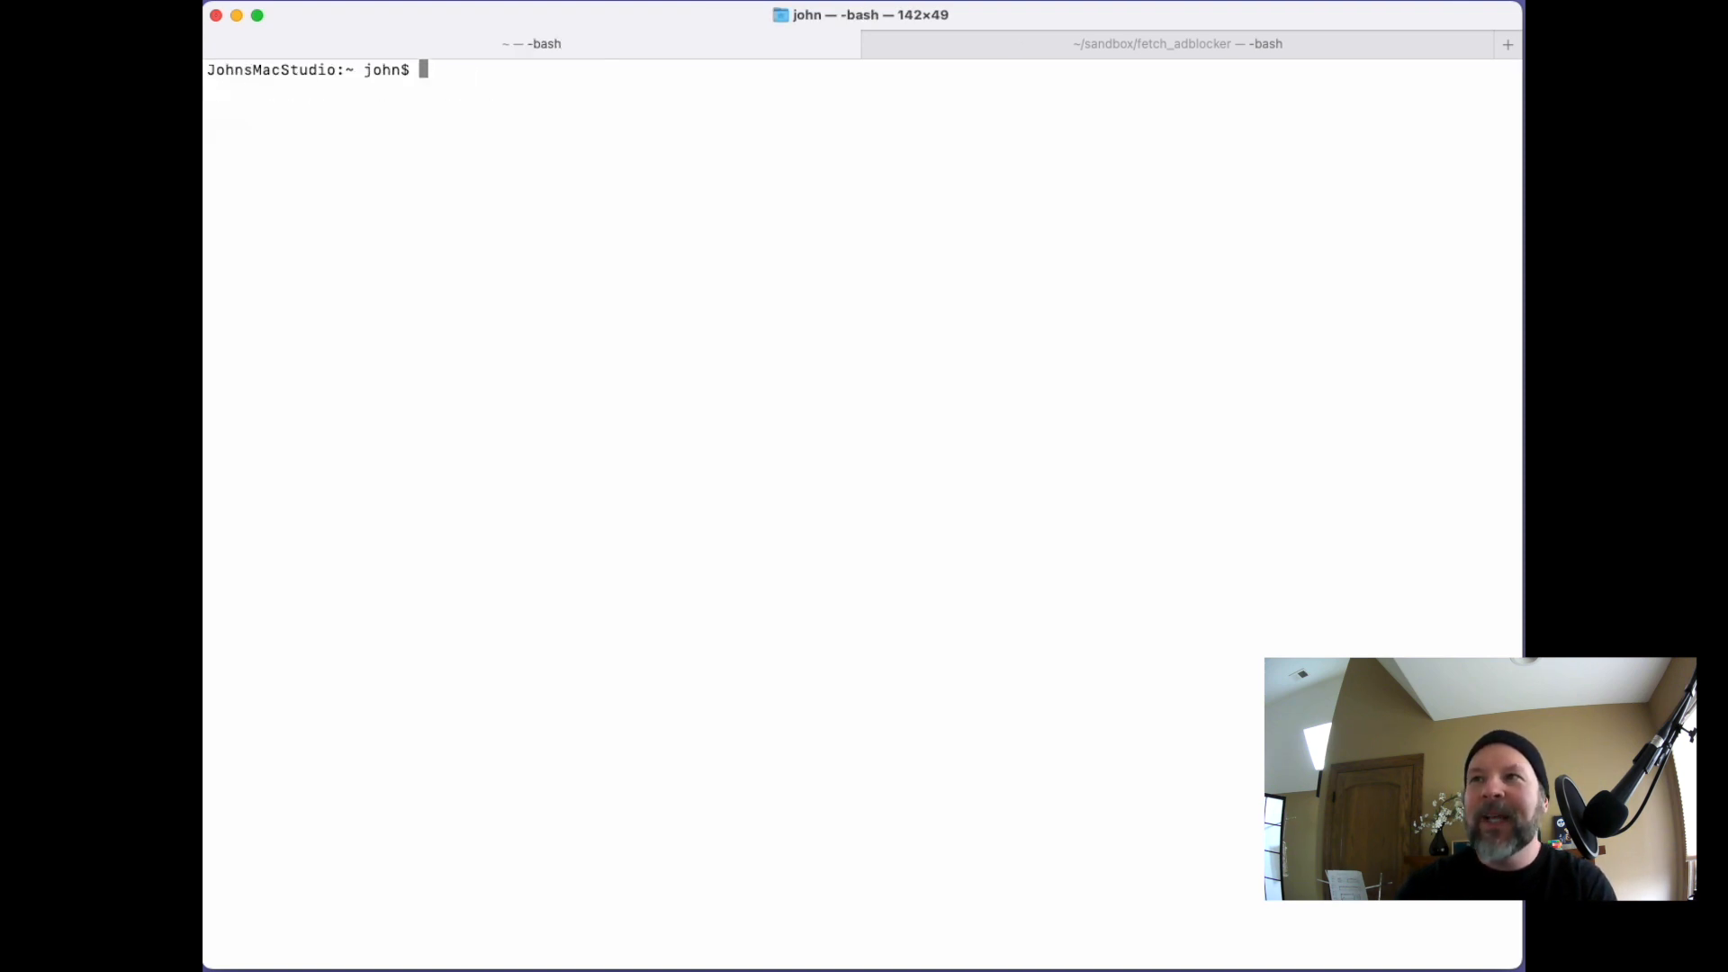
Step: Run nslookup doubleclick.net and highlight the NXDOMAIN result
type("nslookup")
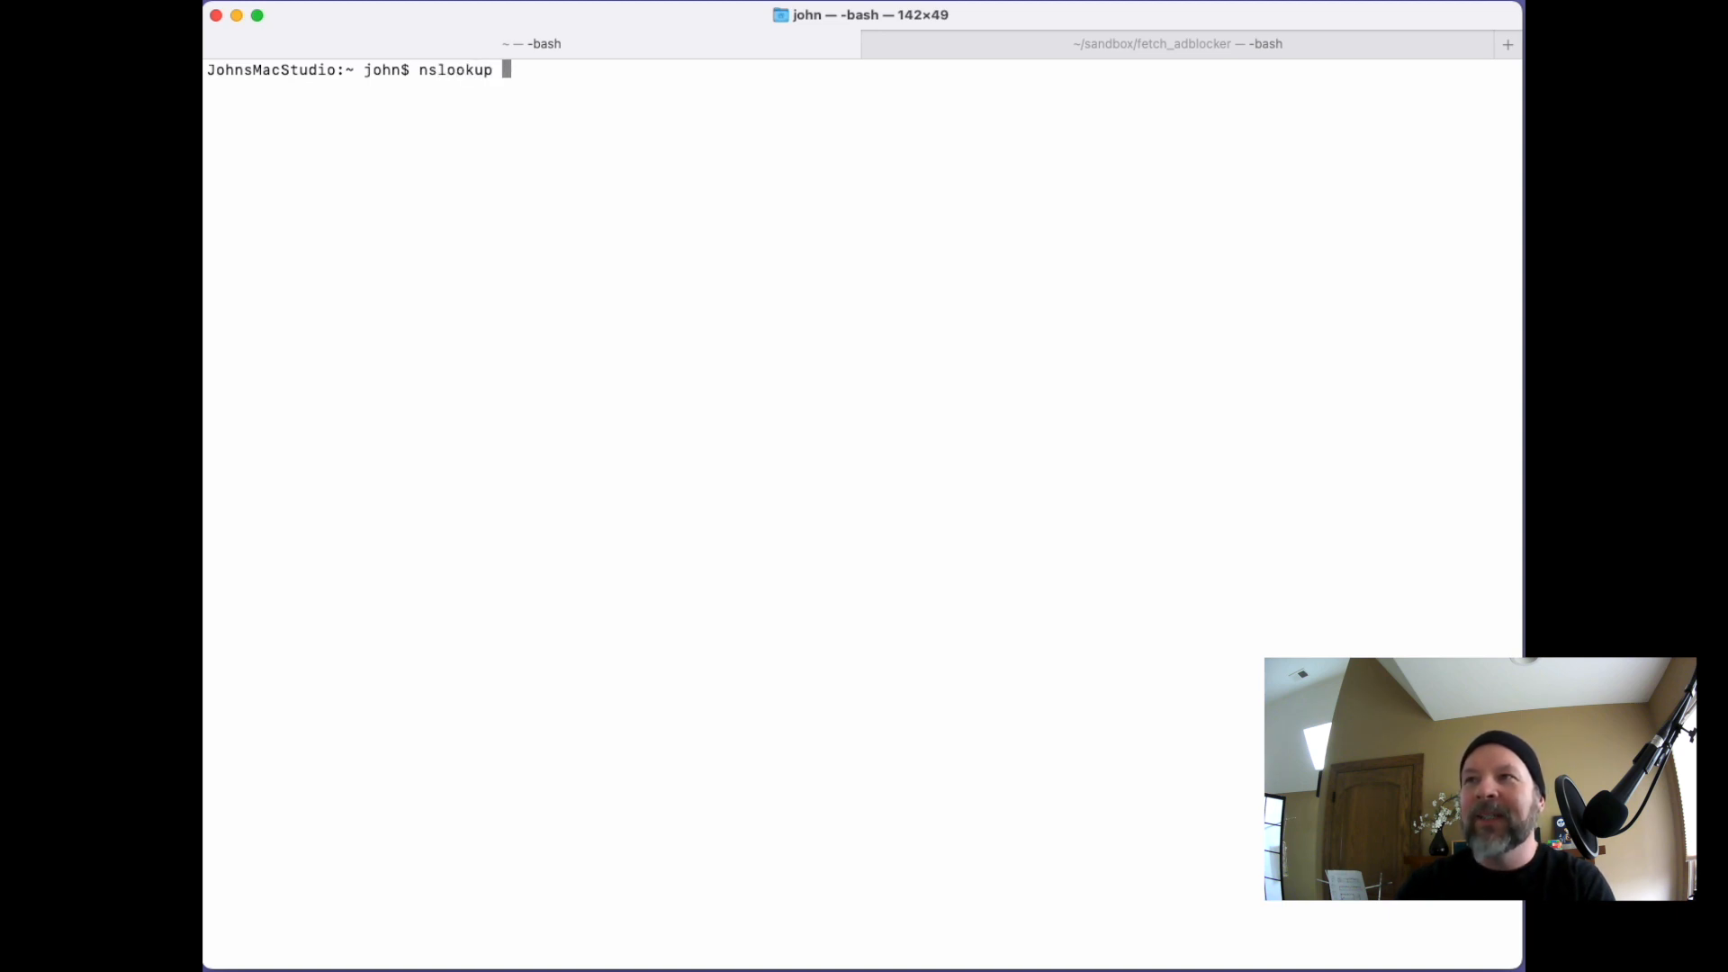
type("d")
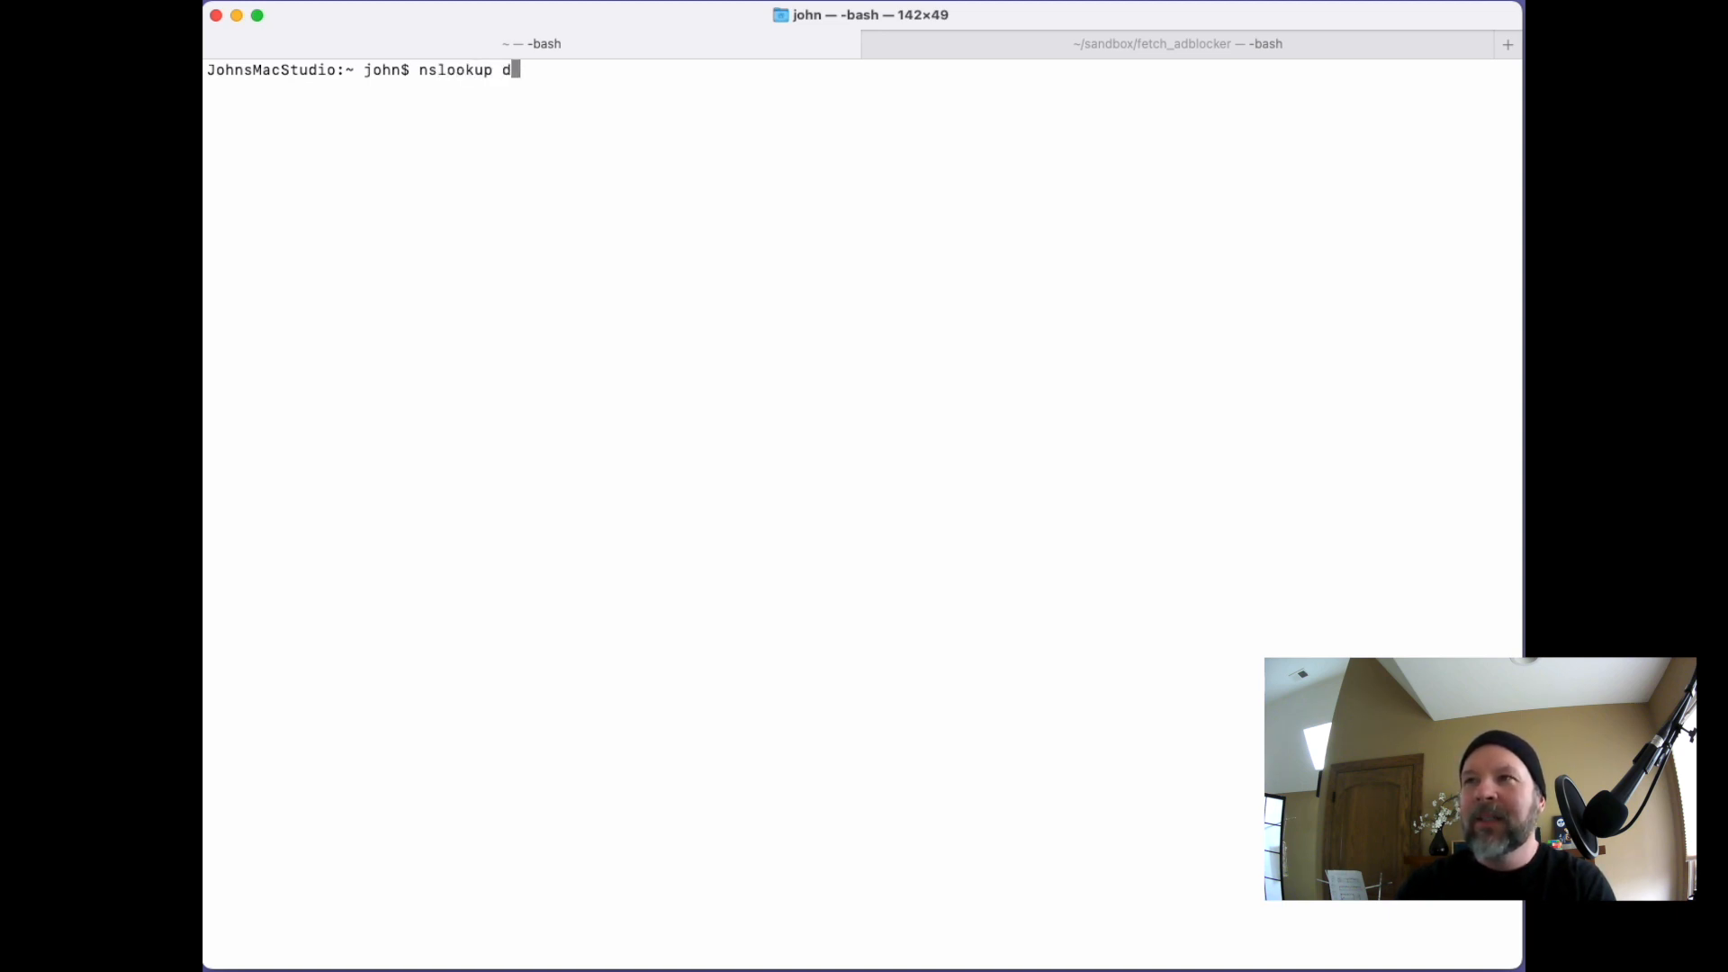
type("oubleclic")
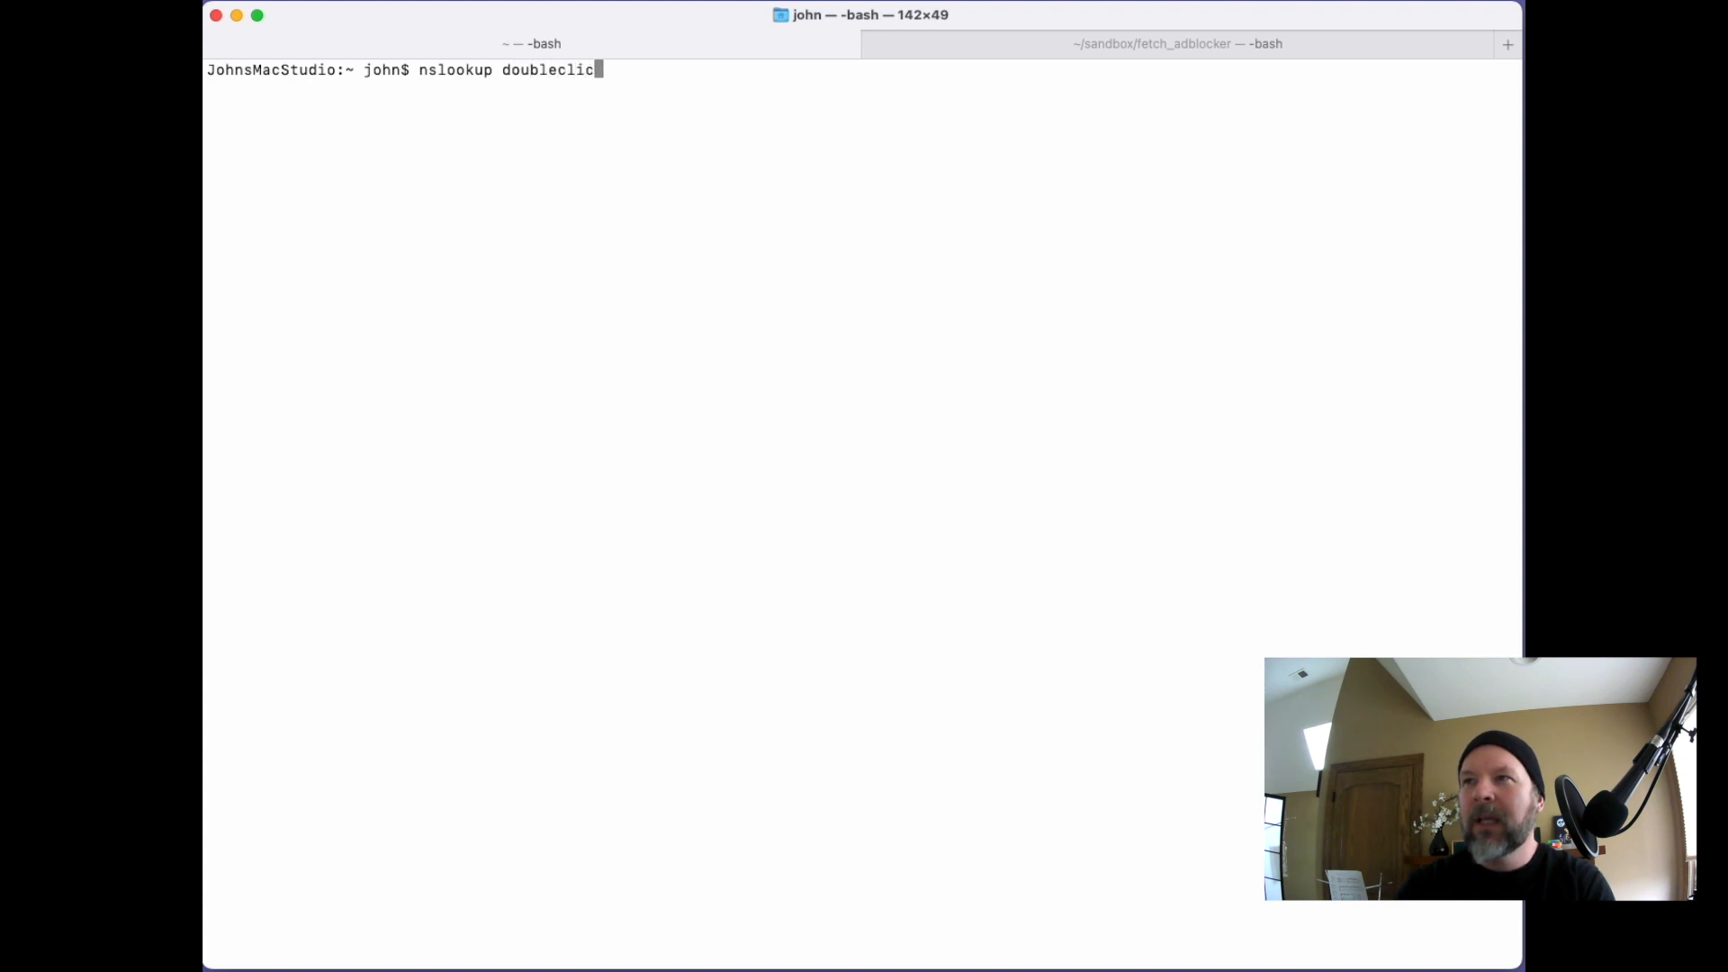
type("k.net")
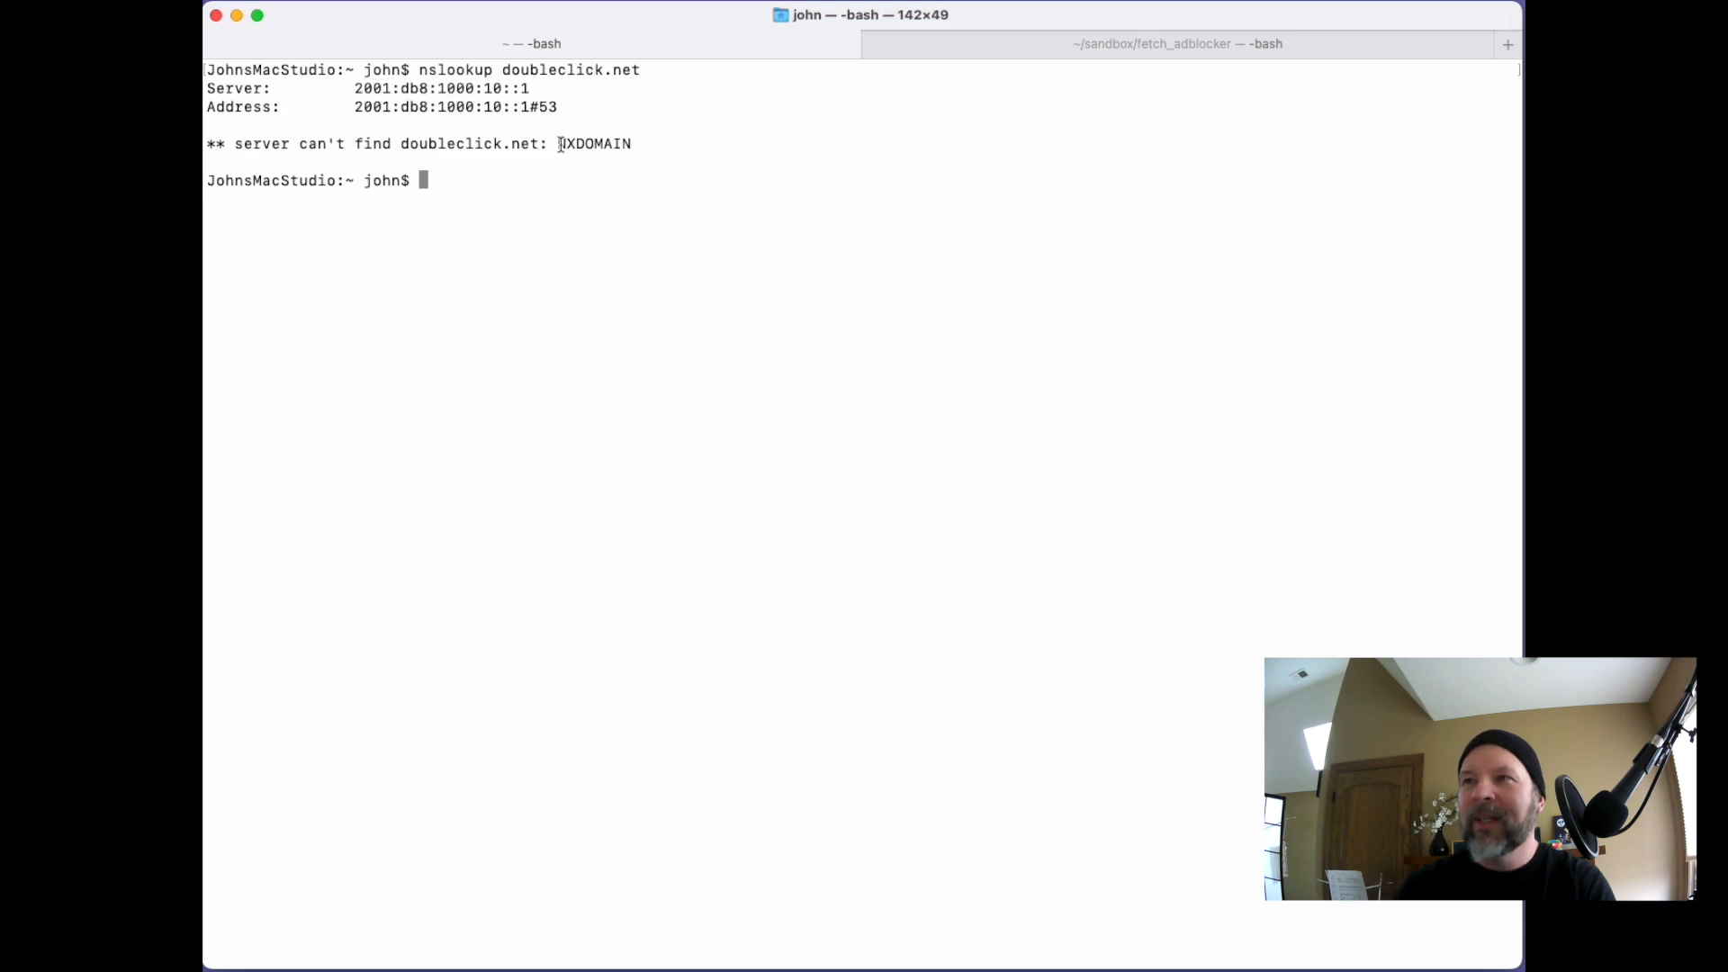
double_click(593, 143)
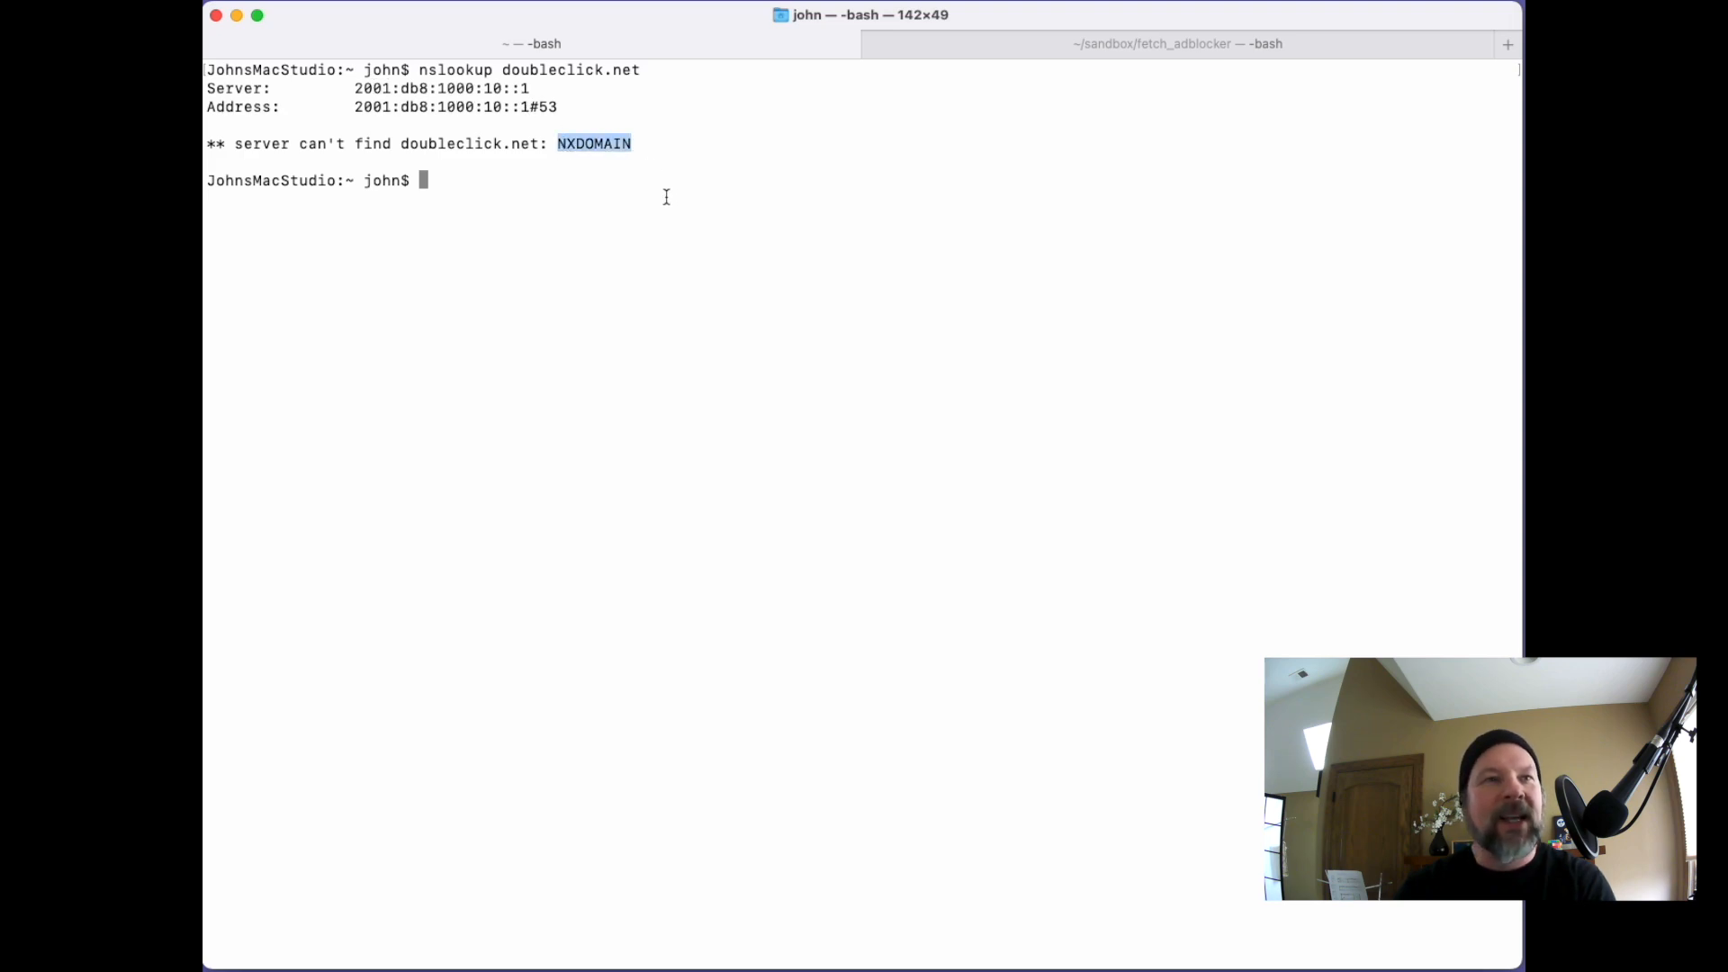
mouse_move(603, 241)
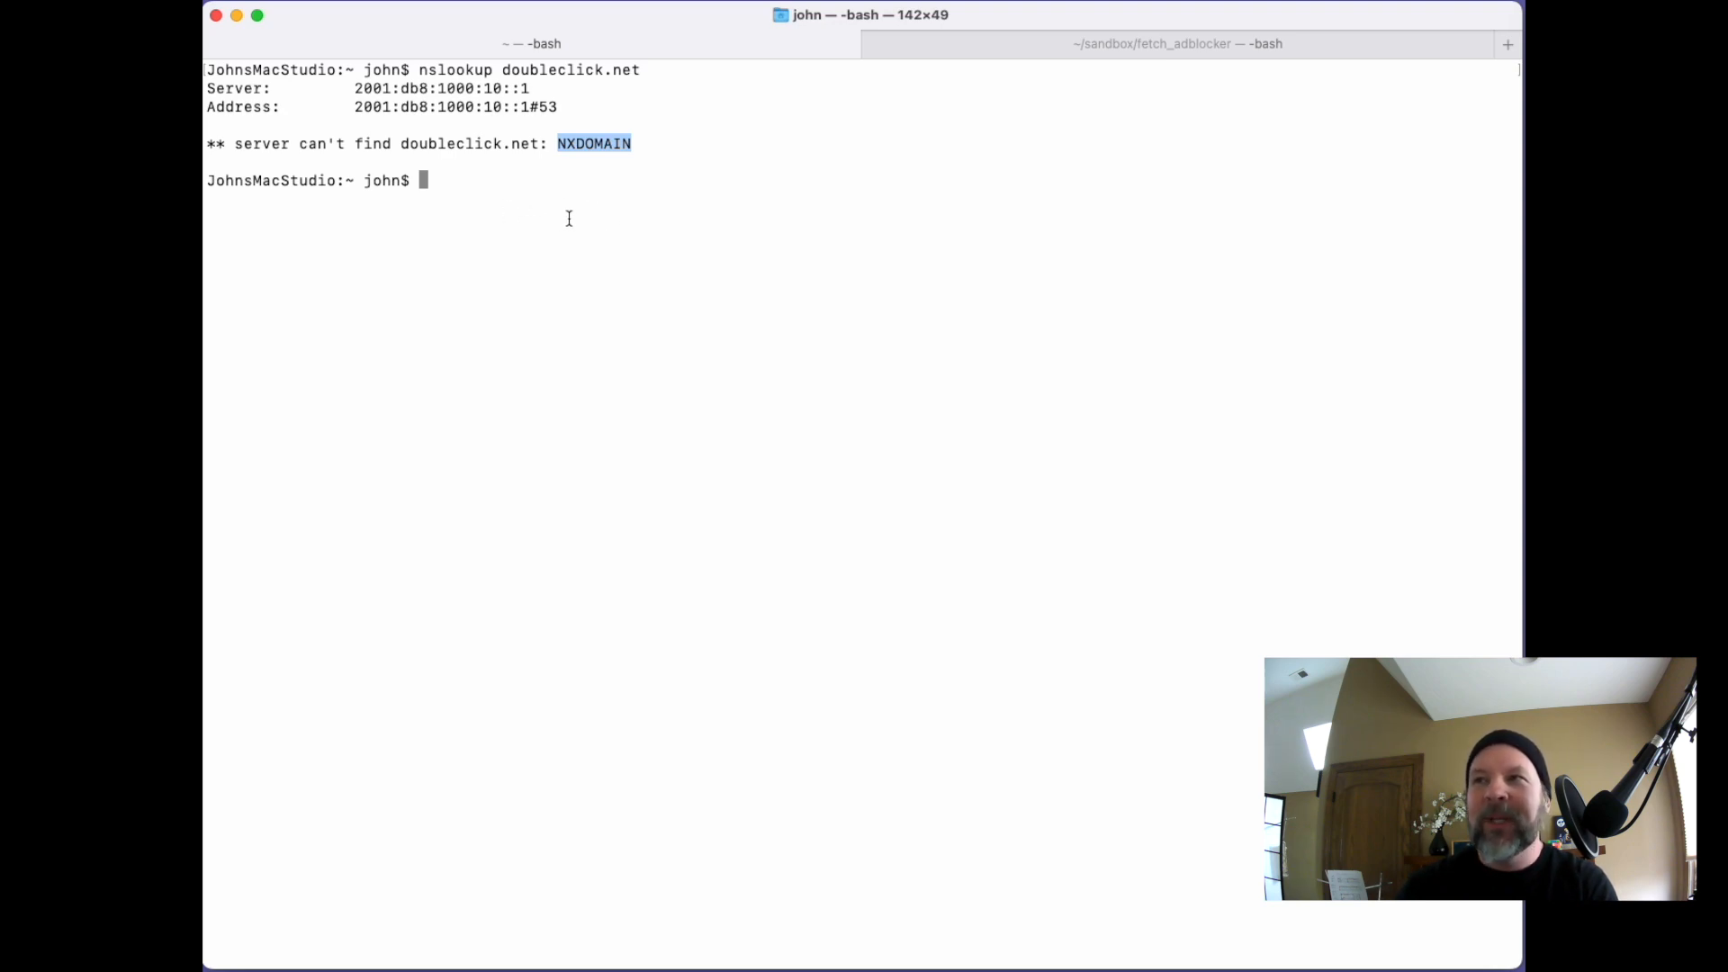
mouse_move(617, 180)
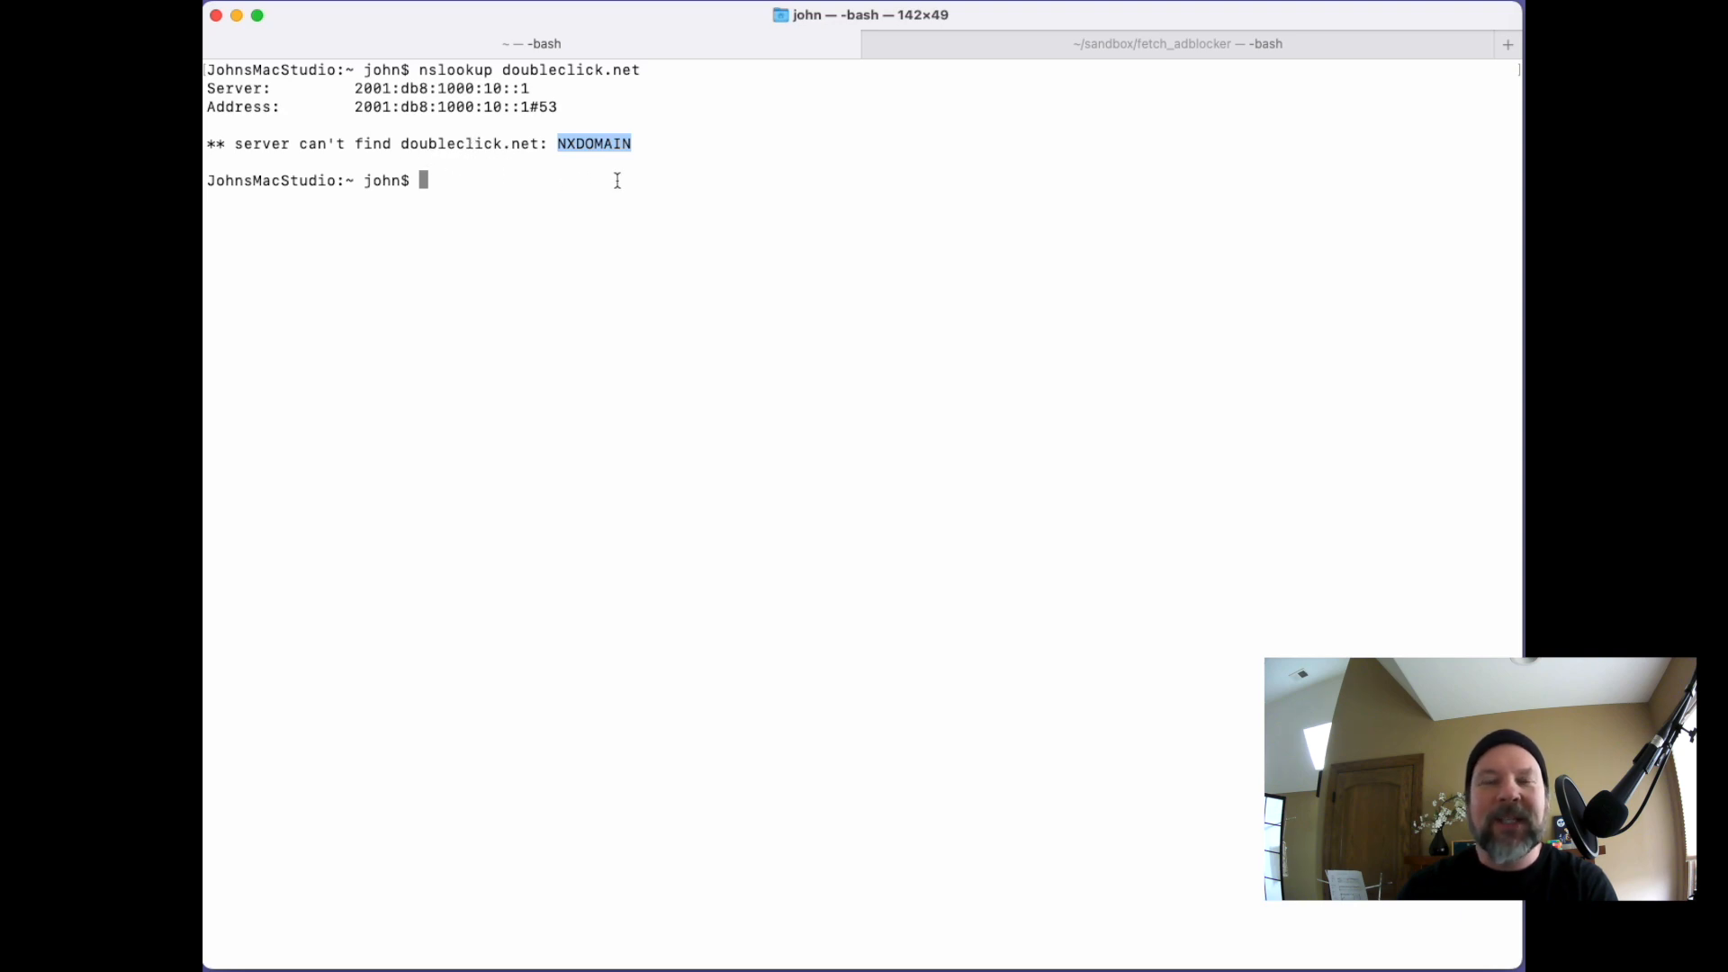
mouse_move(616, 225)
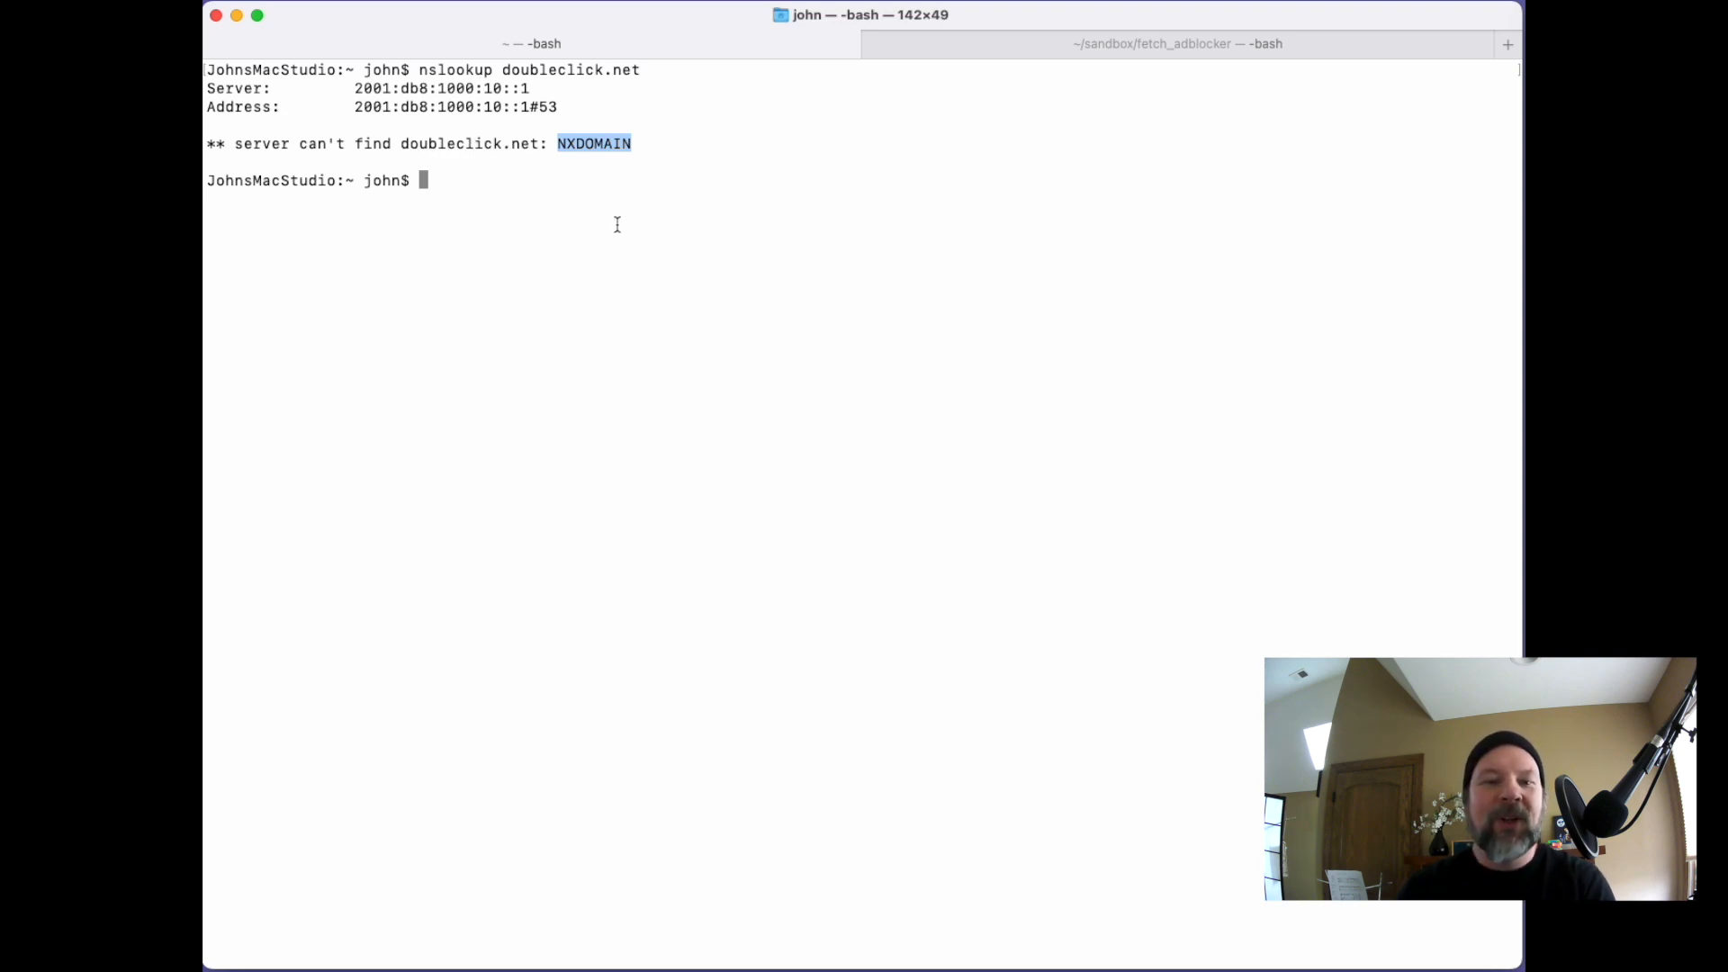